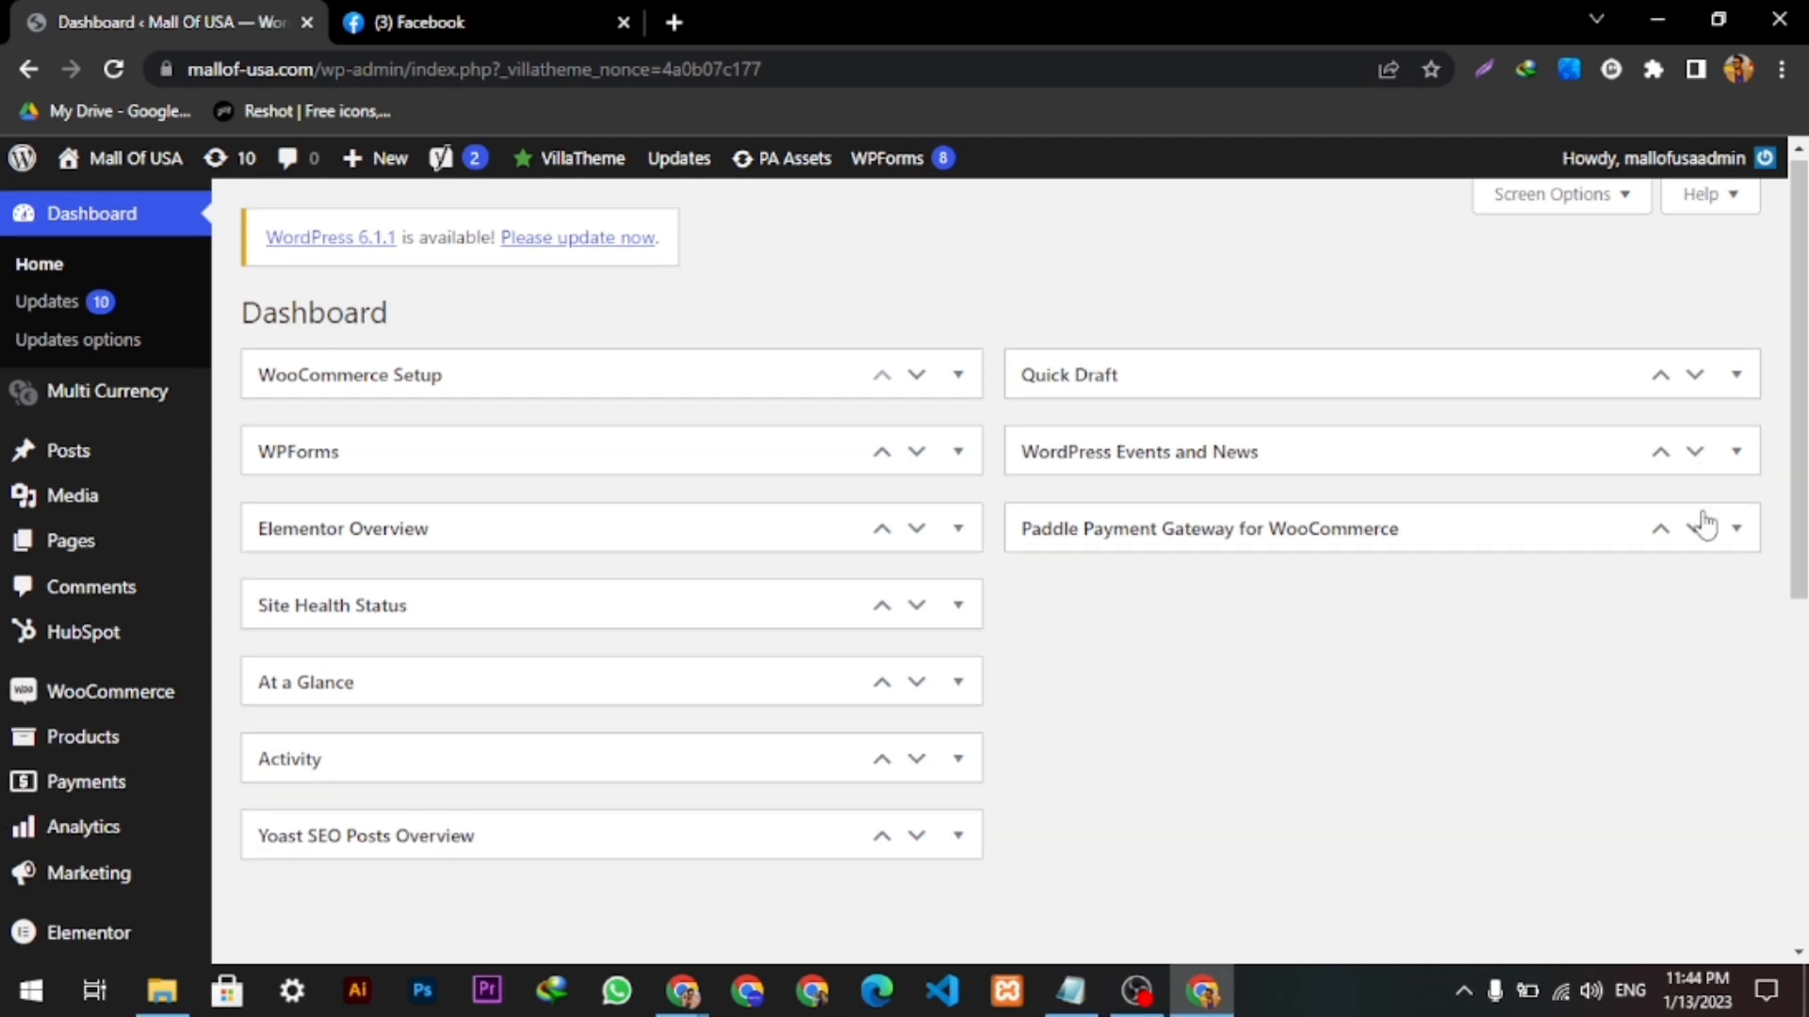
- Scroll the admin sidebar toward the Plugins menu
scroll("down", 3)
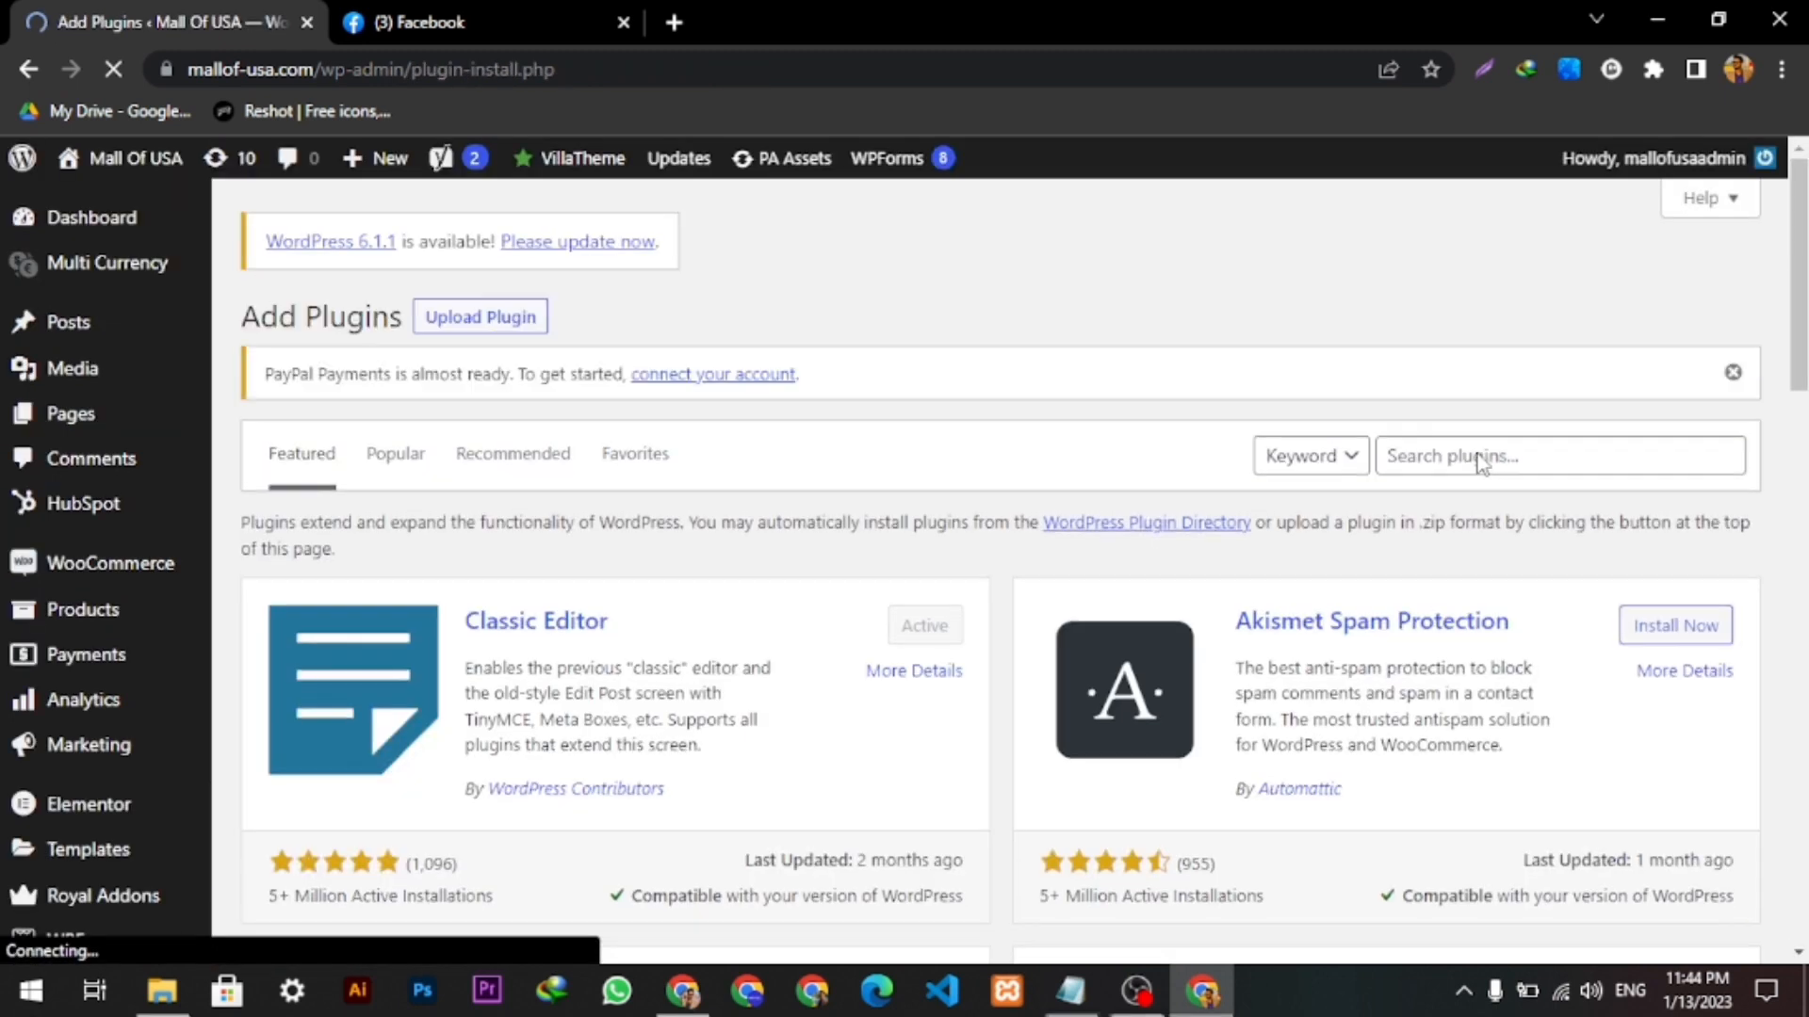
- Search plugins for 'facebook shop' and install Facebook for WooCommerce
left_click(1558, 456)
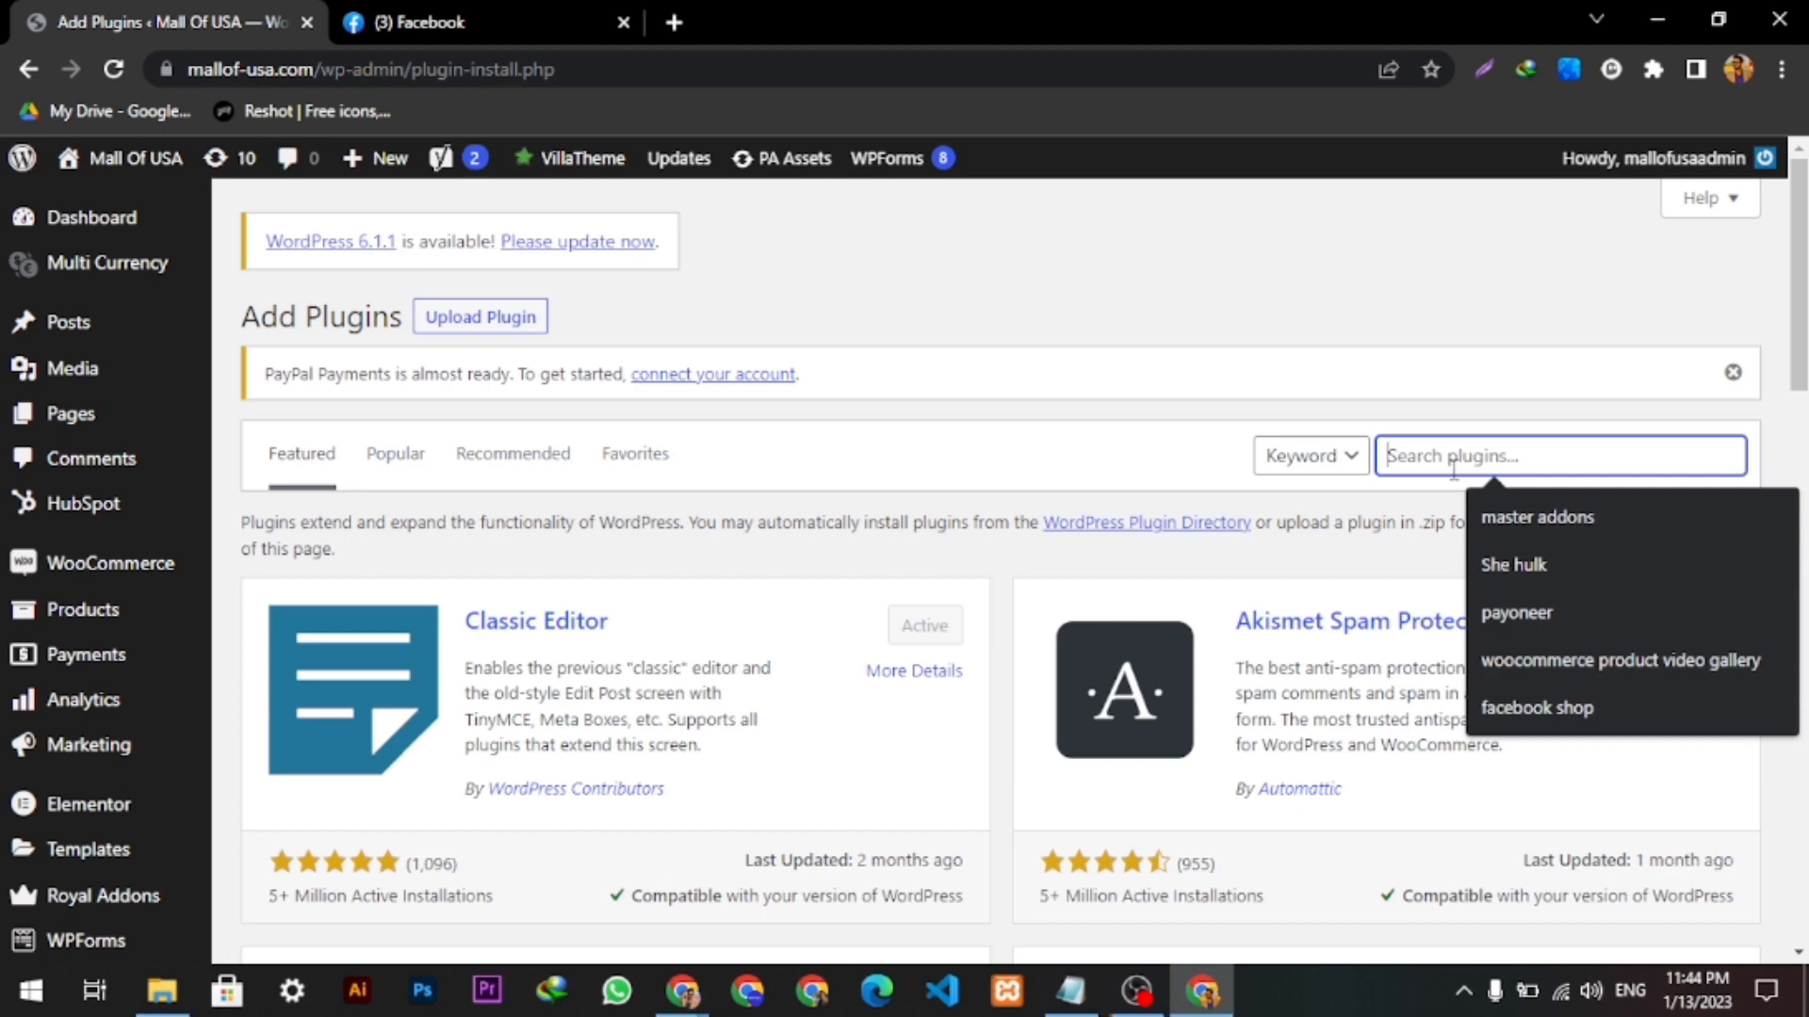
left_click(1537, 707)
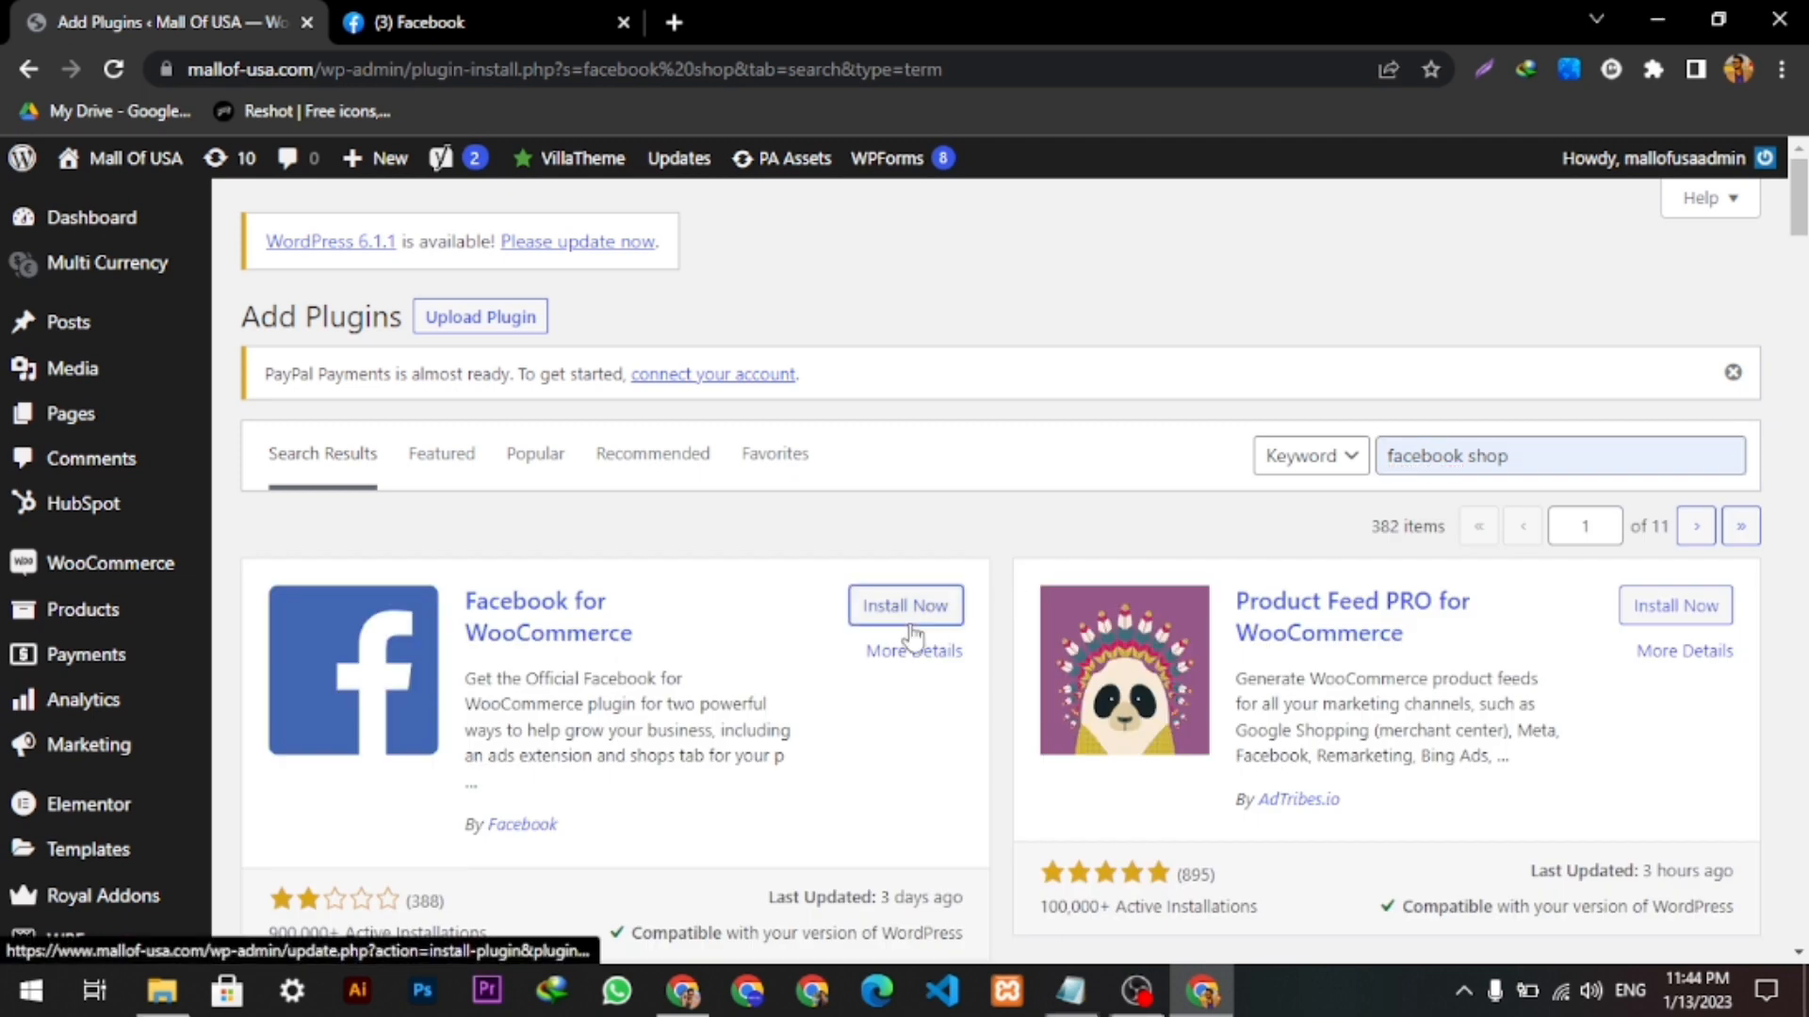
left_click(906, 605)
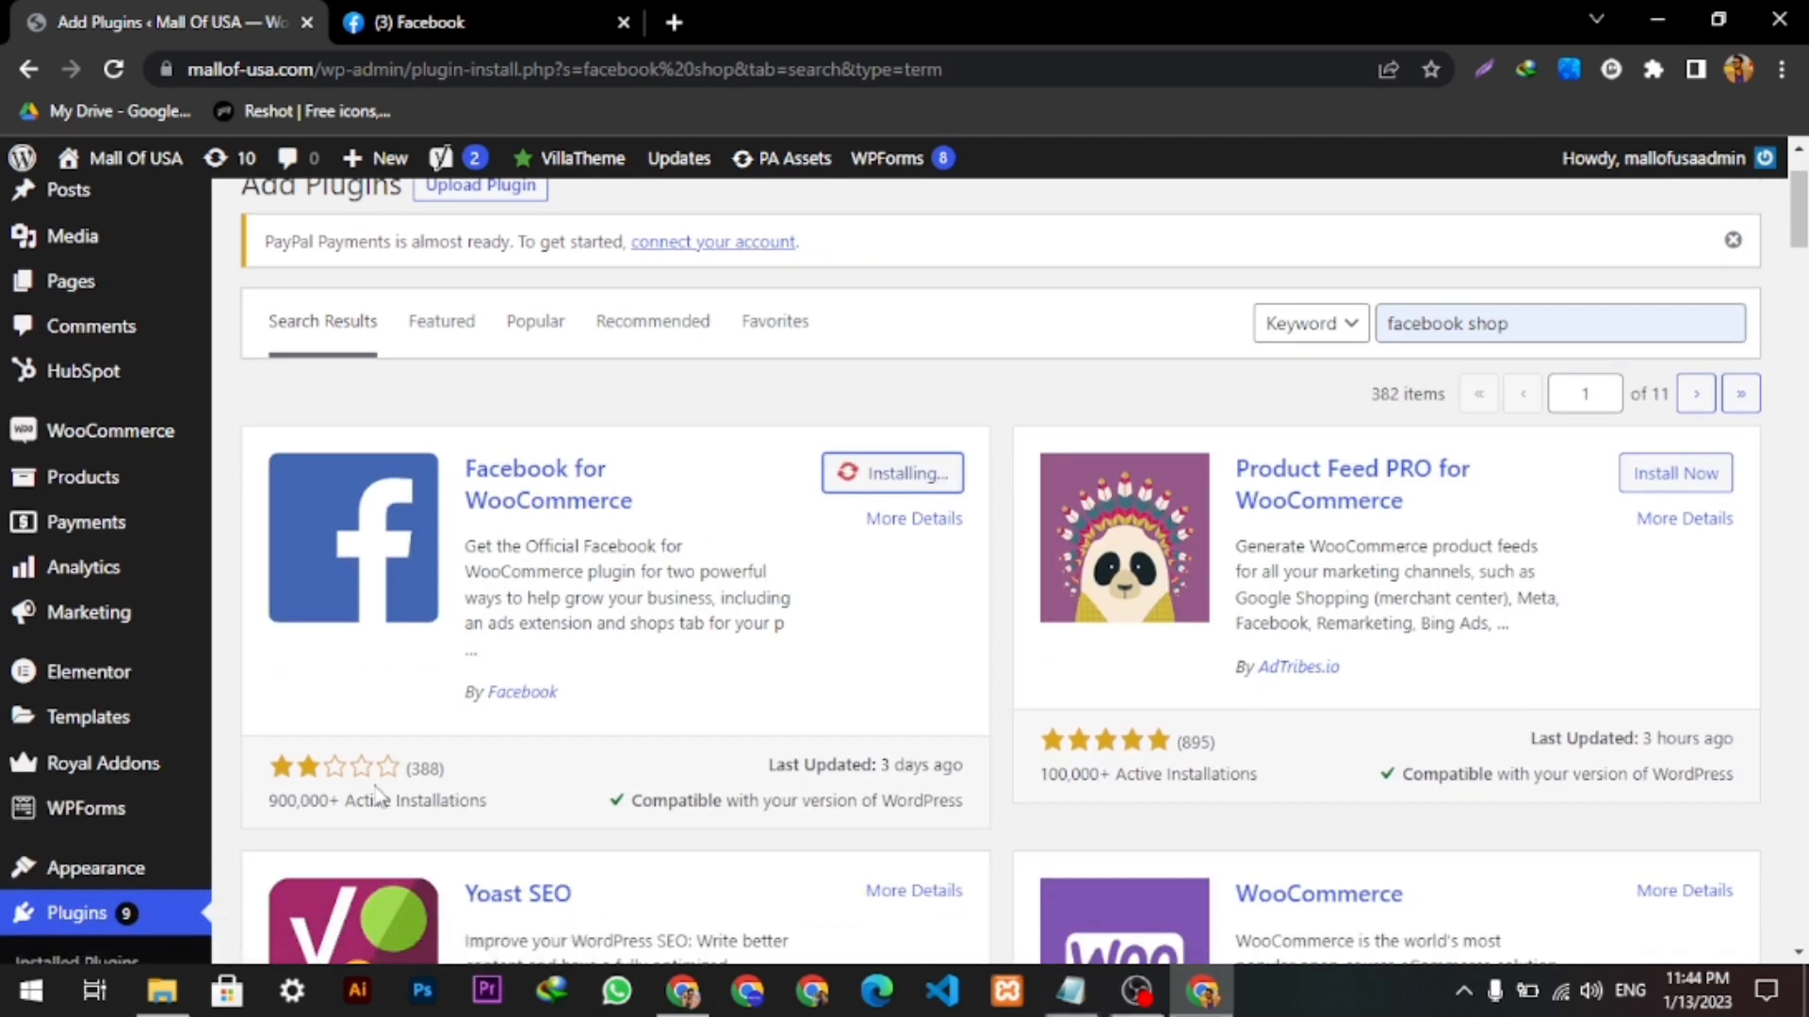
mouse_move(256, 814)
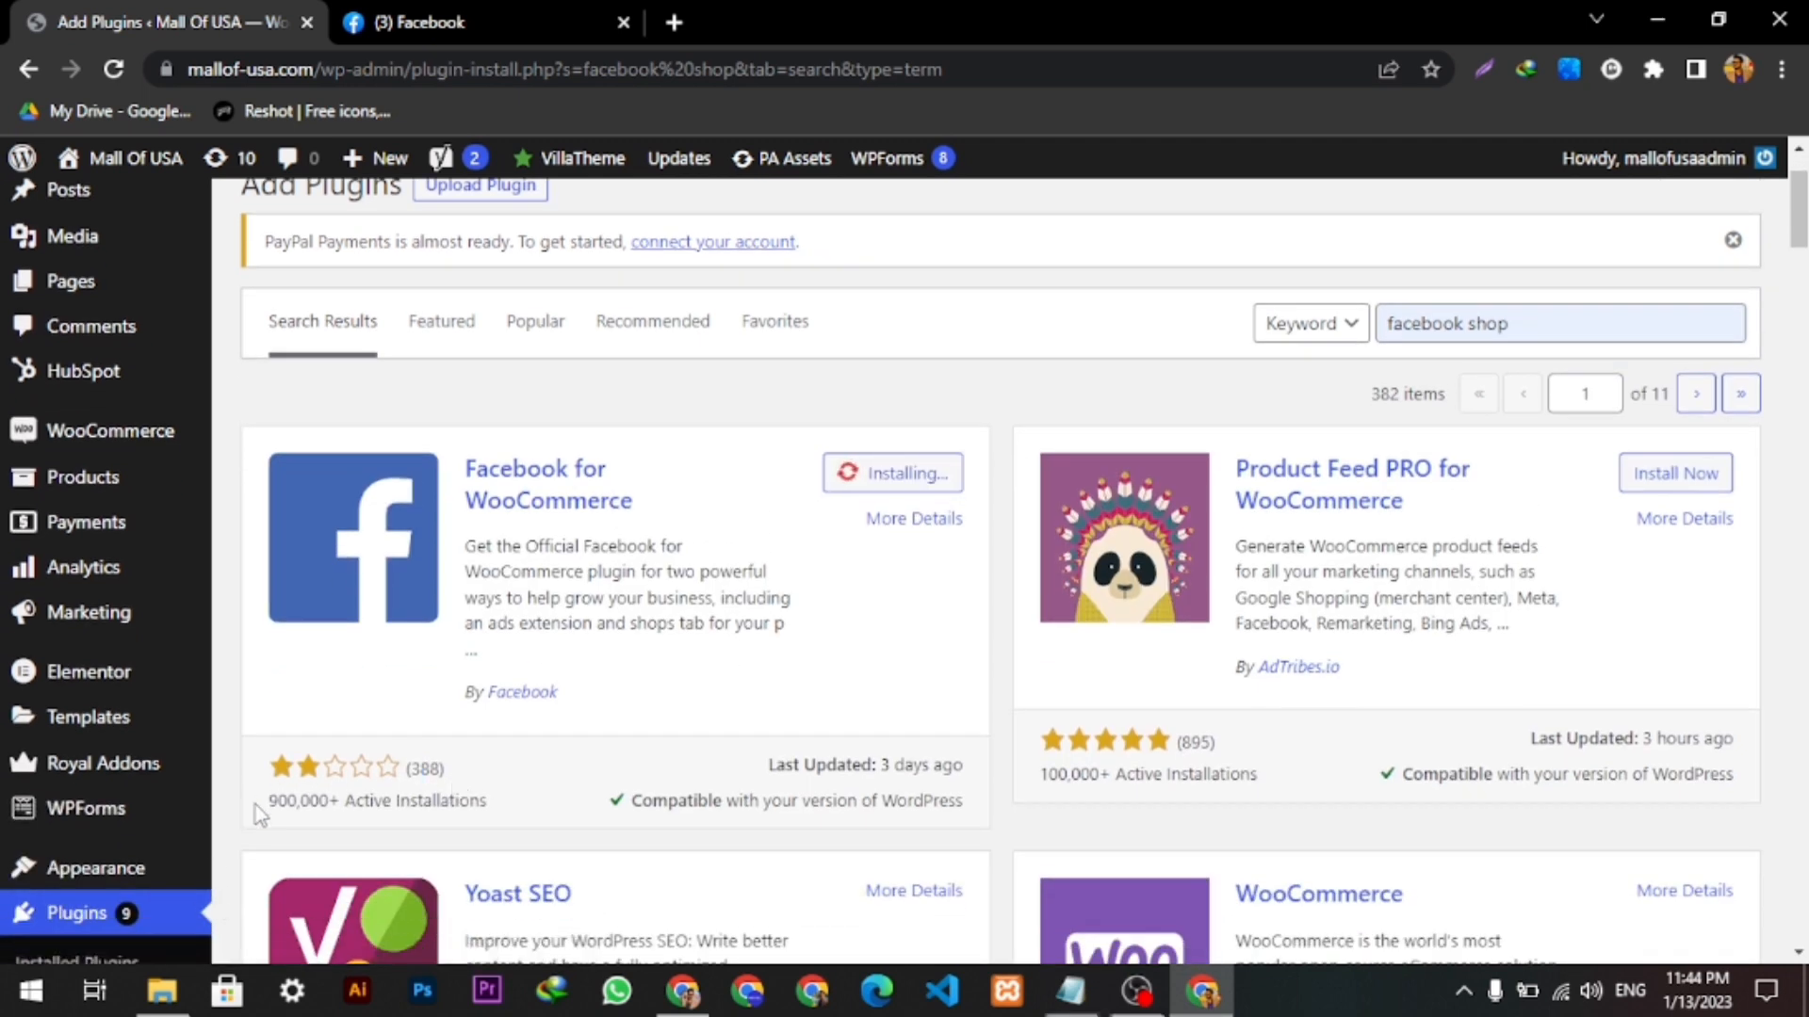
mouse_move(608, 825)
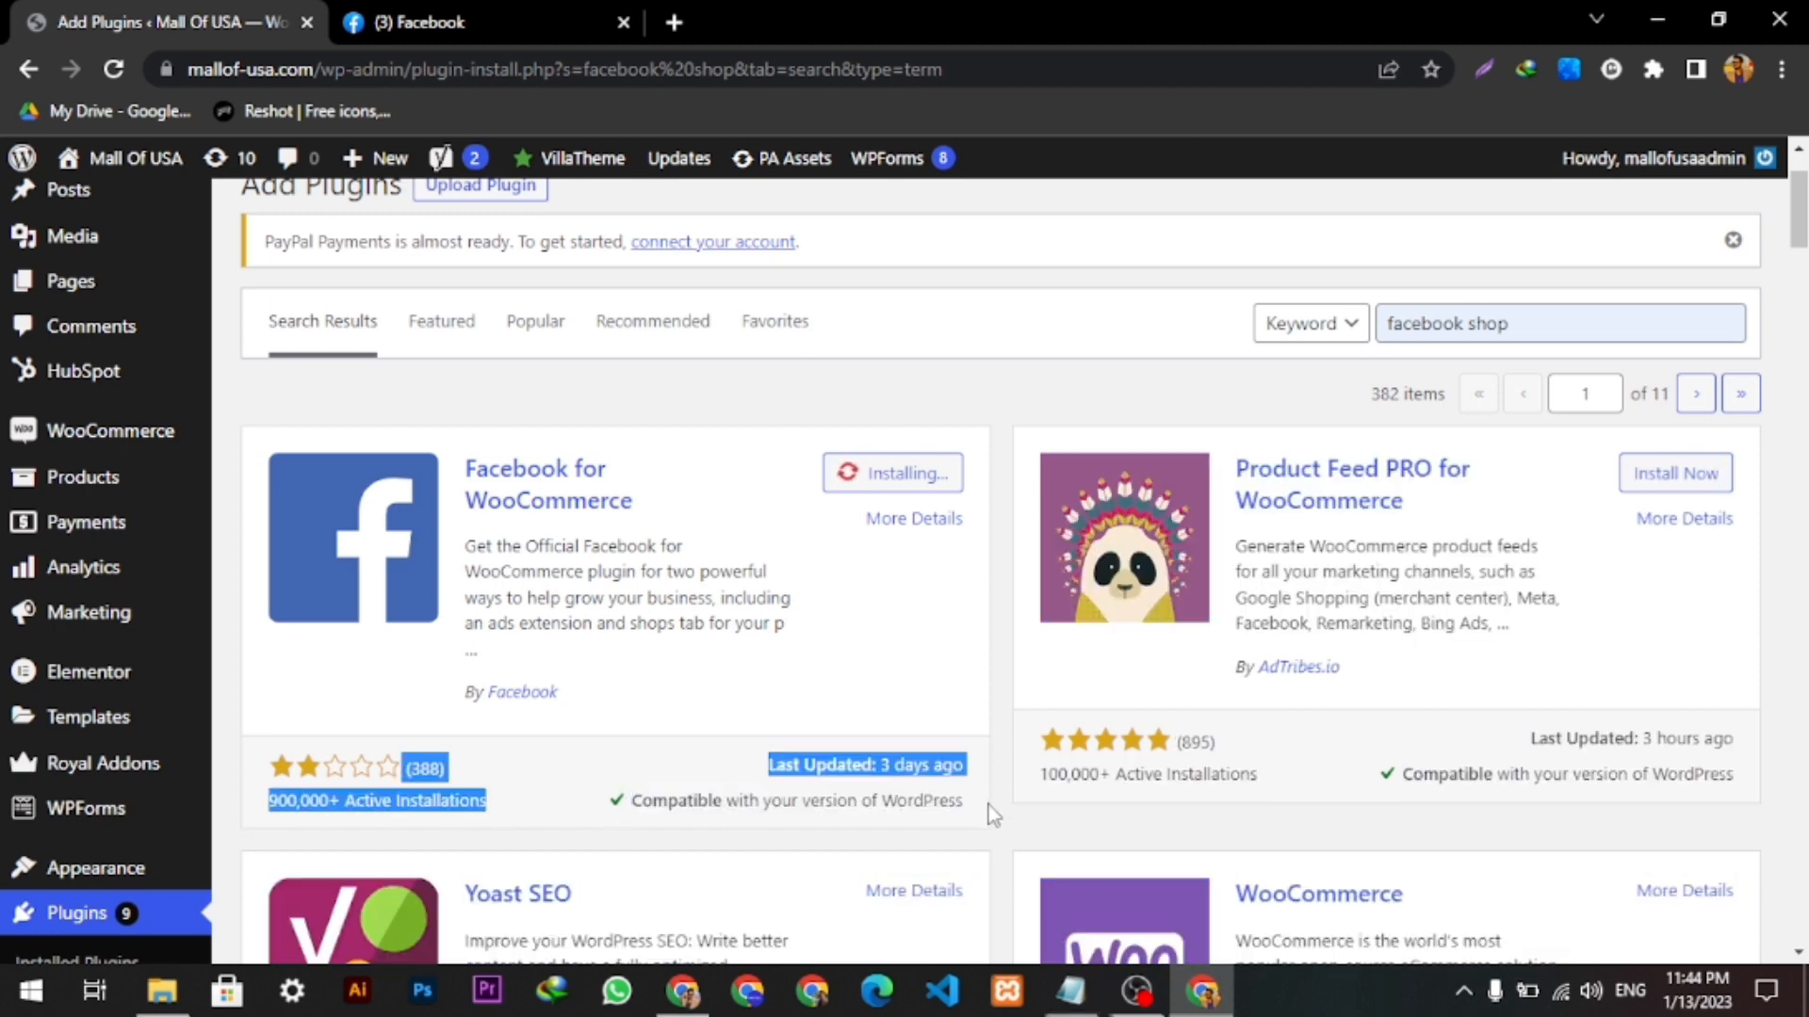
- Activate the newly installed Facebook for WooCommerce plugin
scroll("down", 3)
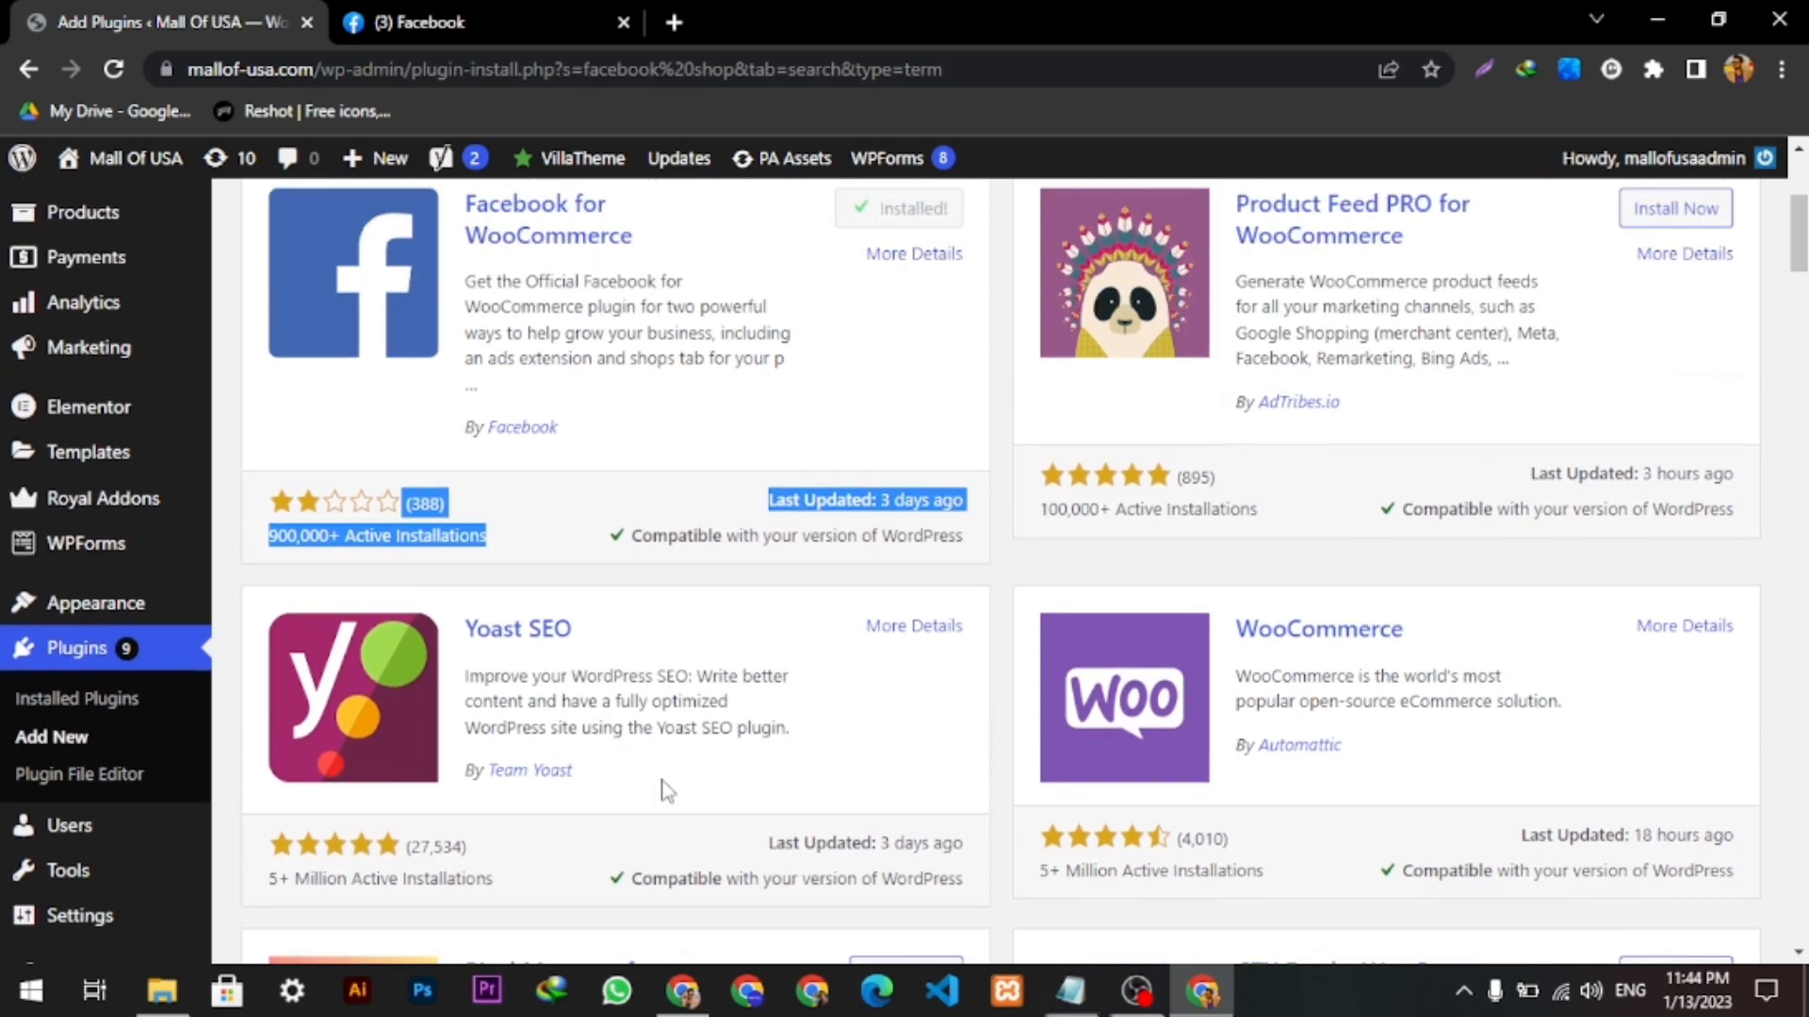
scroll("up", 3)
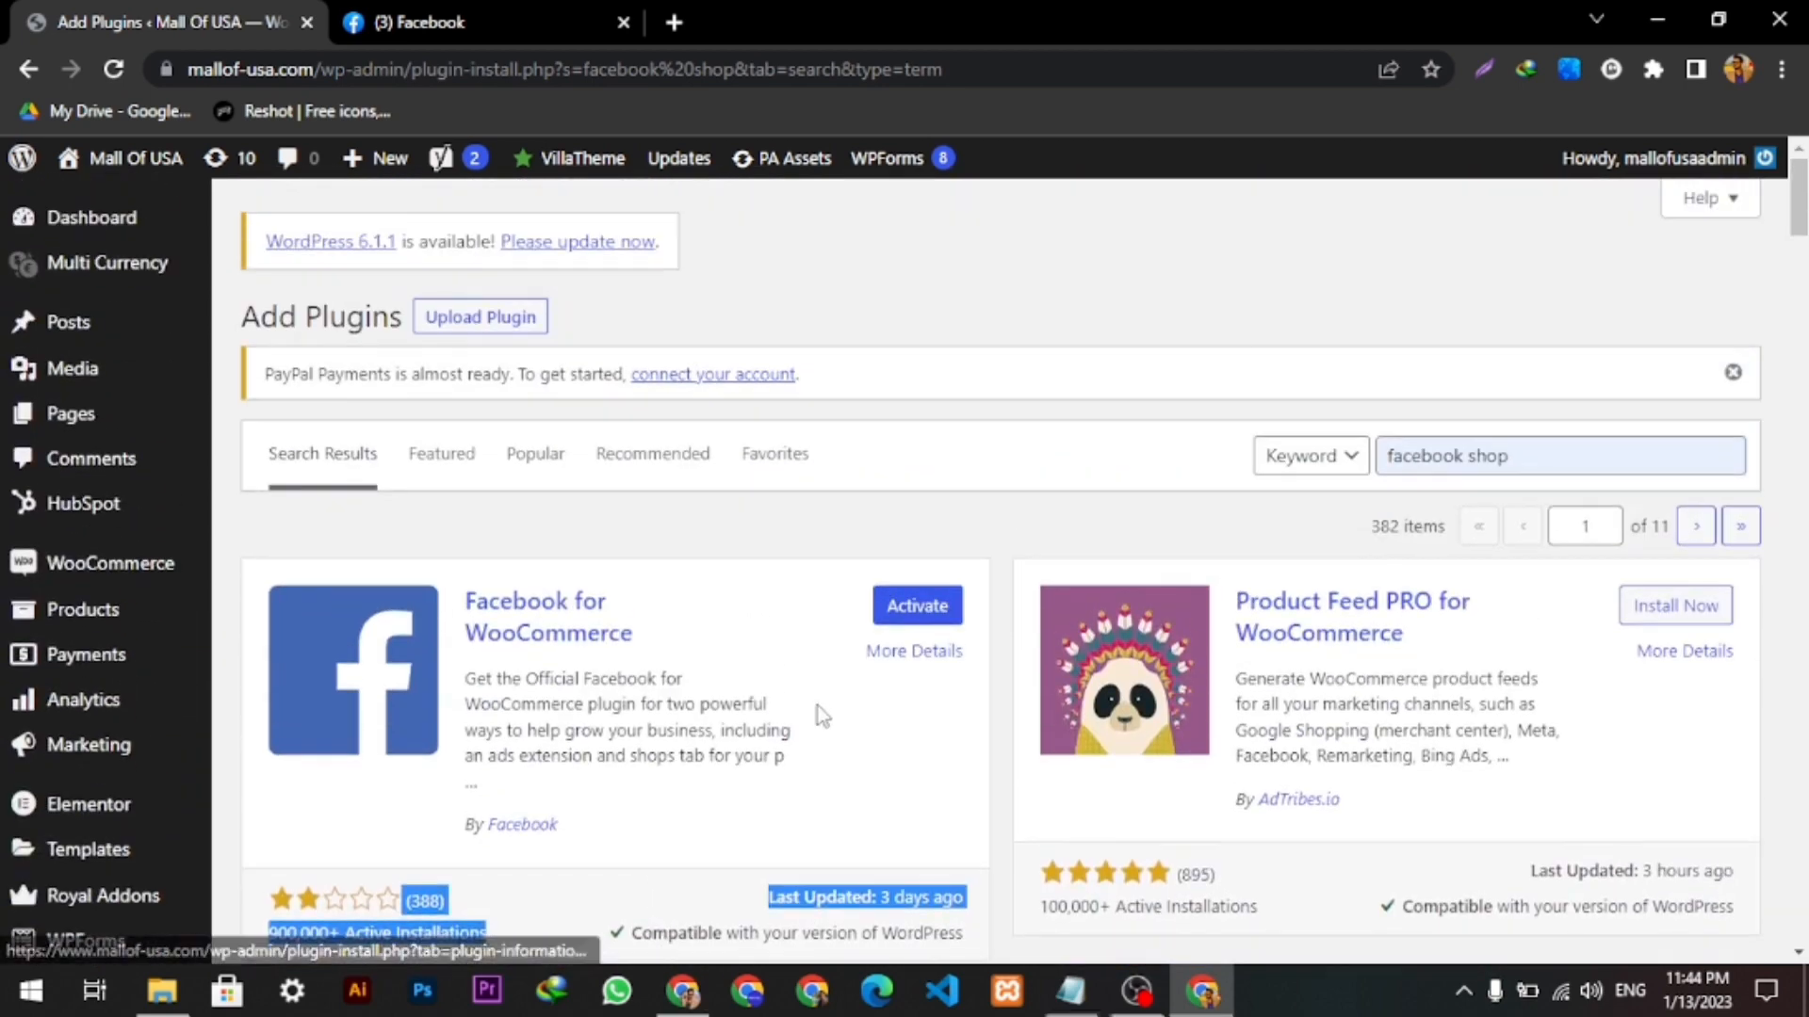
left_click(916, 605)
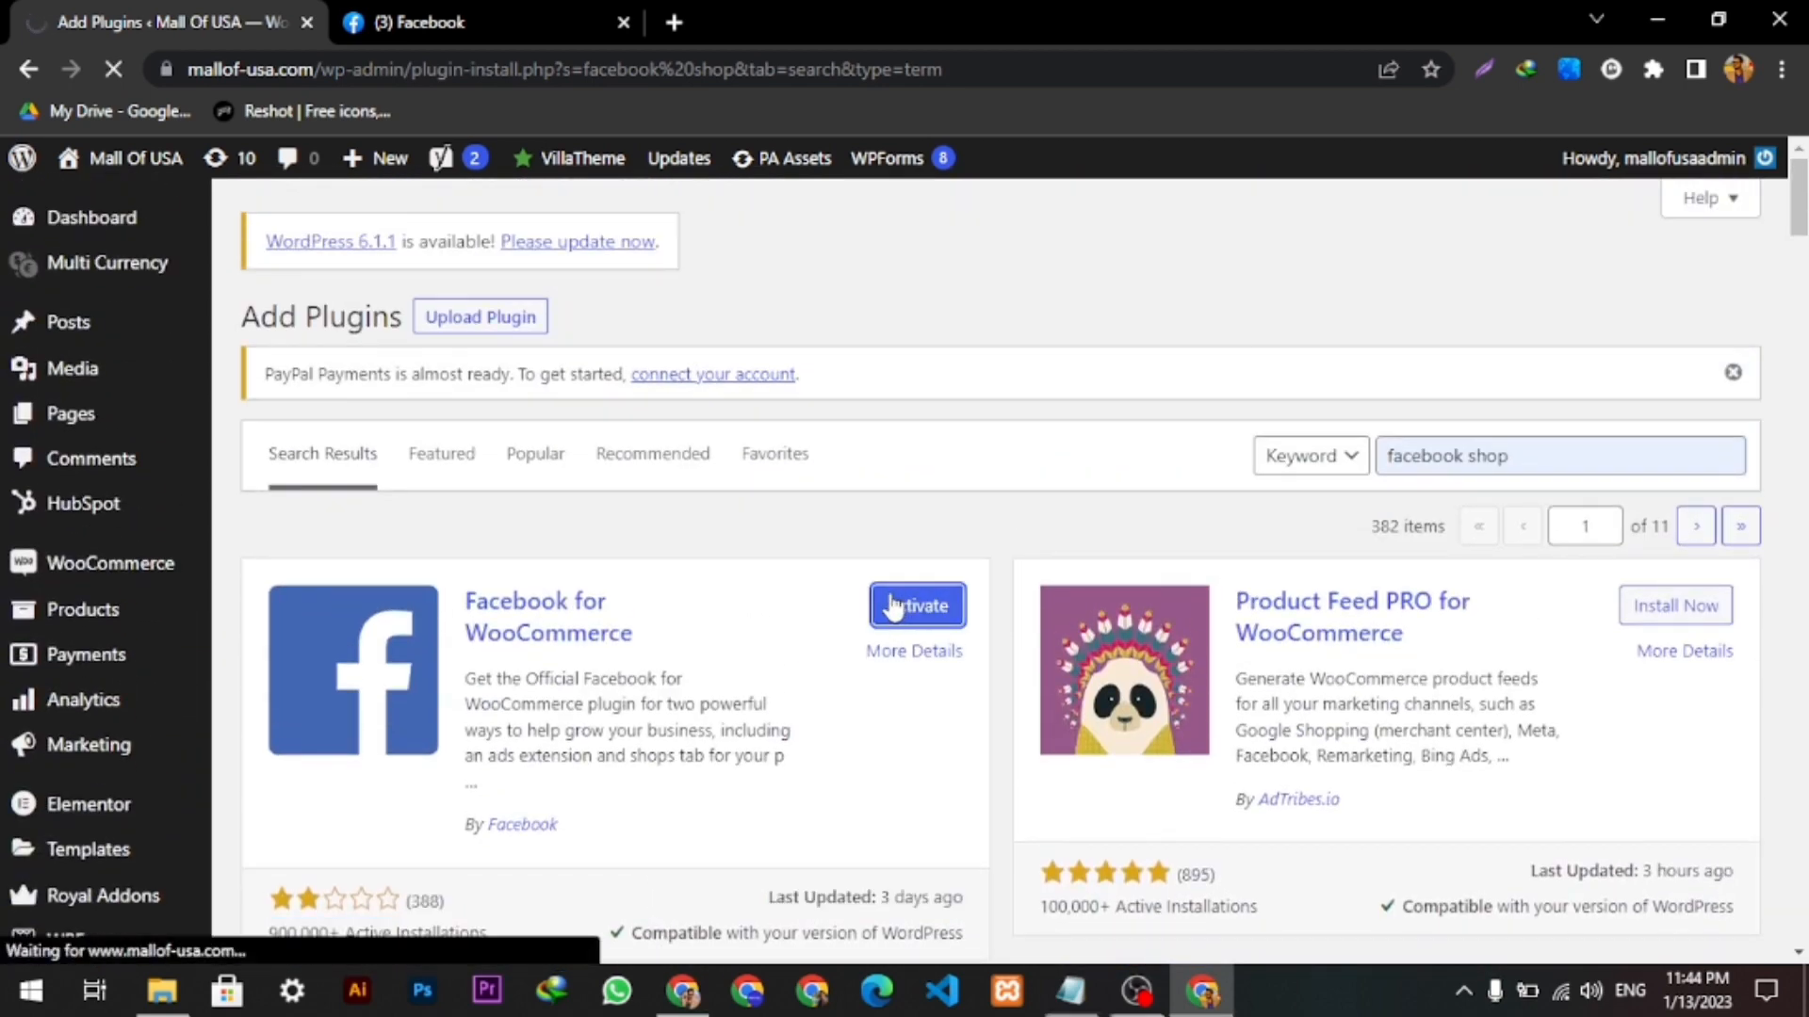
- Open Facebook for WooCommerce's settings from the Plugins page and choose Get Started
left_click(916, 605)
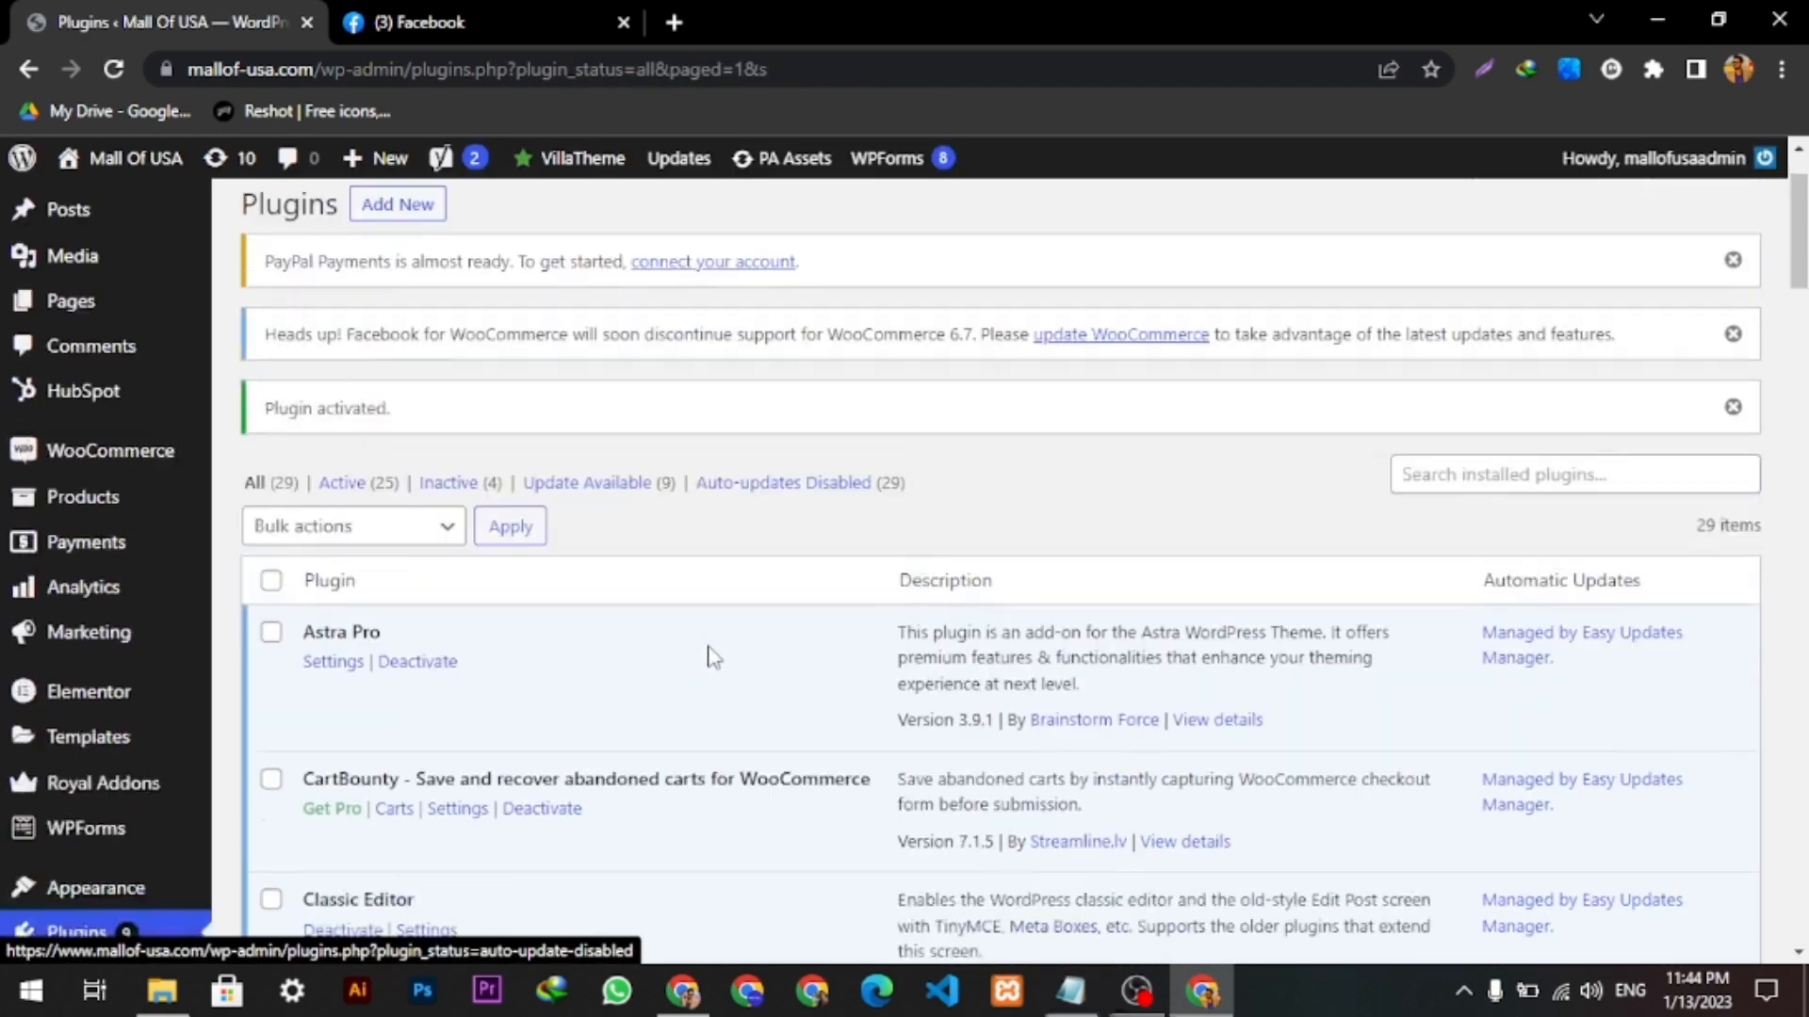
scroll("down", 3)
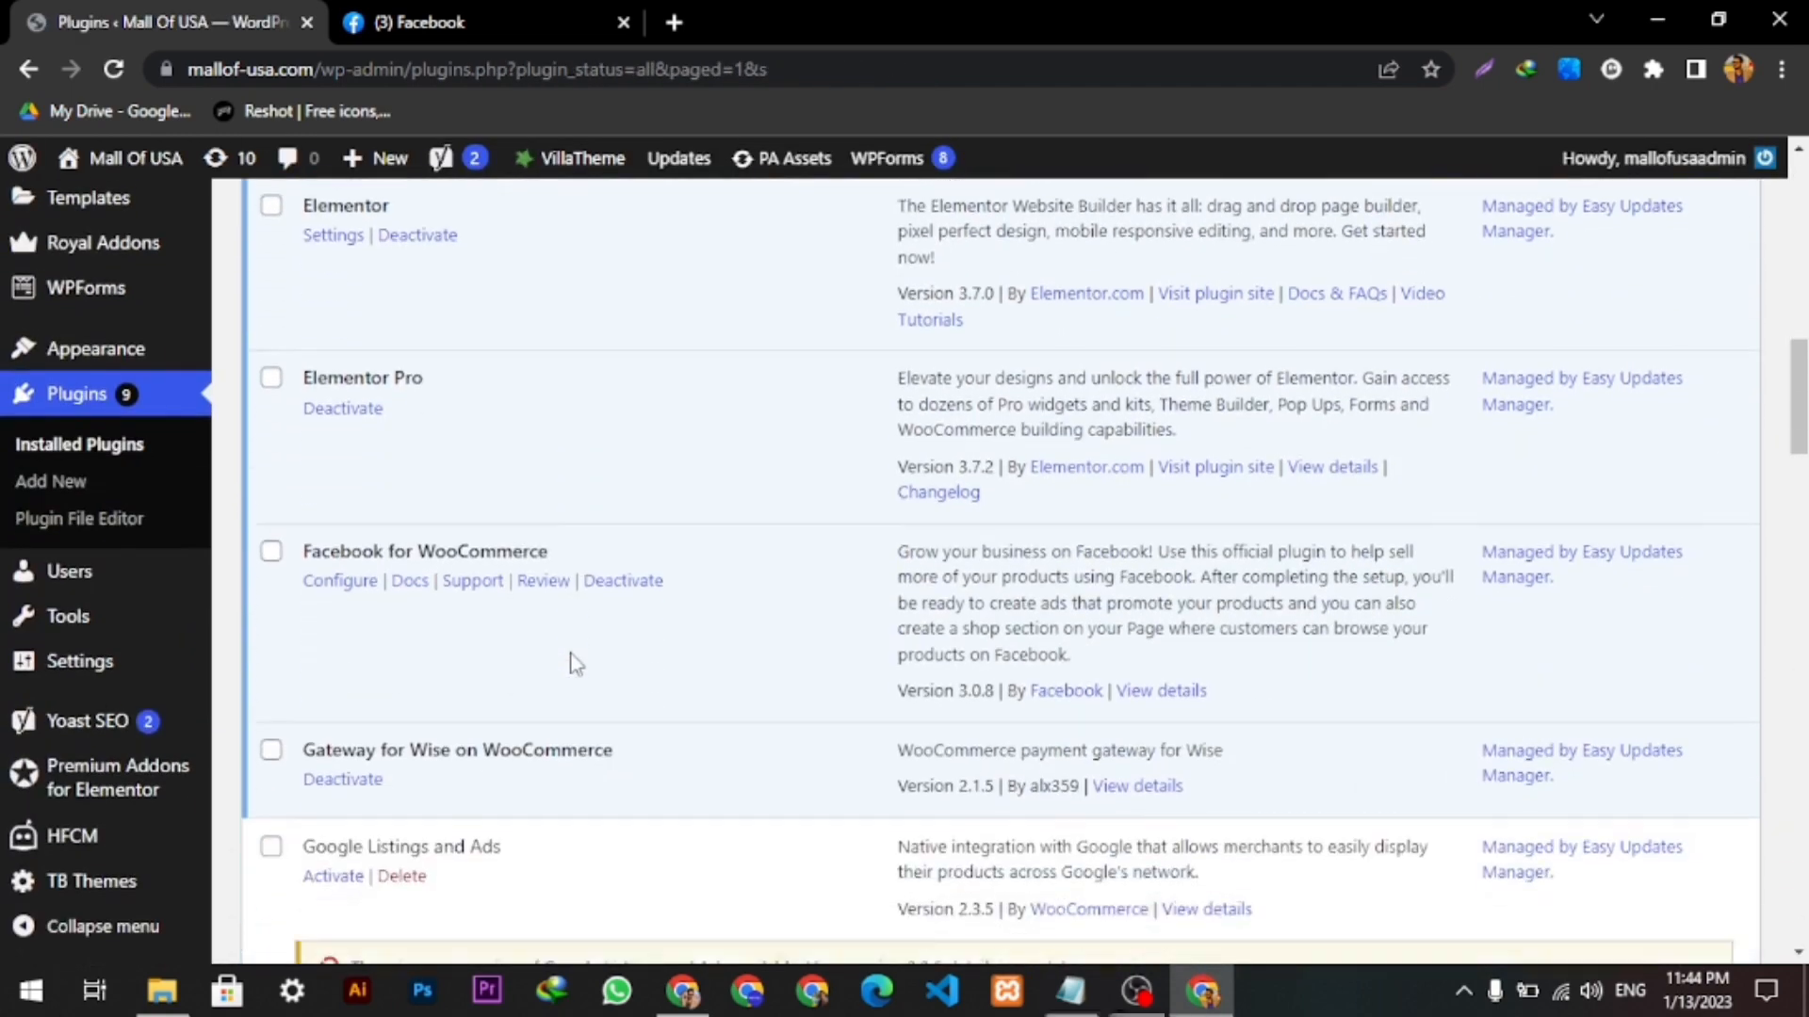
scroll("down", 3)
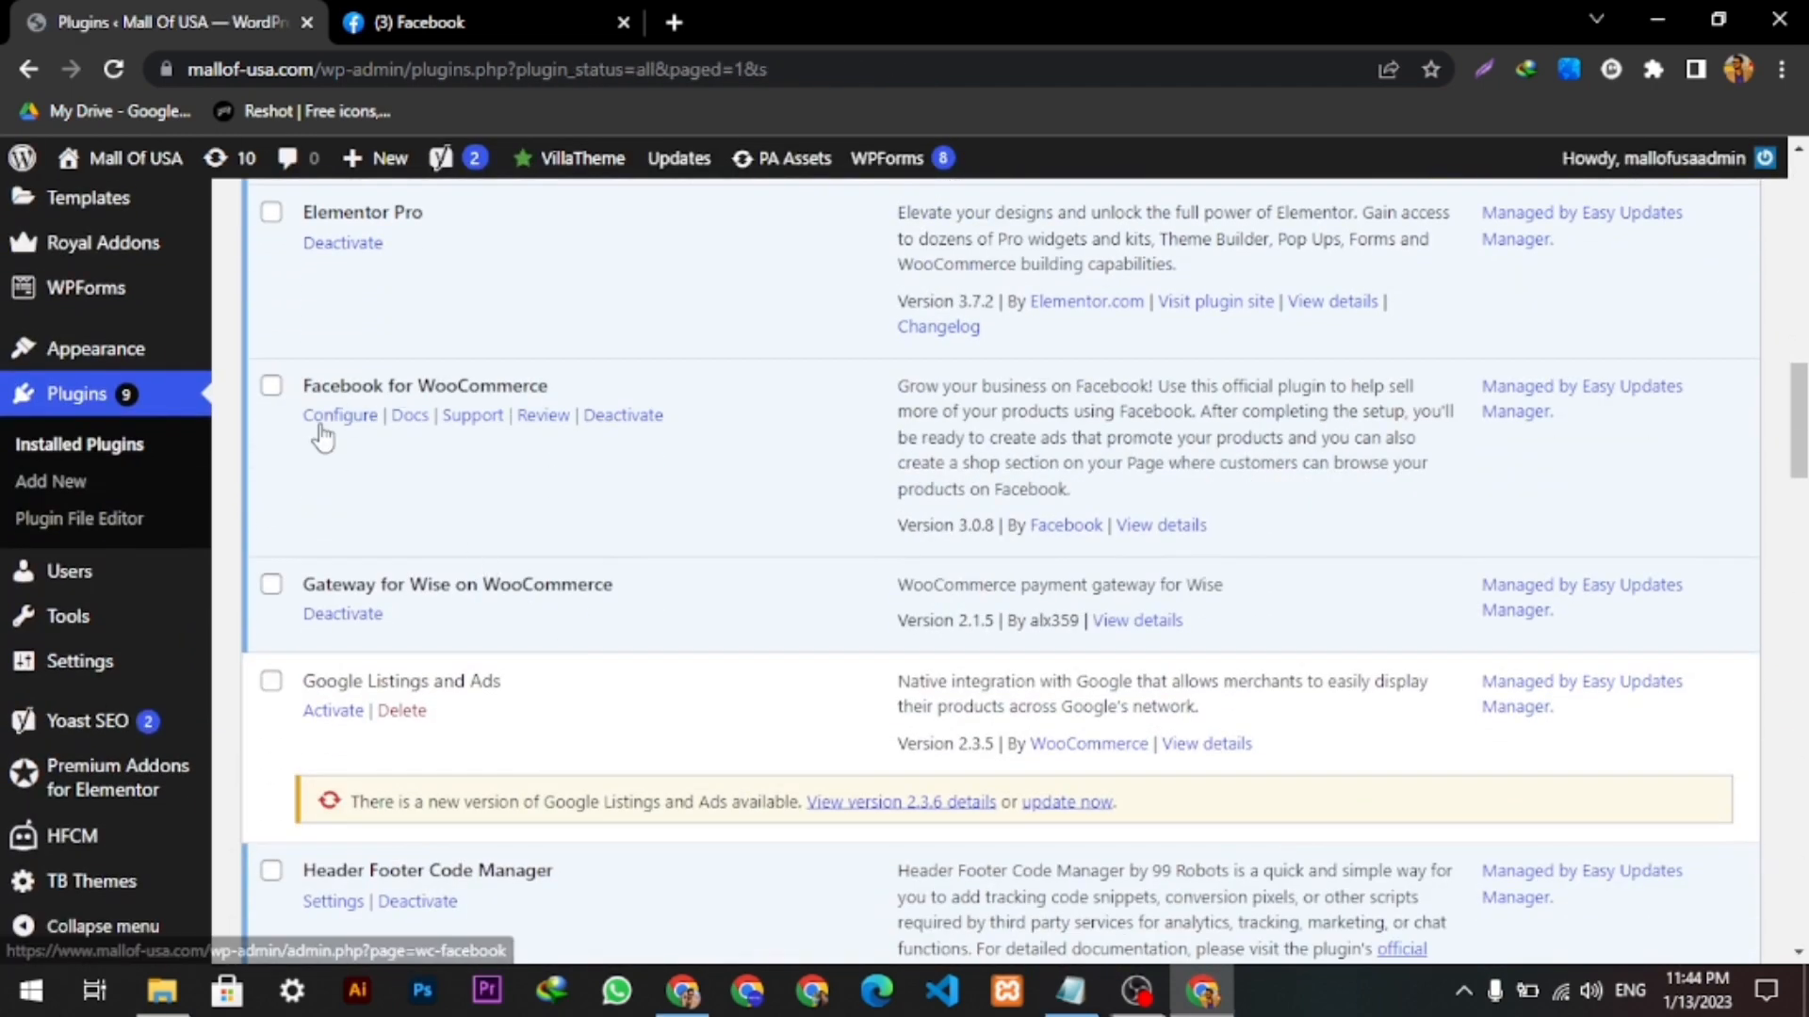
left_click(339, 414)
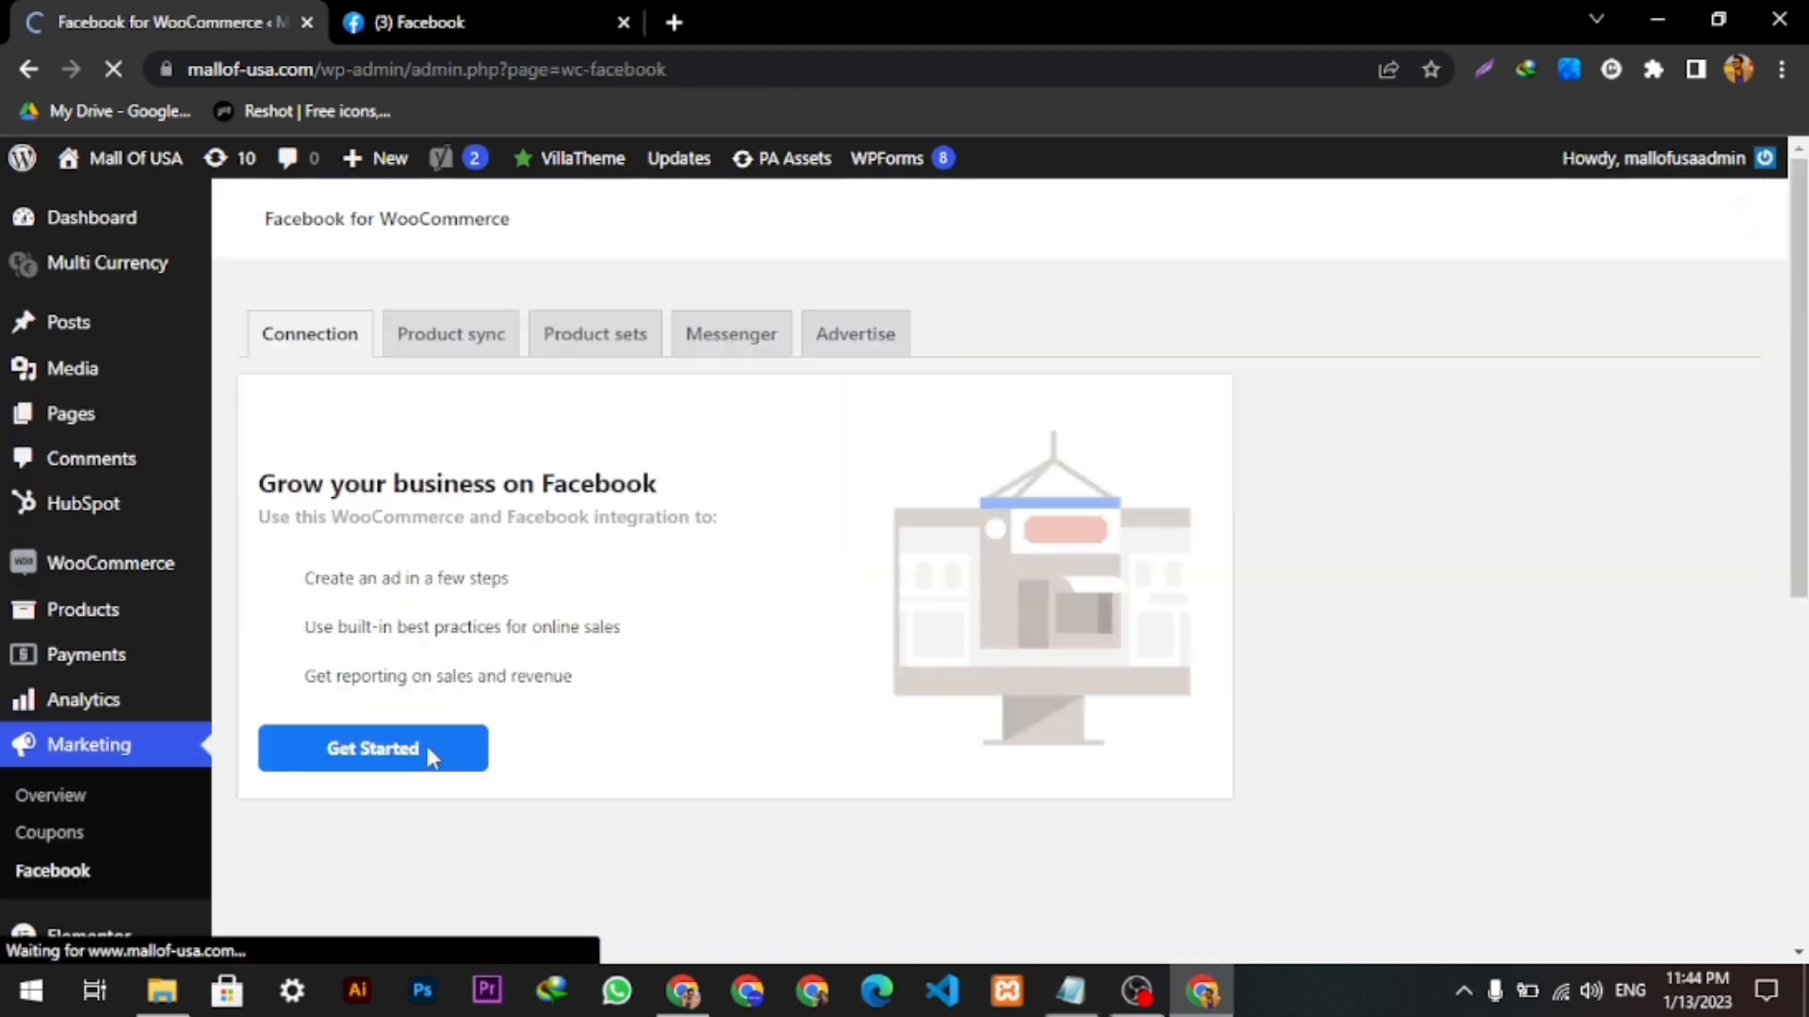
left_click(371, 748)
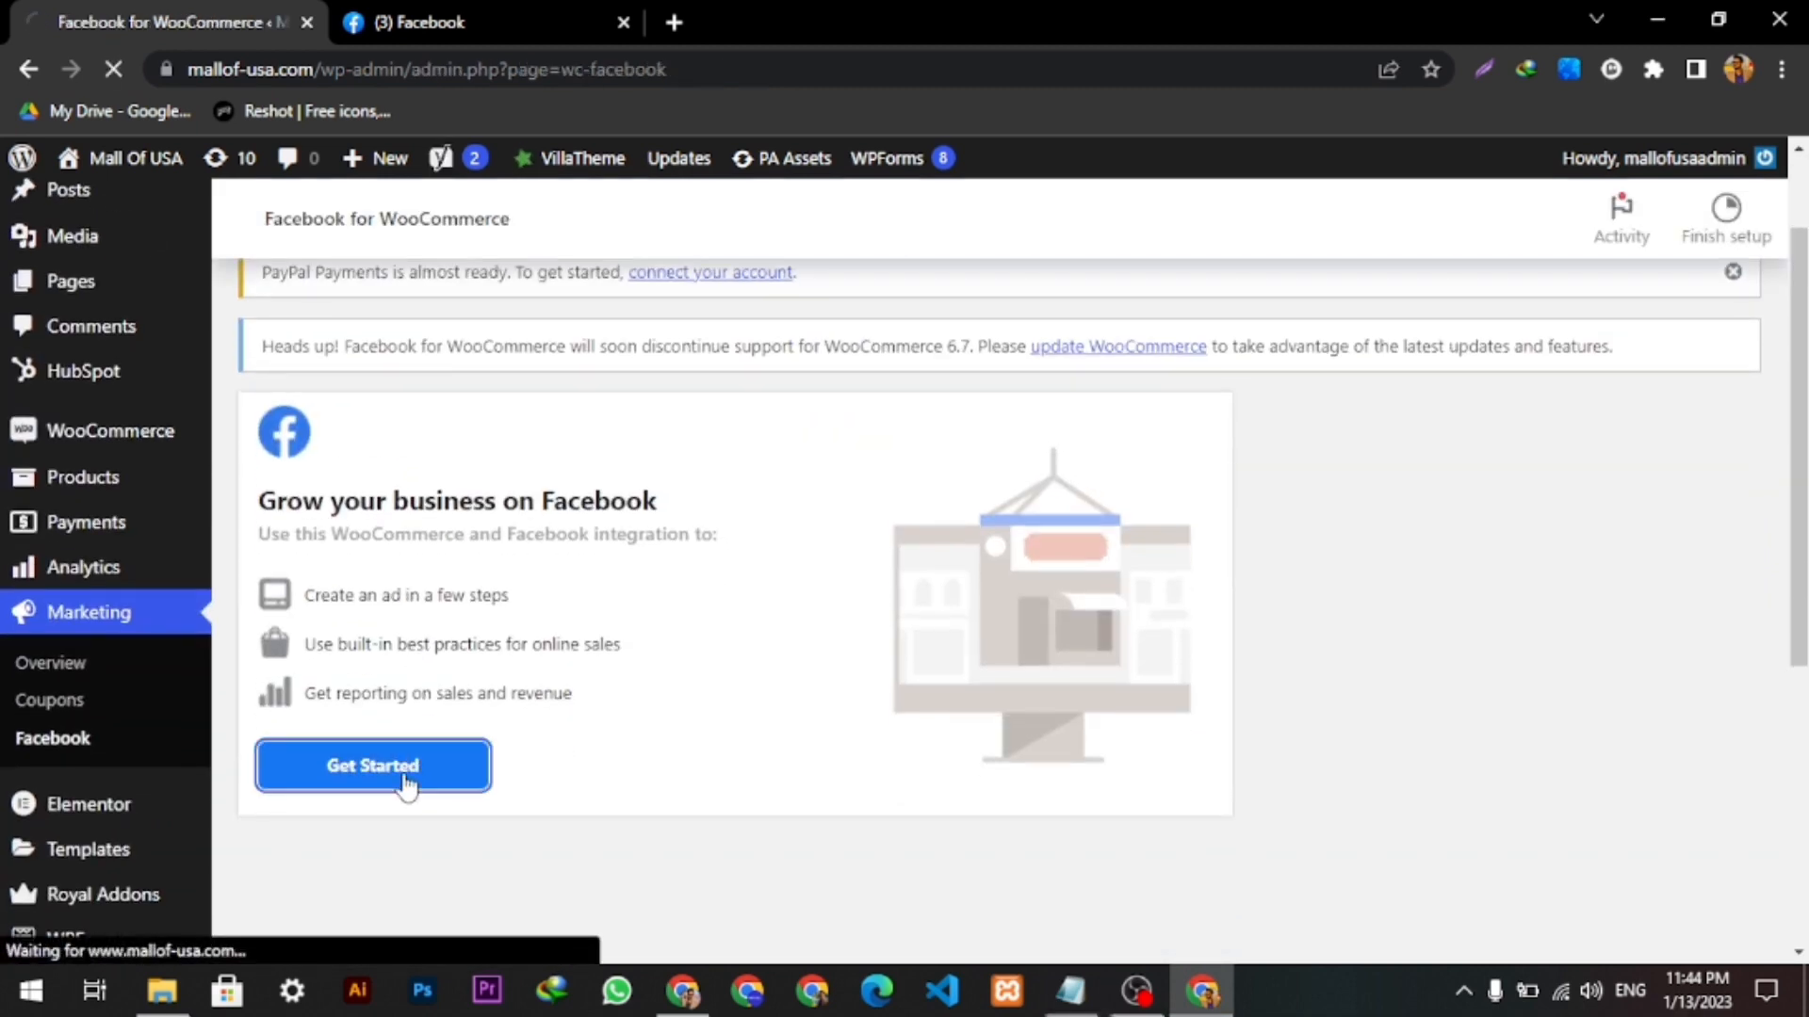
- Continue as the logged-in Facebook user to the WooCommerce Integration confirm-settings page
left_click(373, 765)
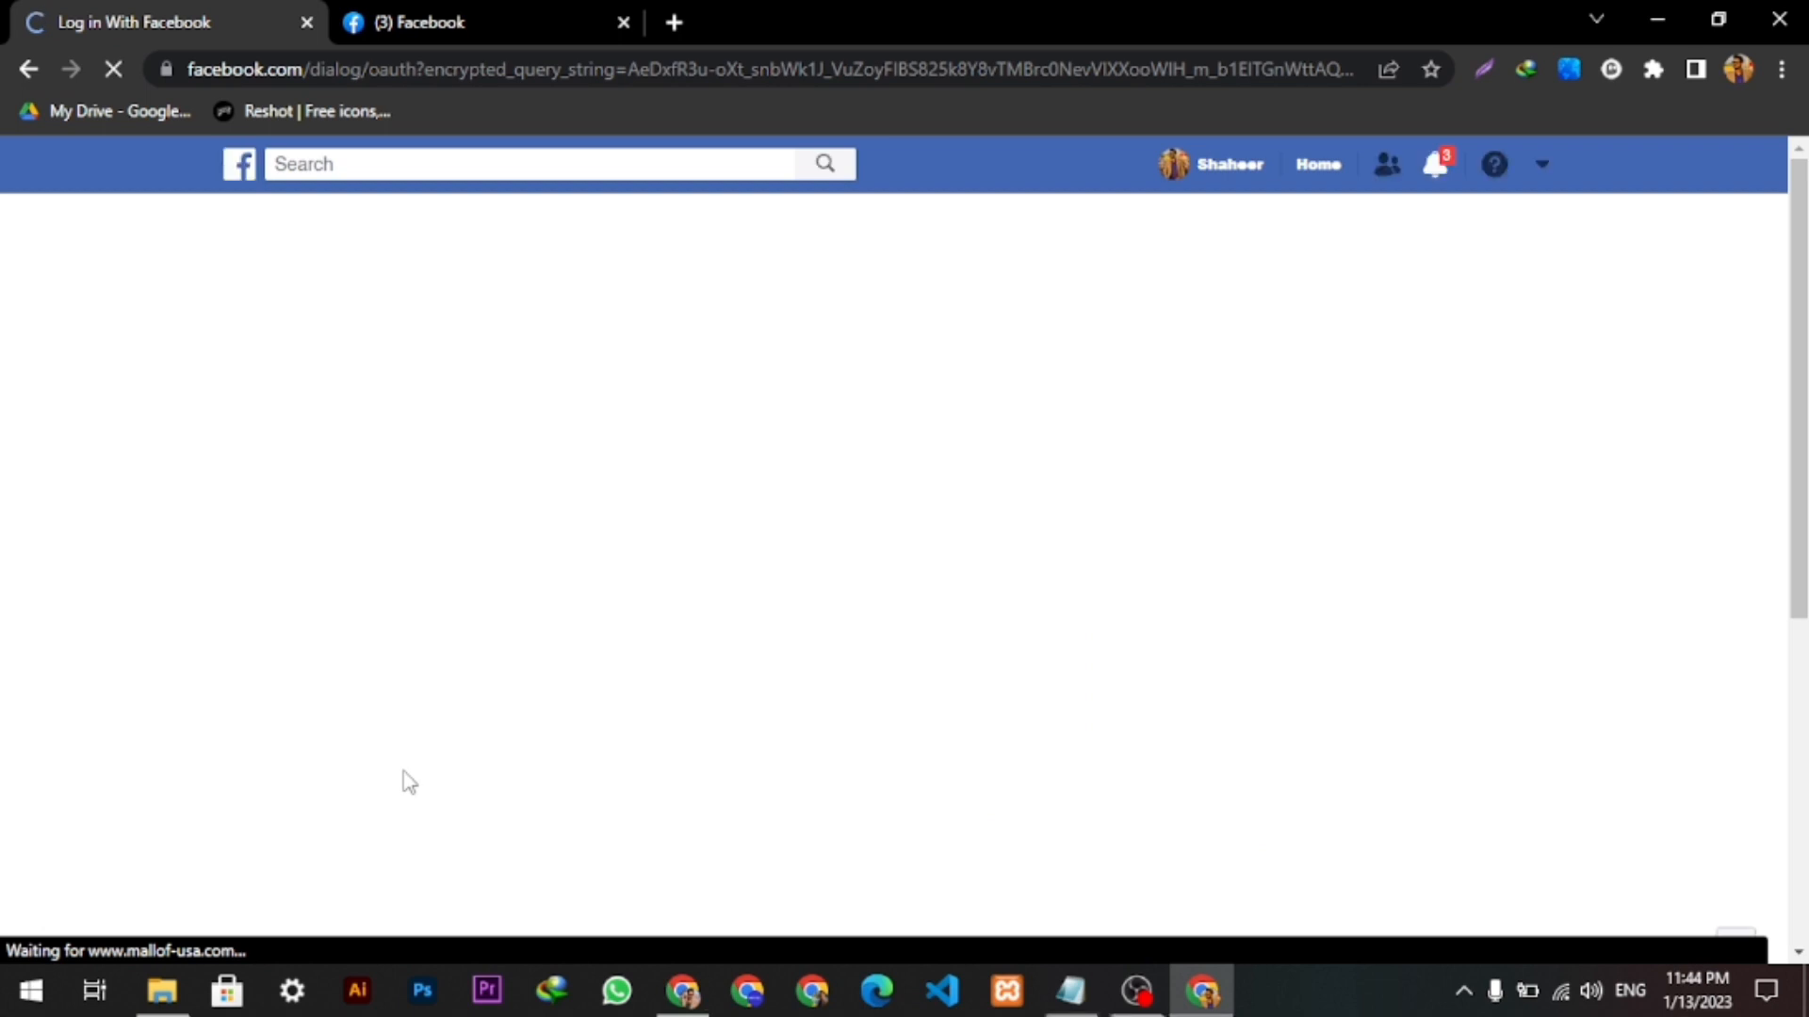
mouse_move(793, 409)
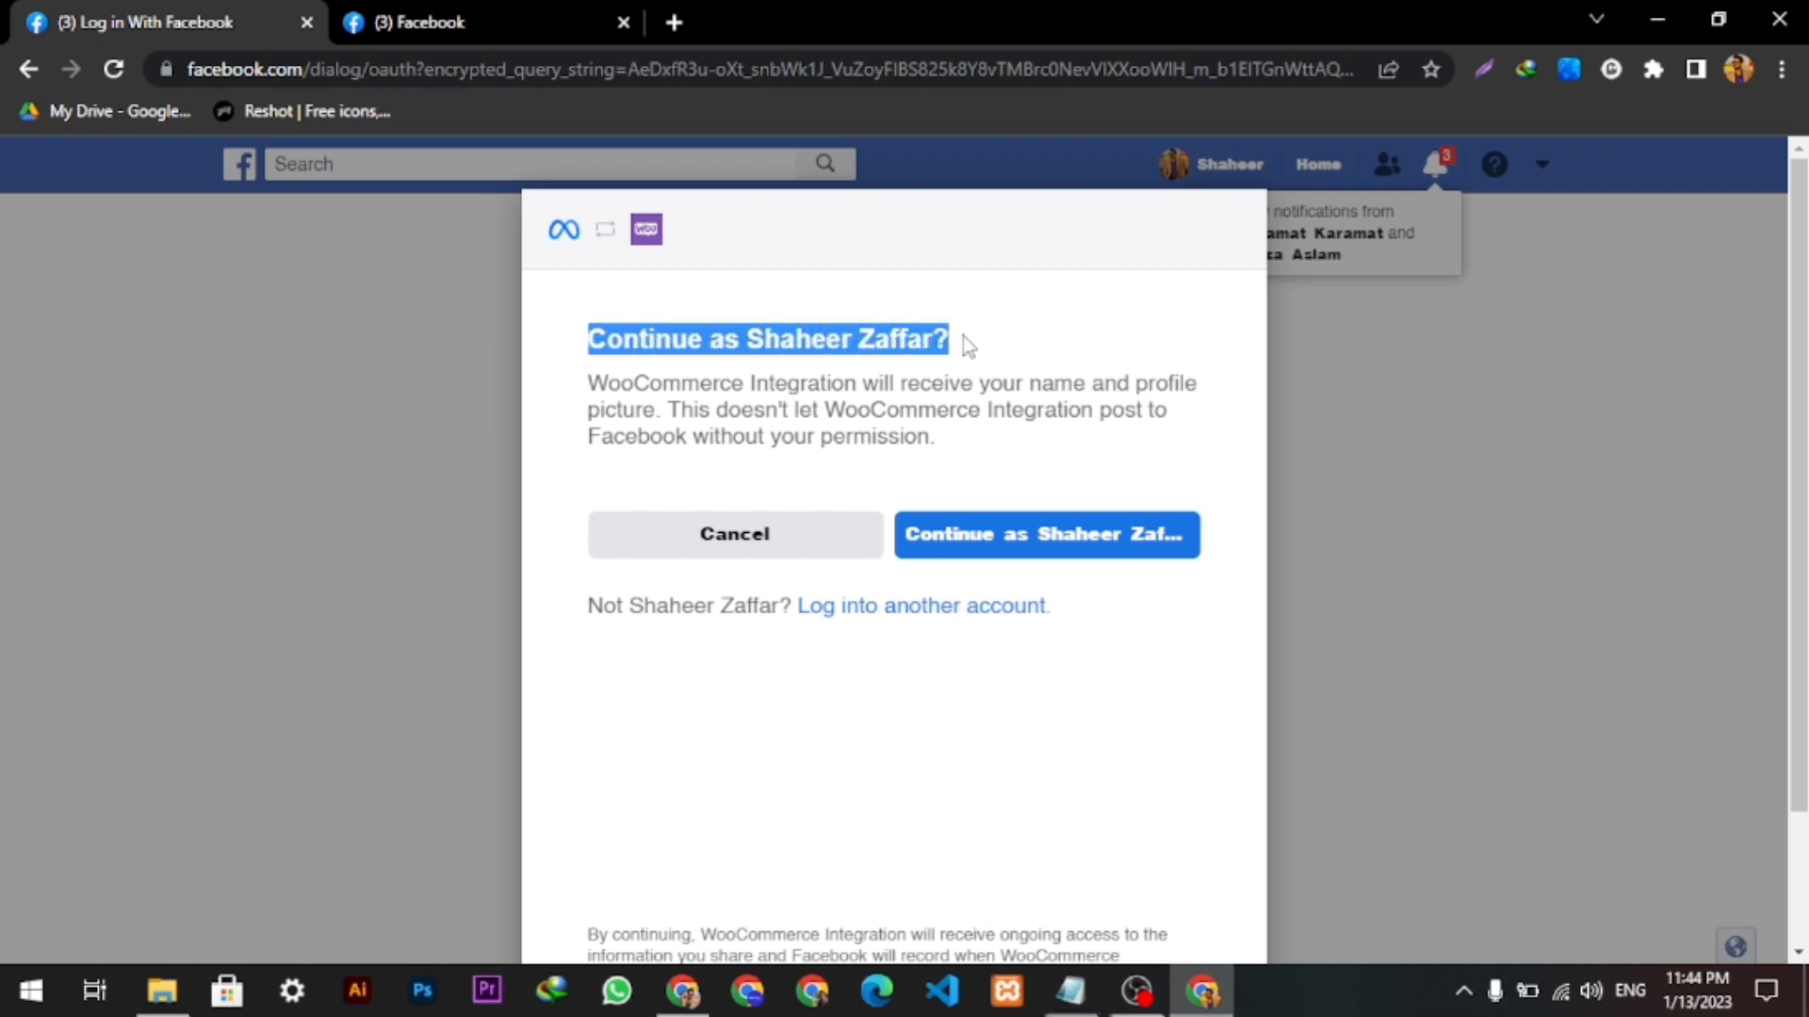
left_click(1044, 533)
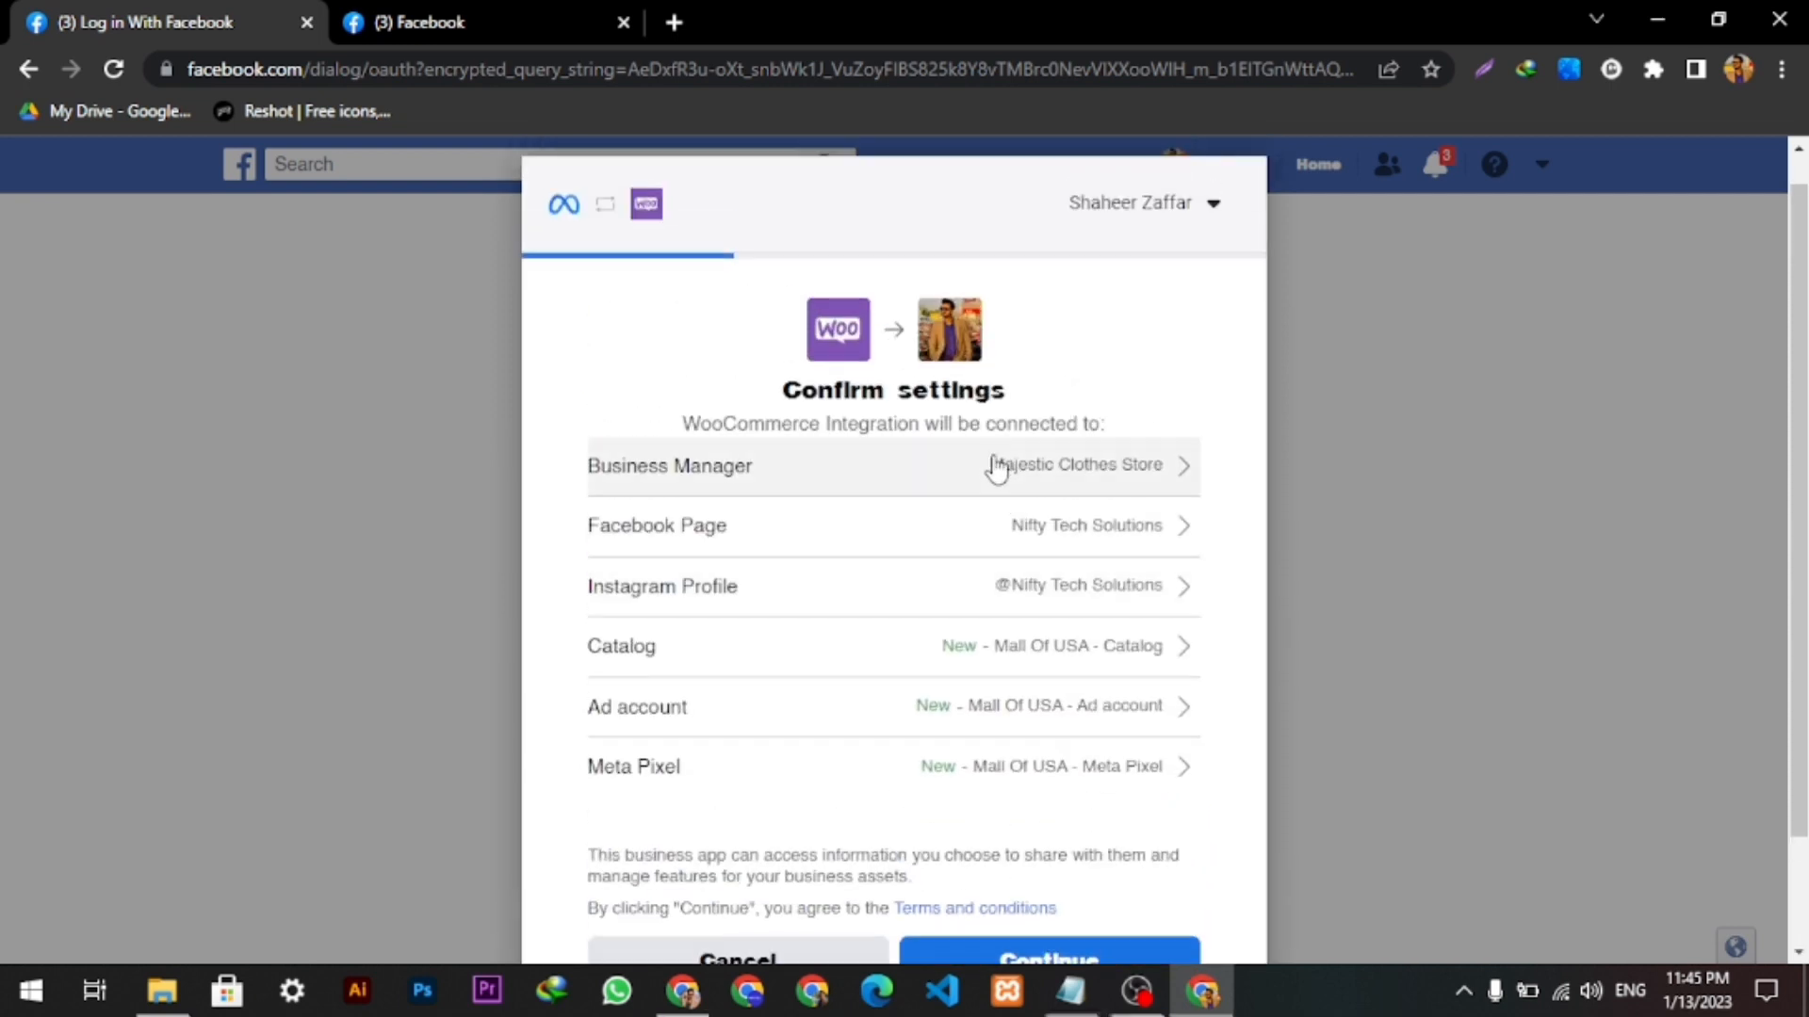
mouse_move(750, 547)
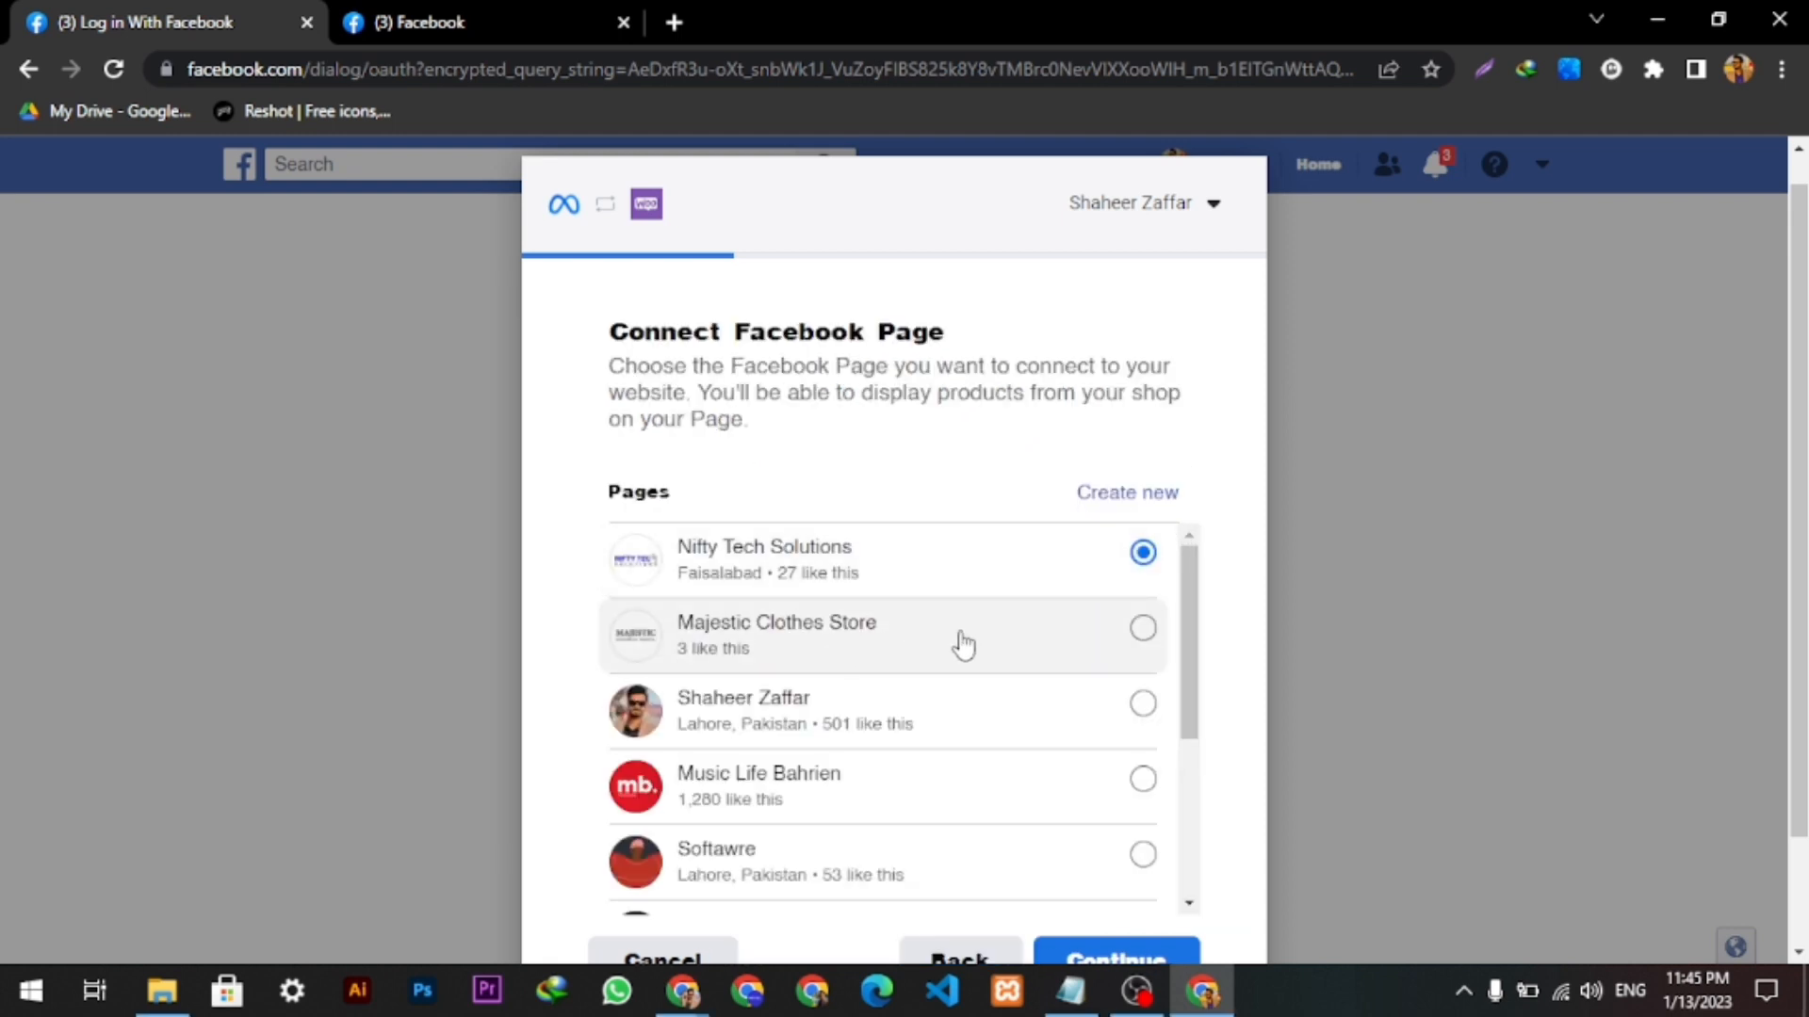
- Choose Majestic Clothes Store as the Facebook Page and skip connecting Instagram
left_click(1142, 627)
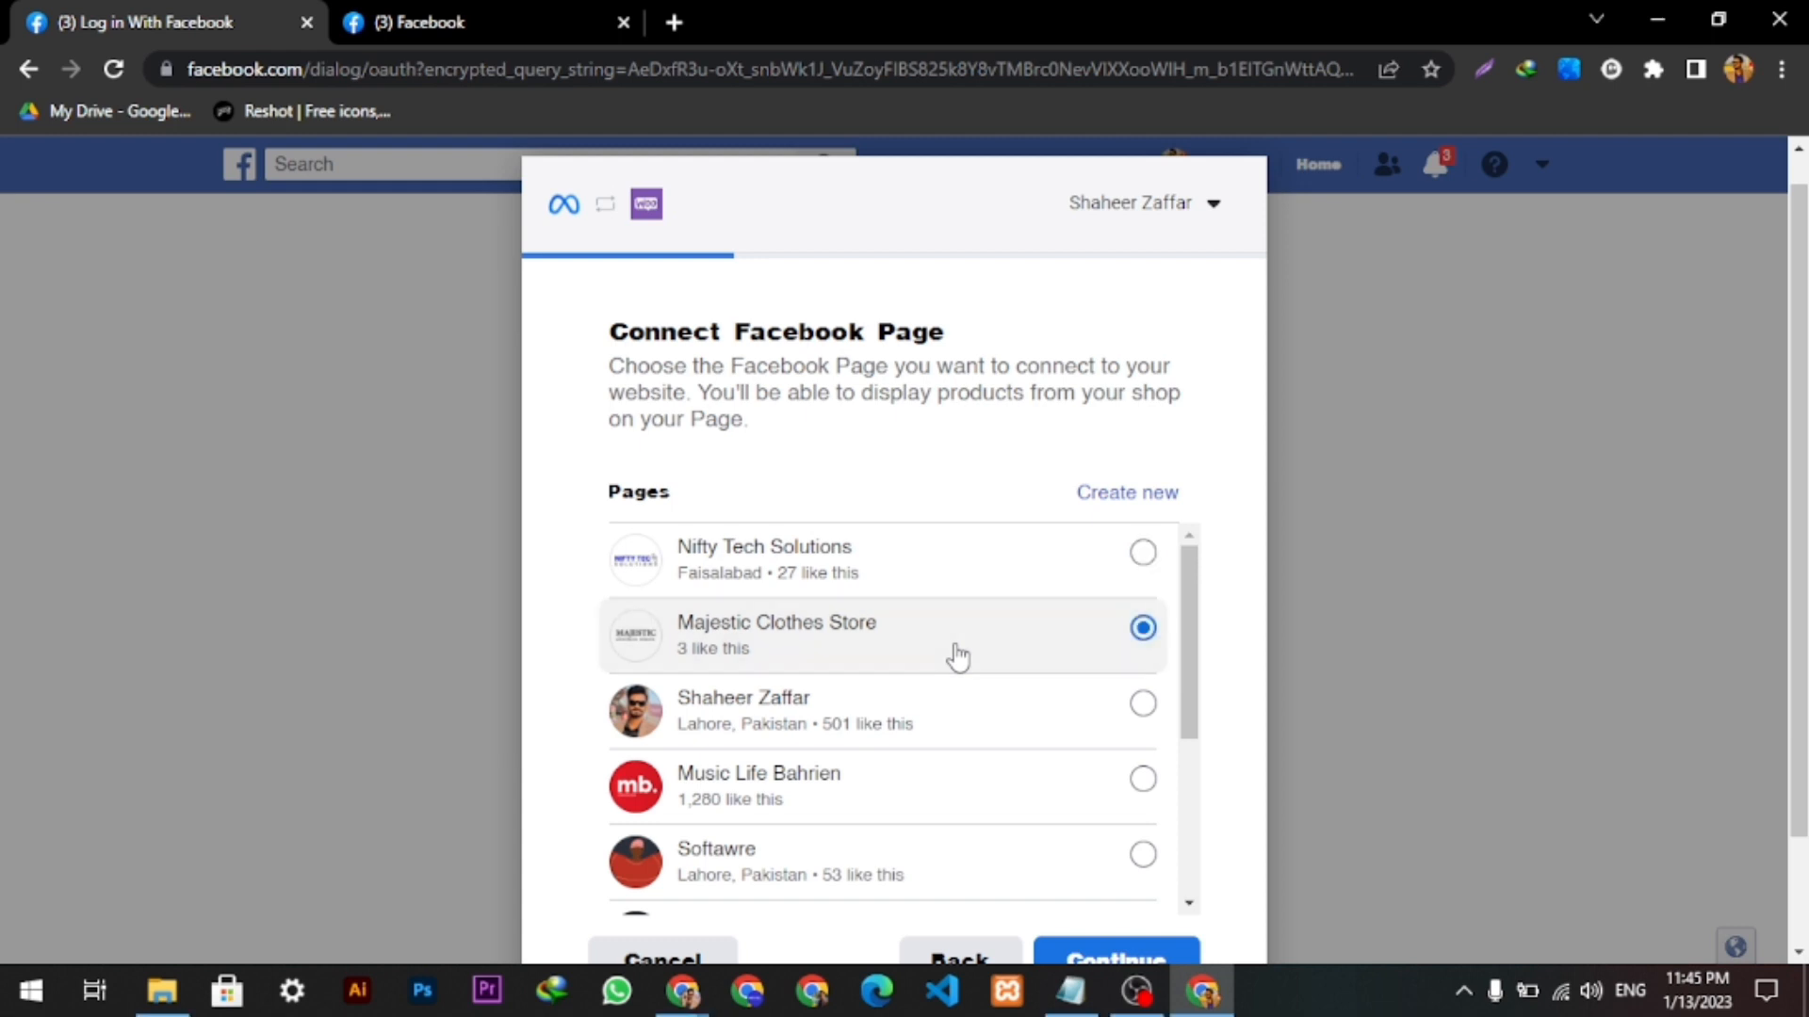
left_click(1113, 959)
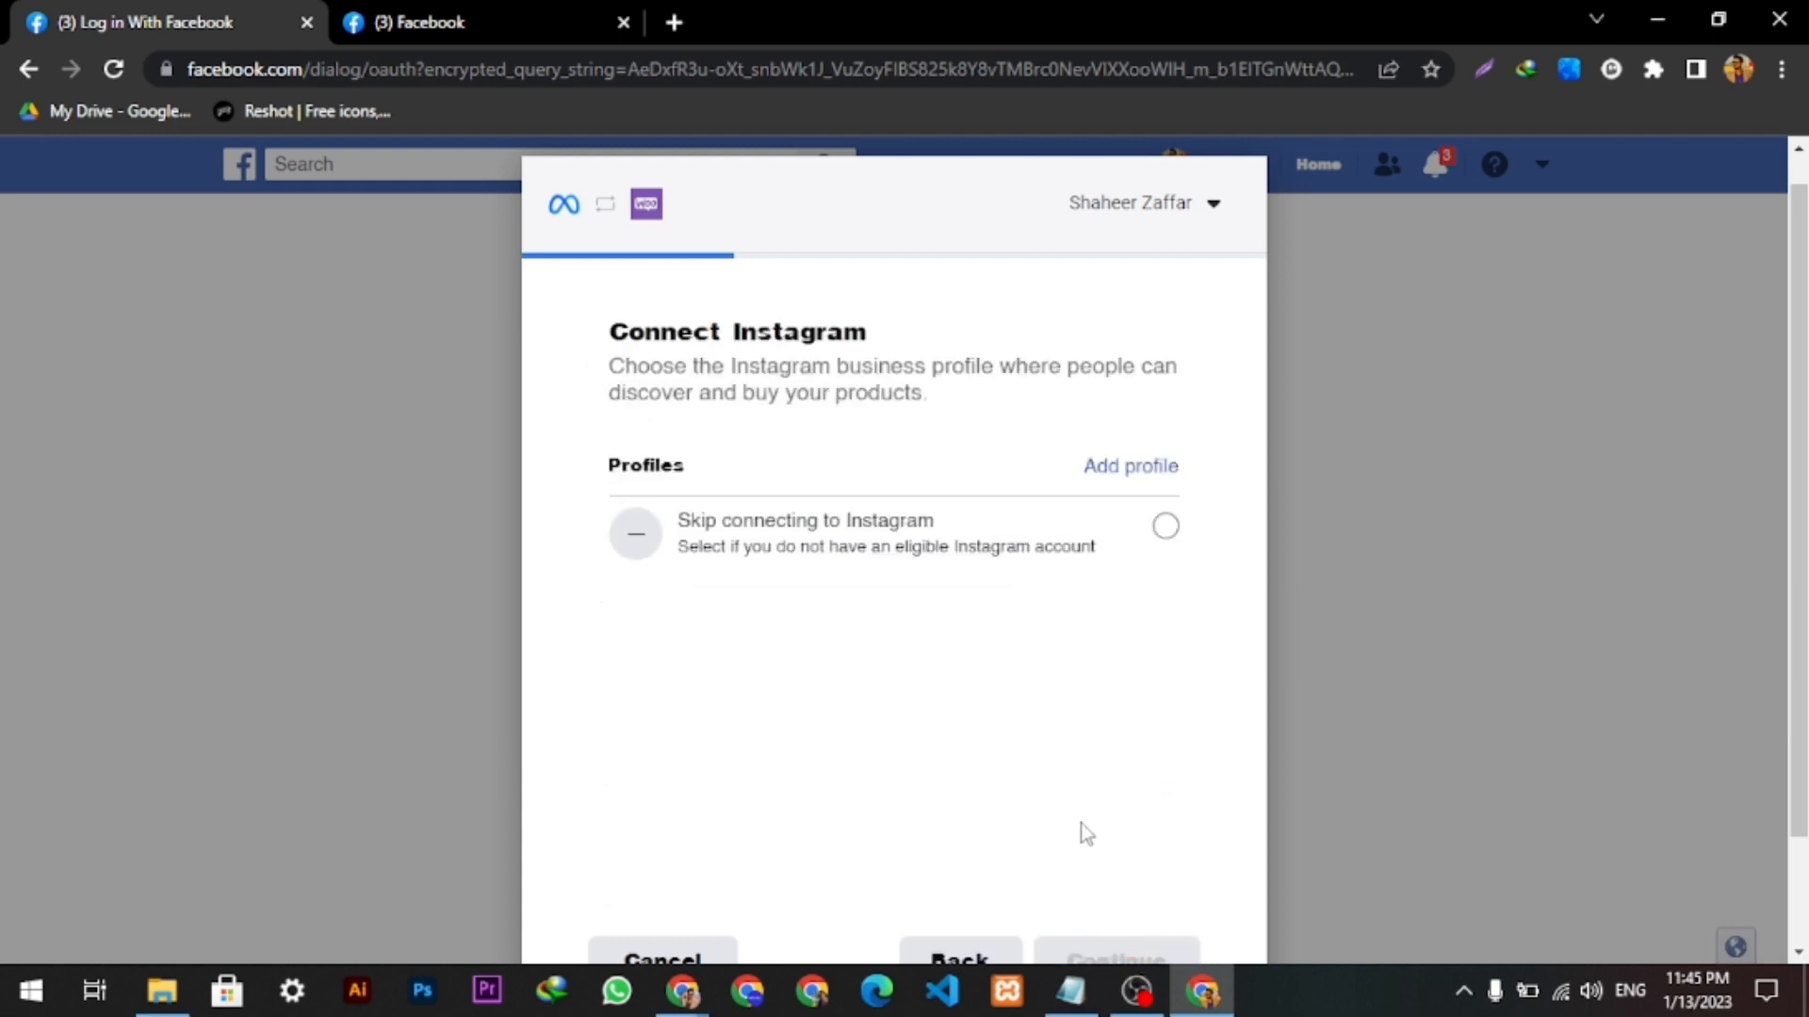
mouse_move(1131, 465)
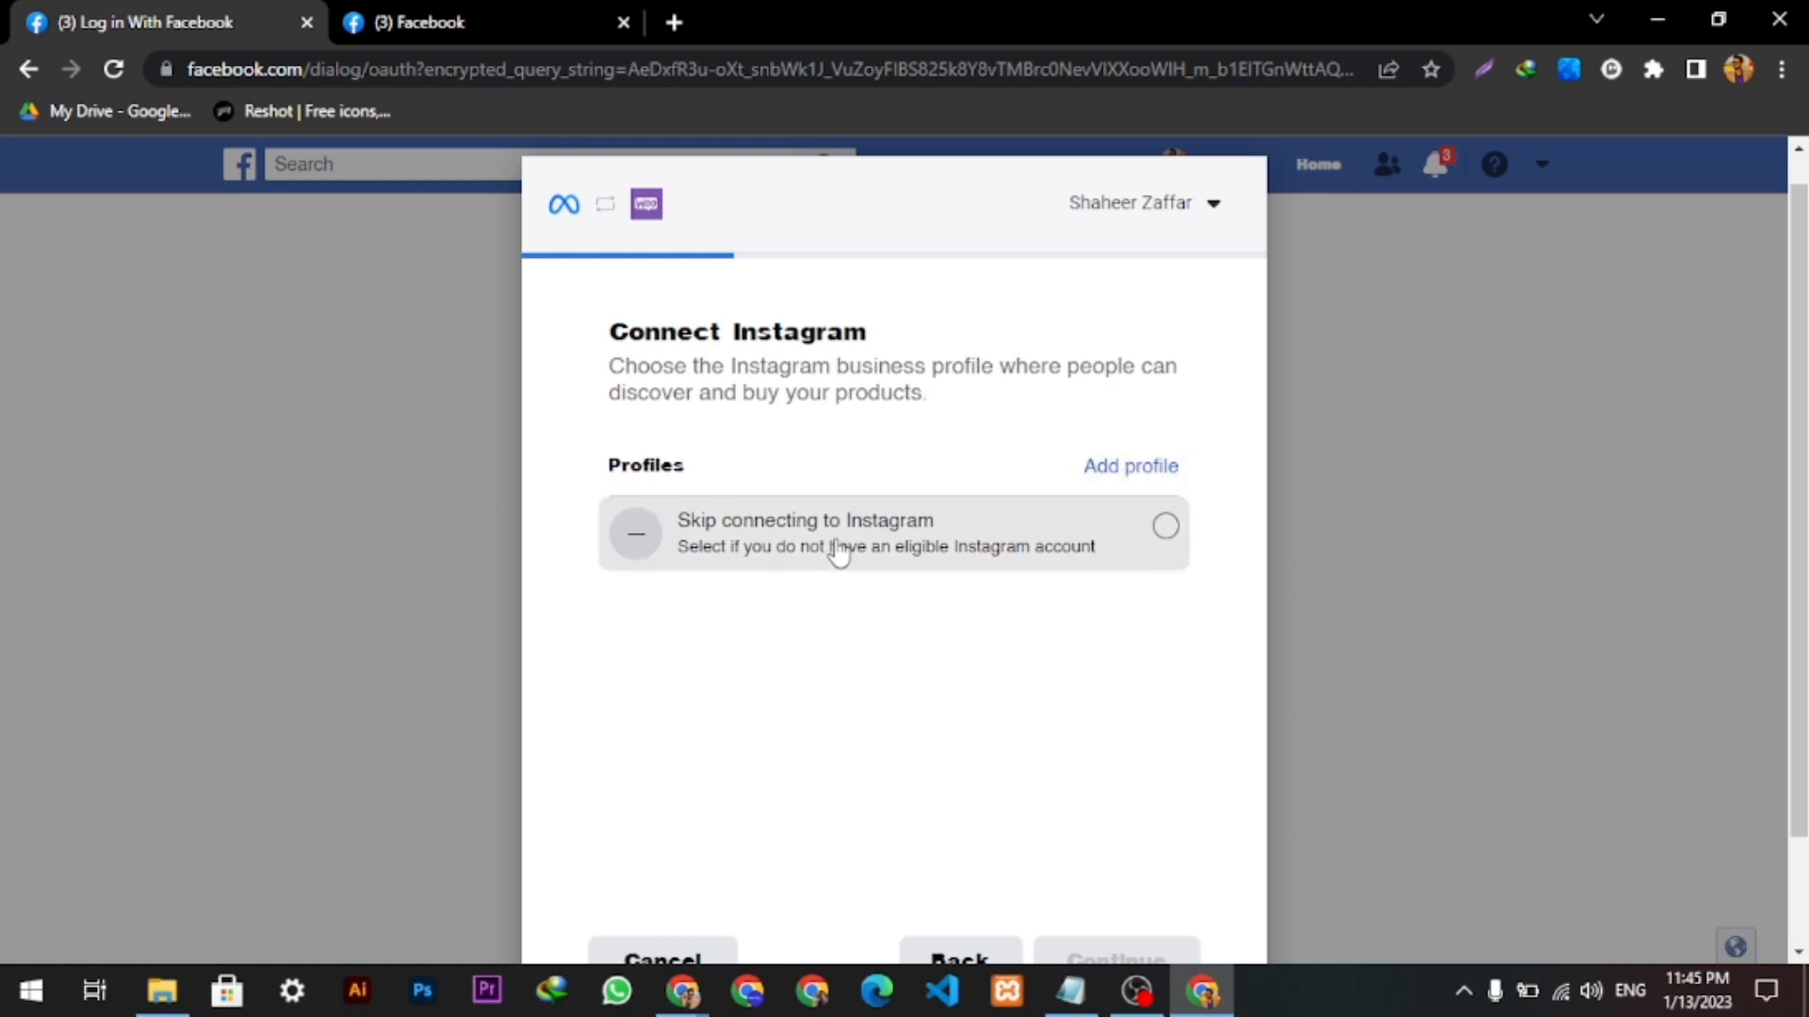
left_click(1115, 829)
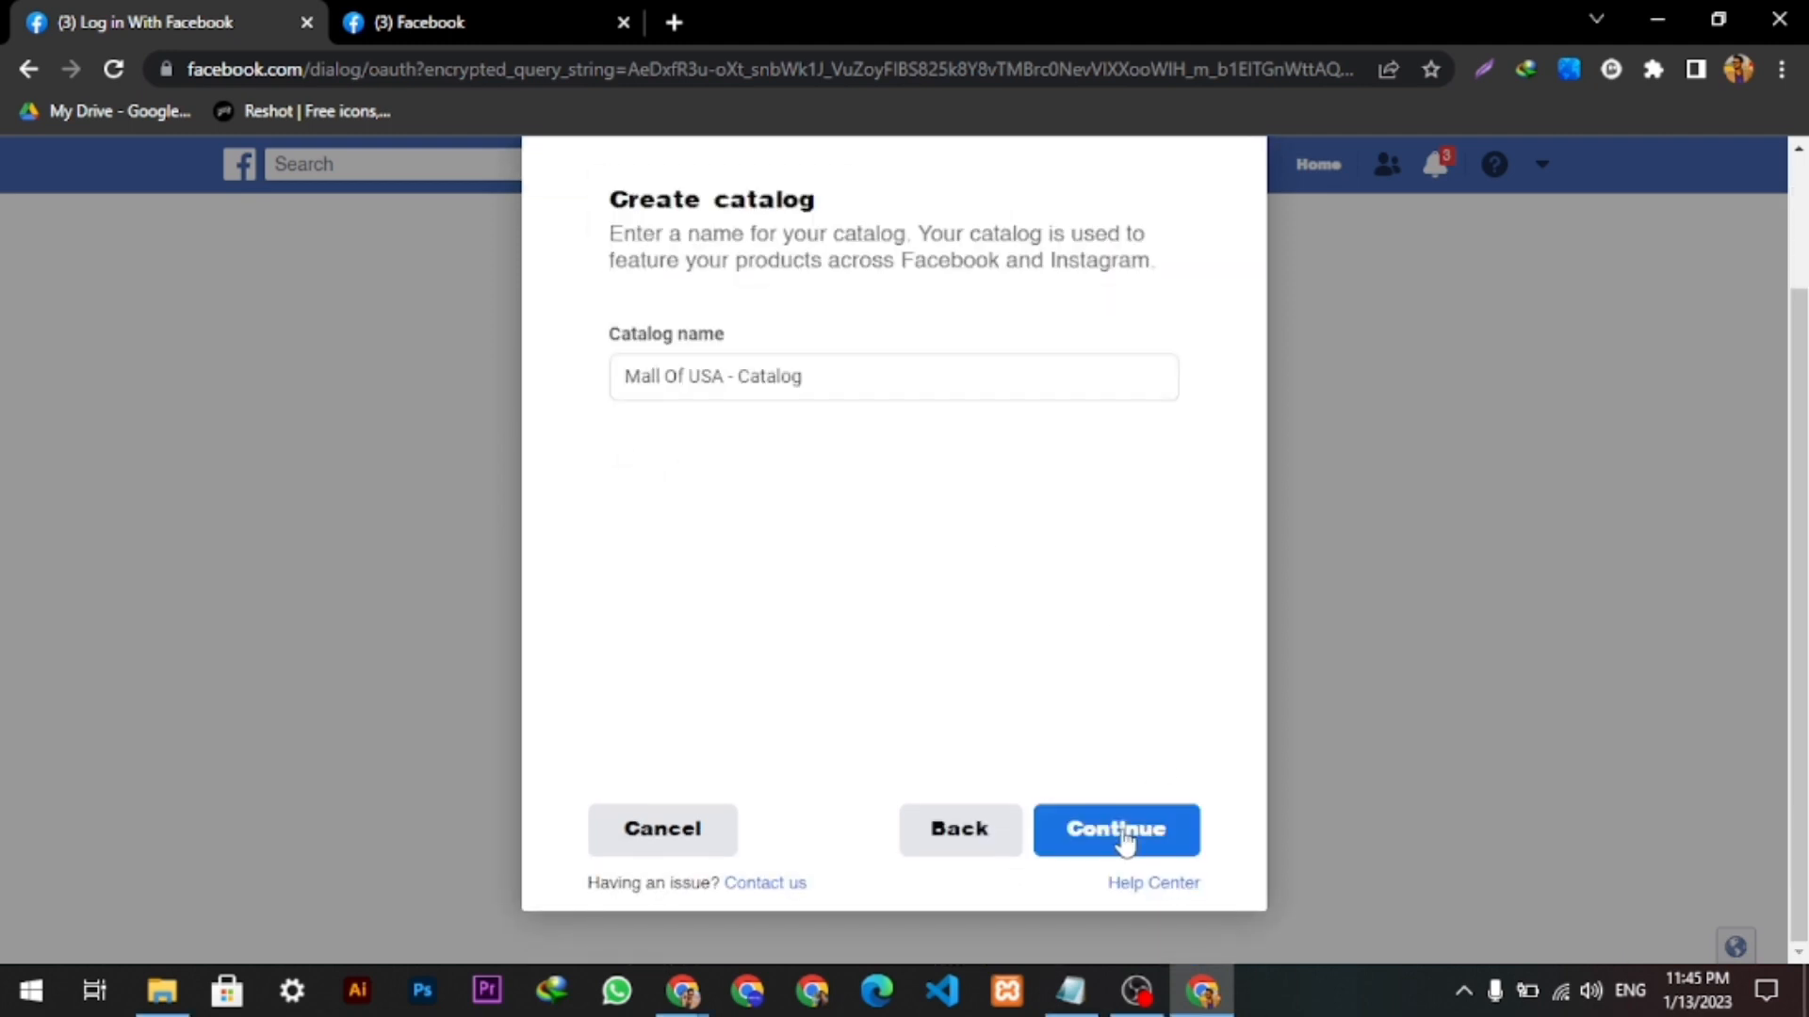
- Rename the new catalog from 'Mall Of USA' to 'Majestic Store - Catalog'
left_click(733, 377)
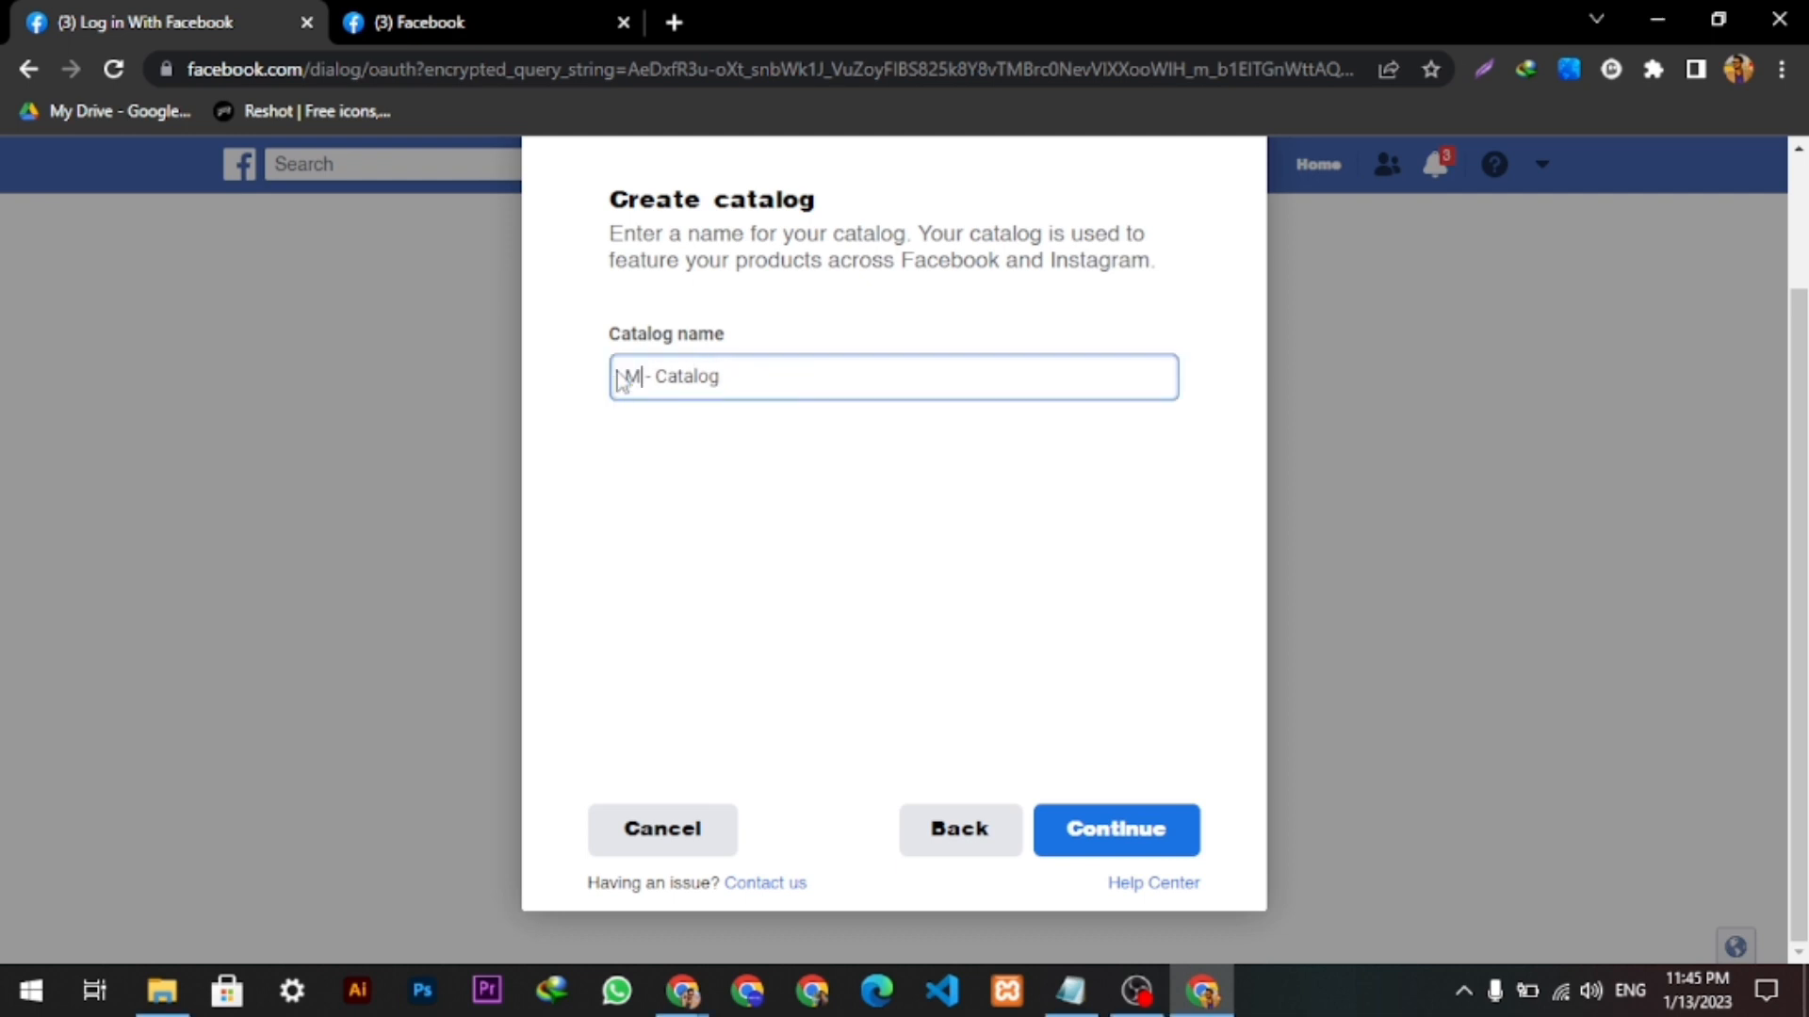
type("ajes")
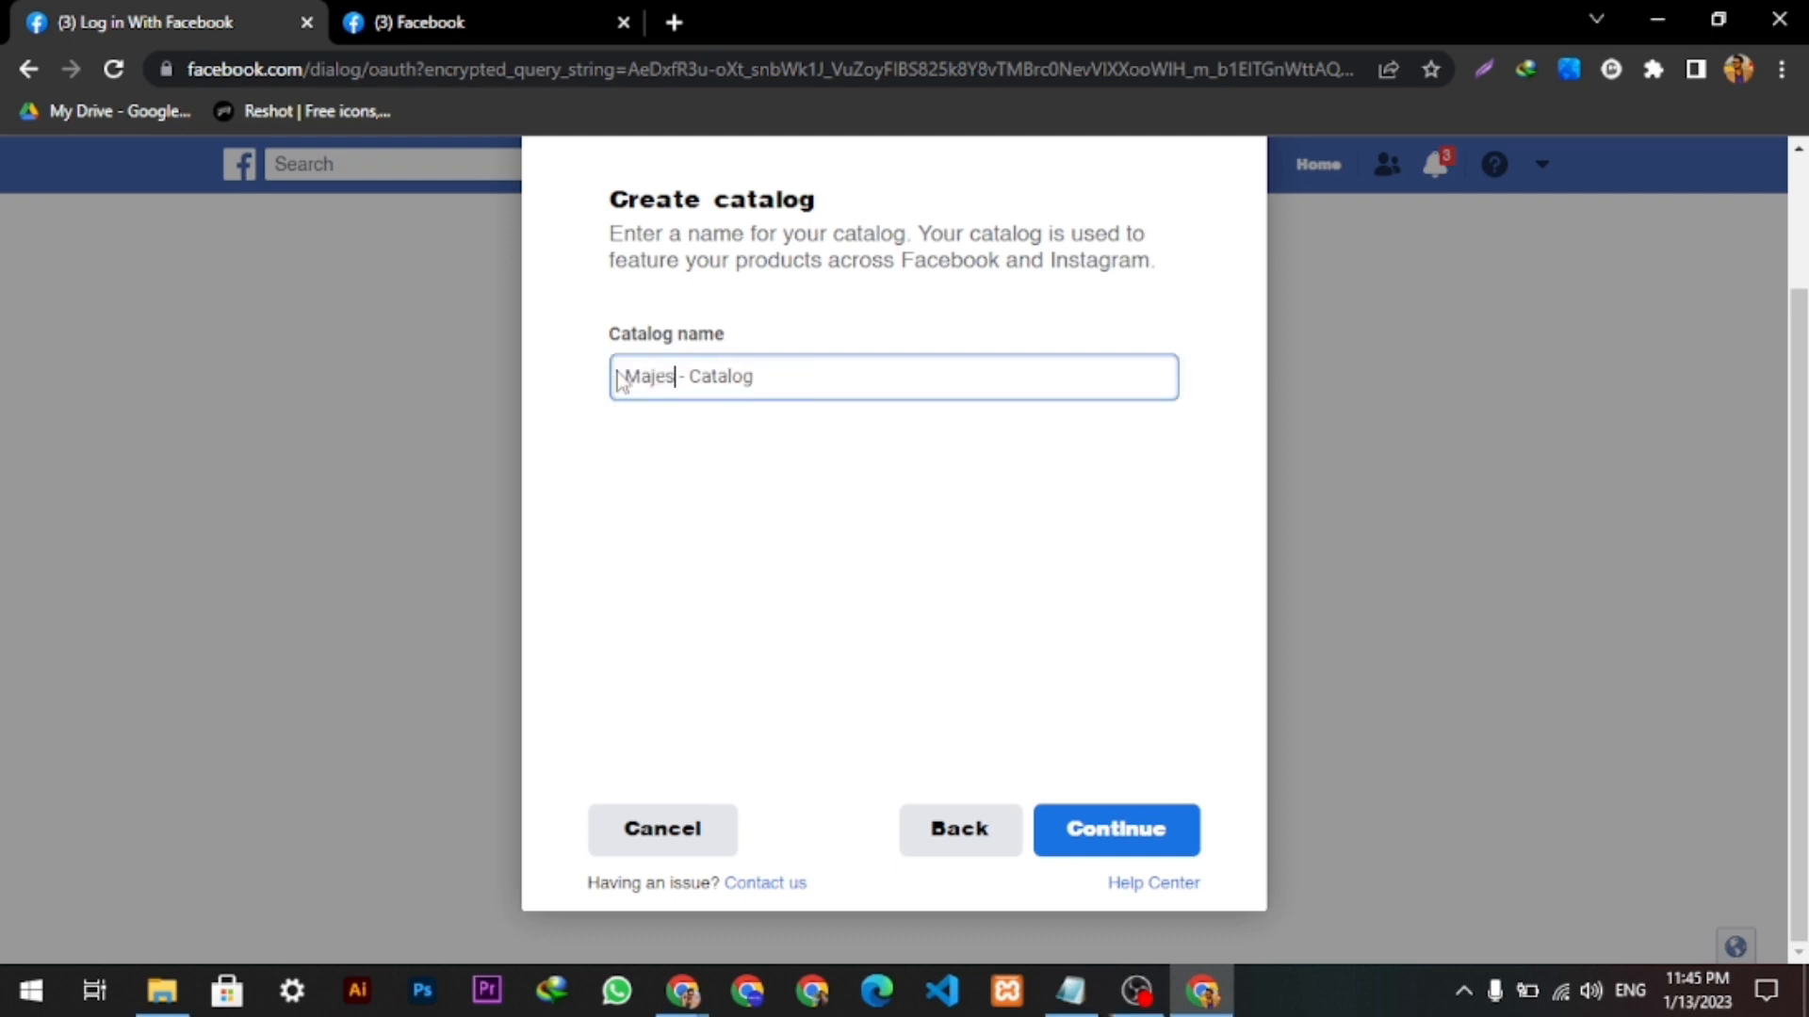
type("ti")
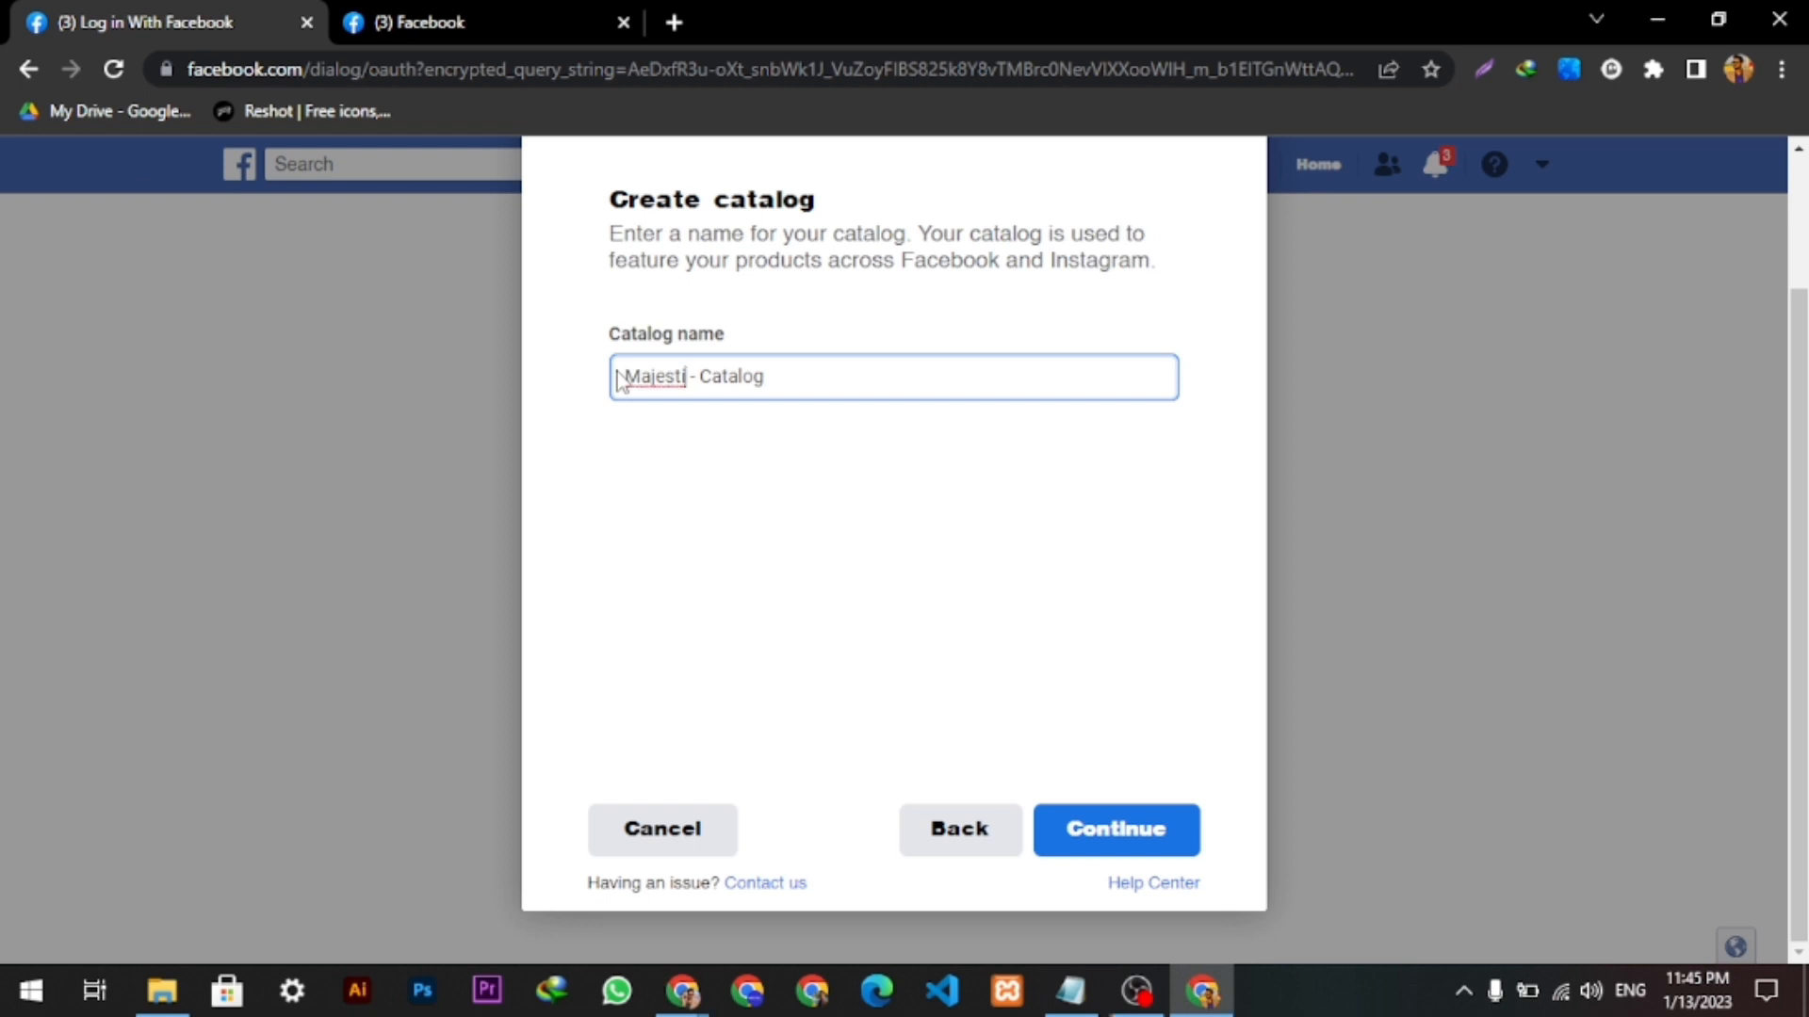
type("c Sto")
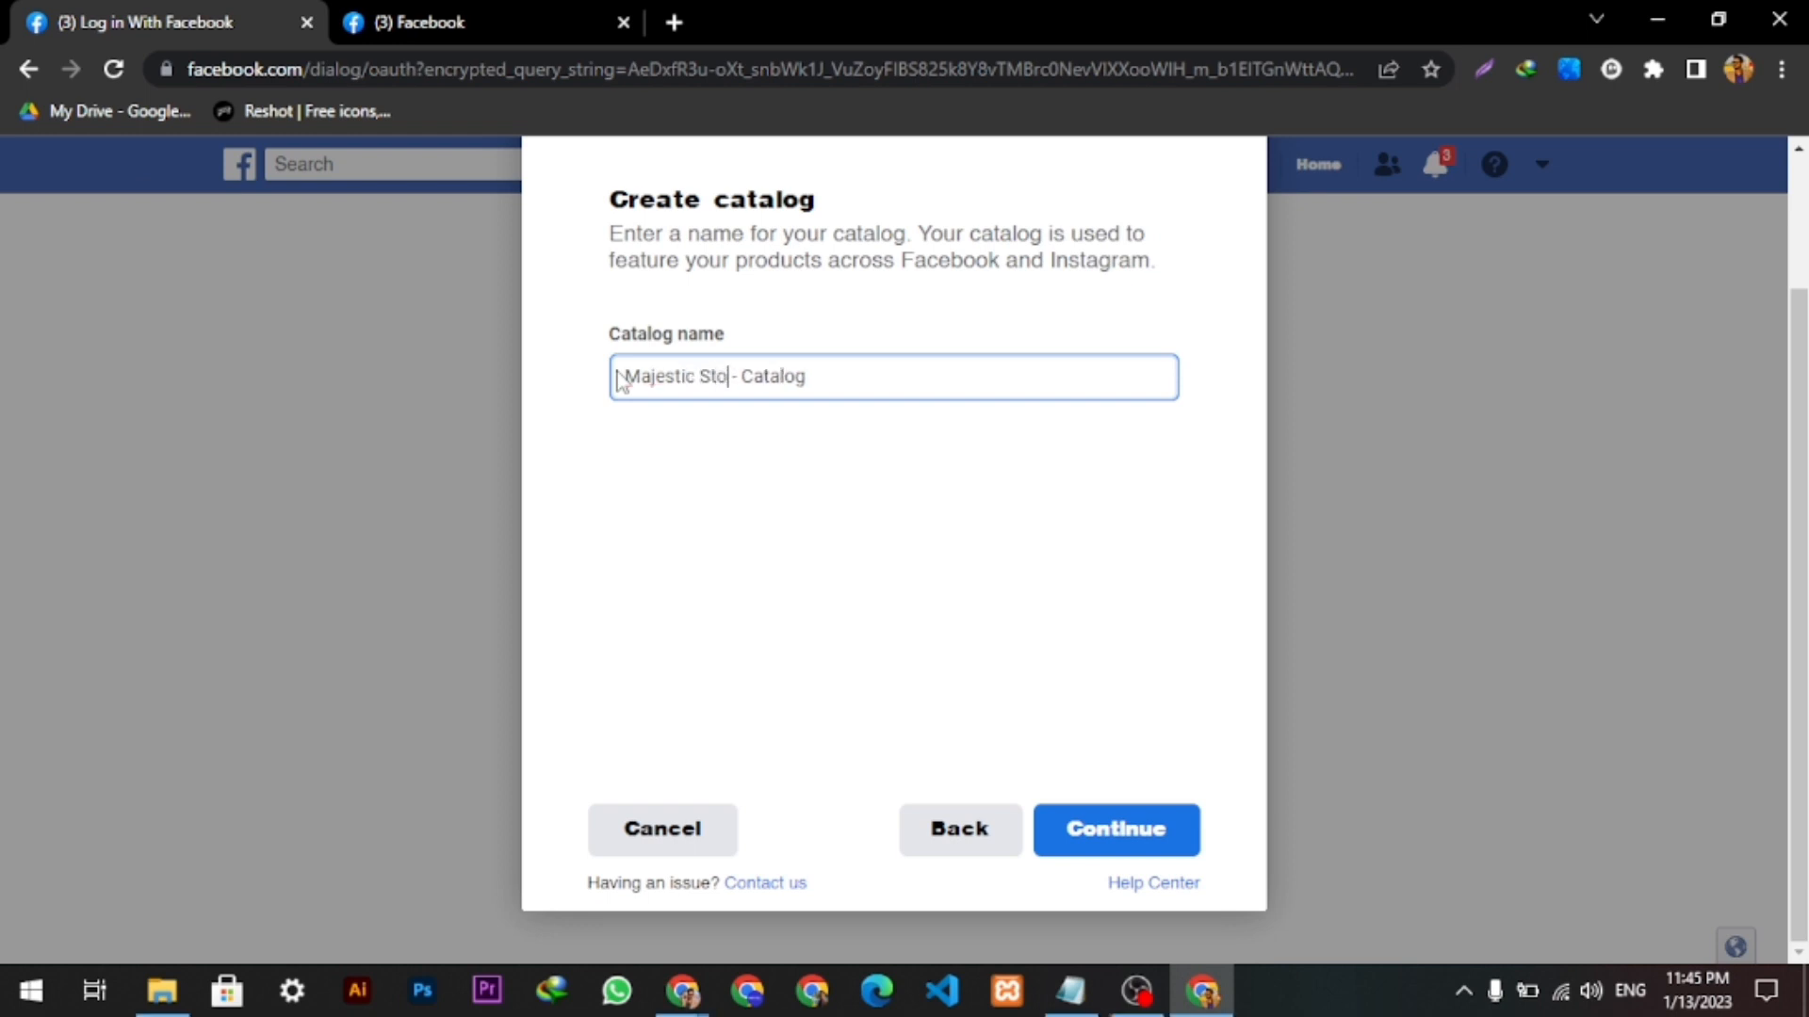
left_click(1113, 829)
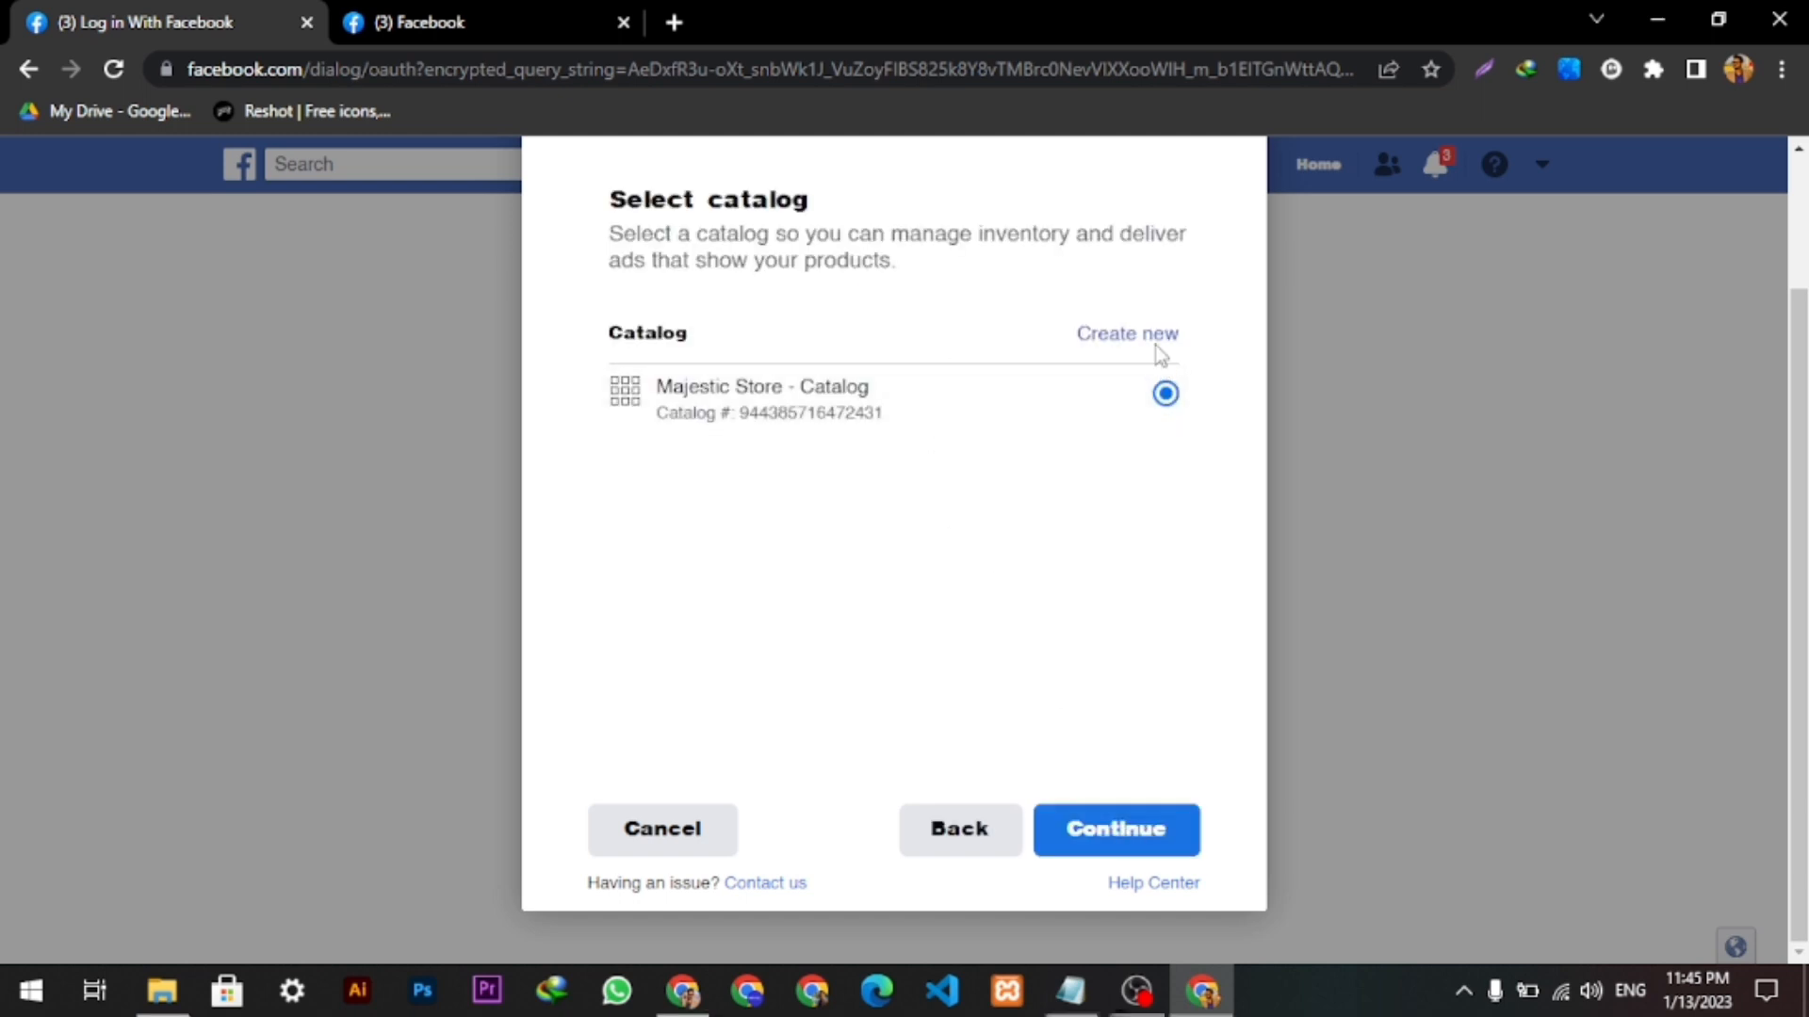
- Keep the Majestic Store catalog and create a new ad account named 'Majestic Store - Ad account'
left_click(1113, 829)
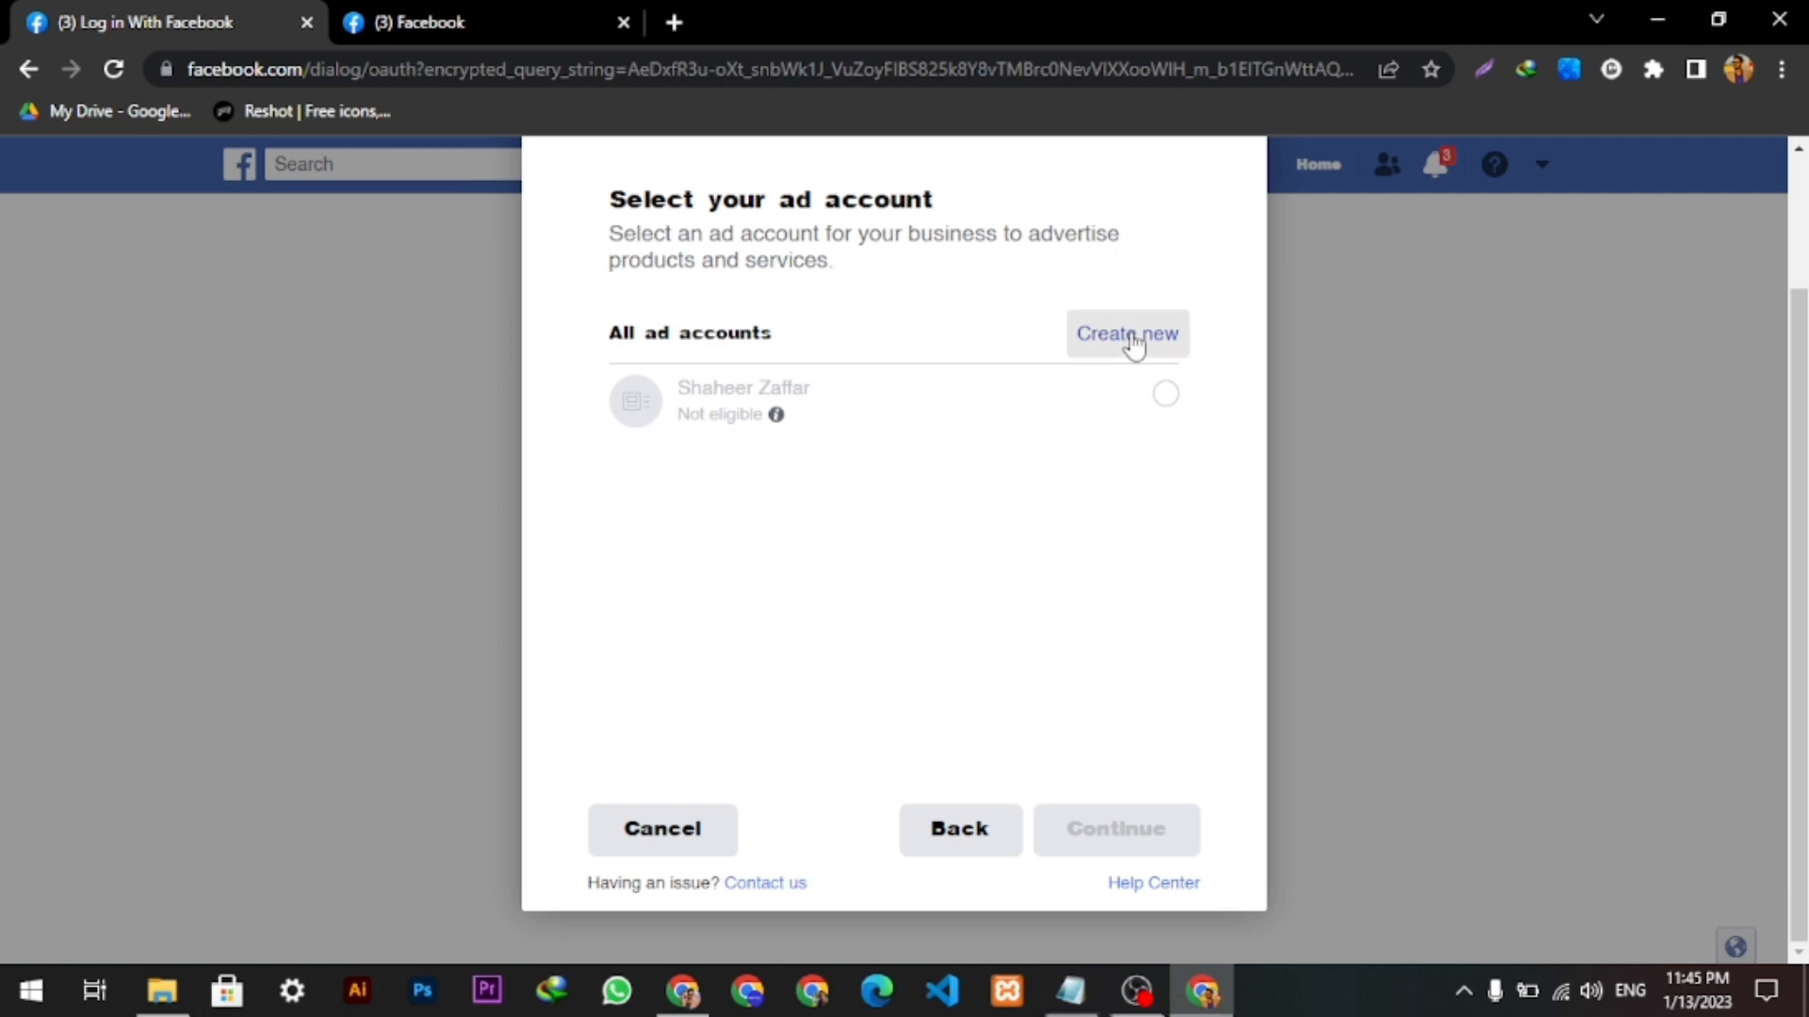
left_click(1126, 334)
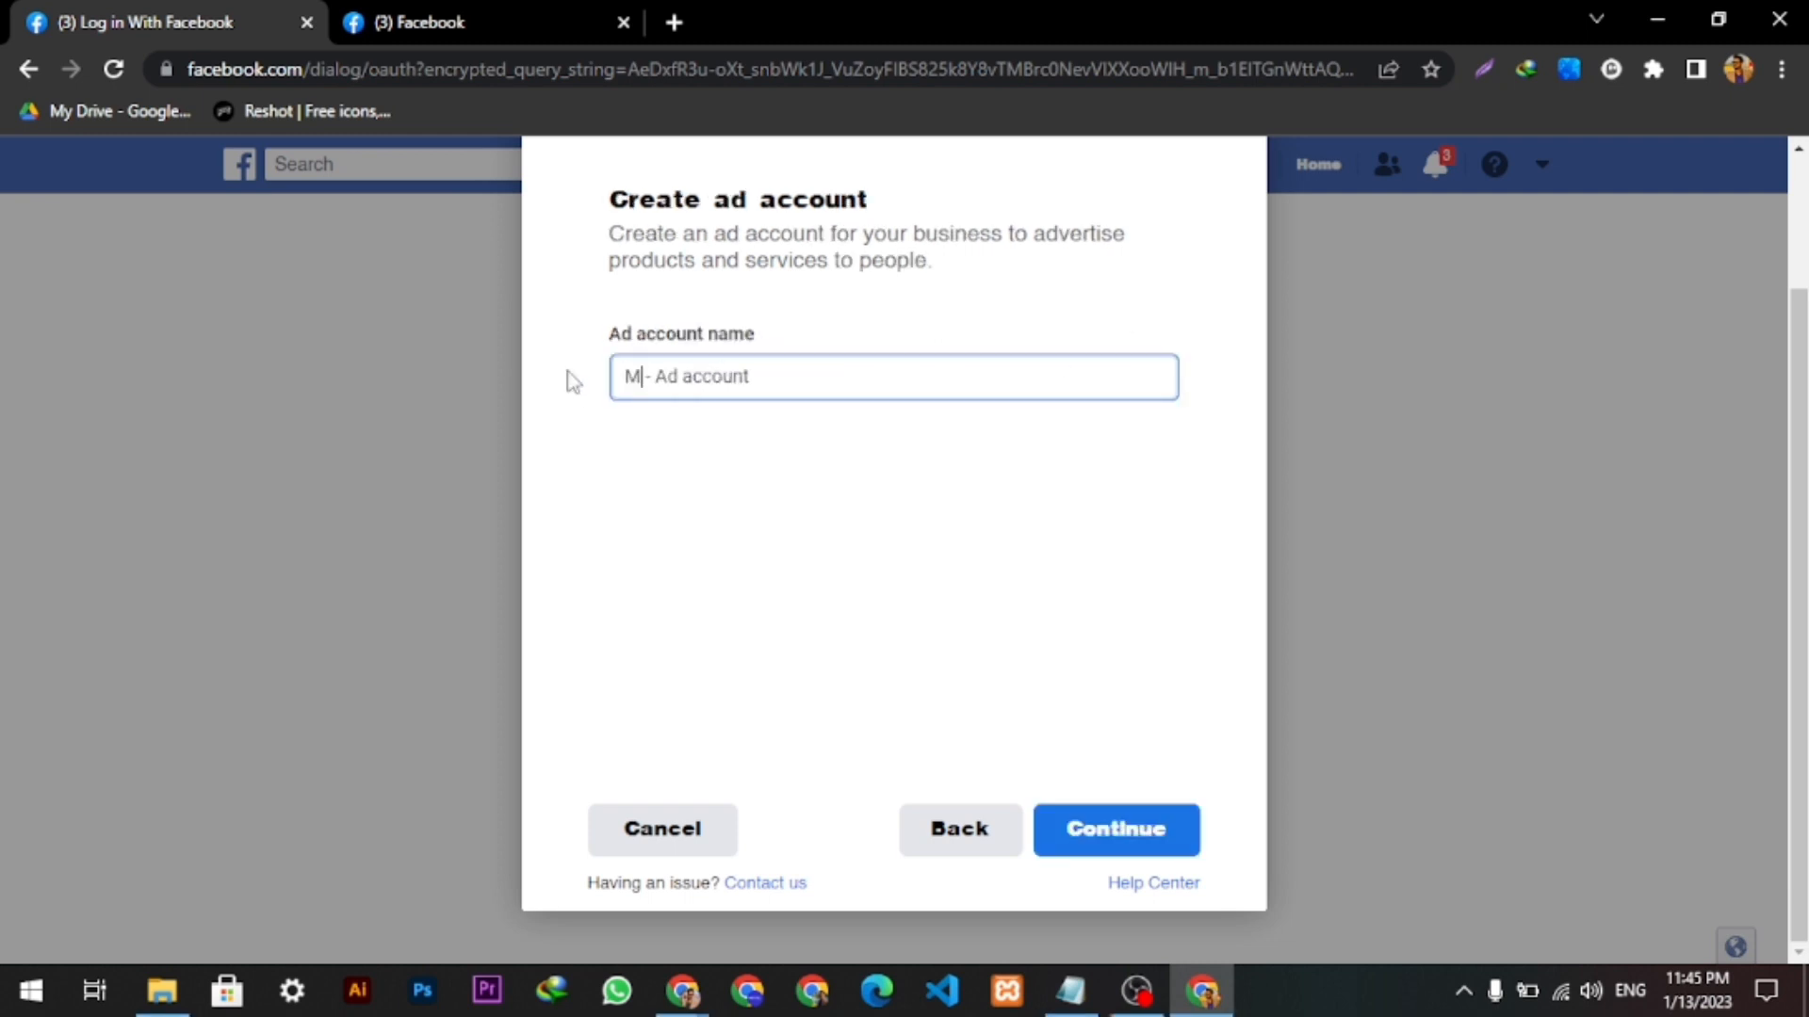
type("ajesti")
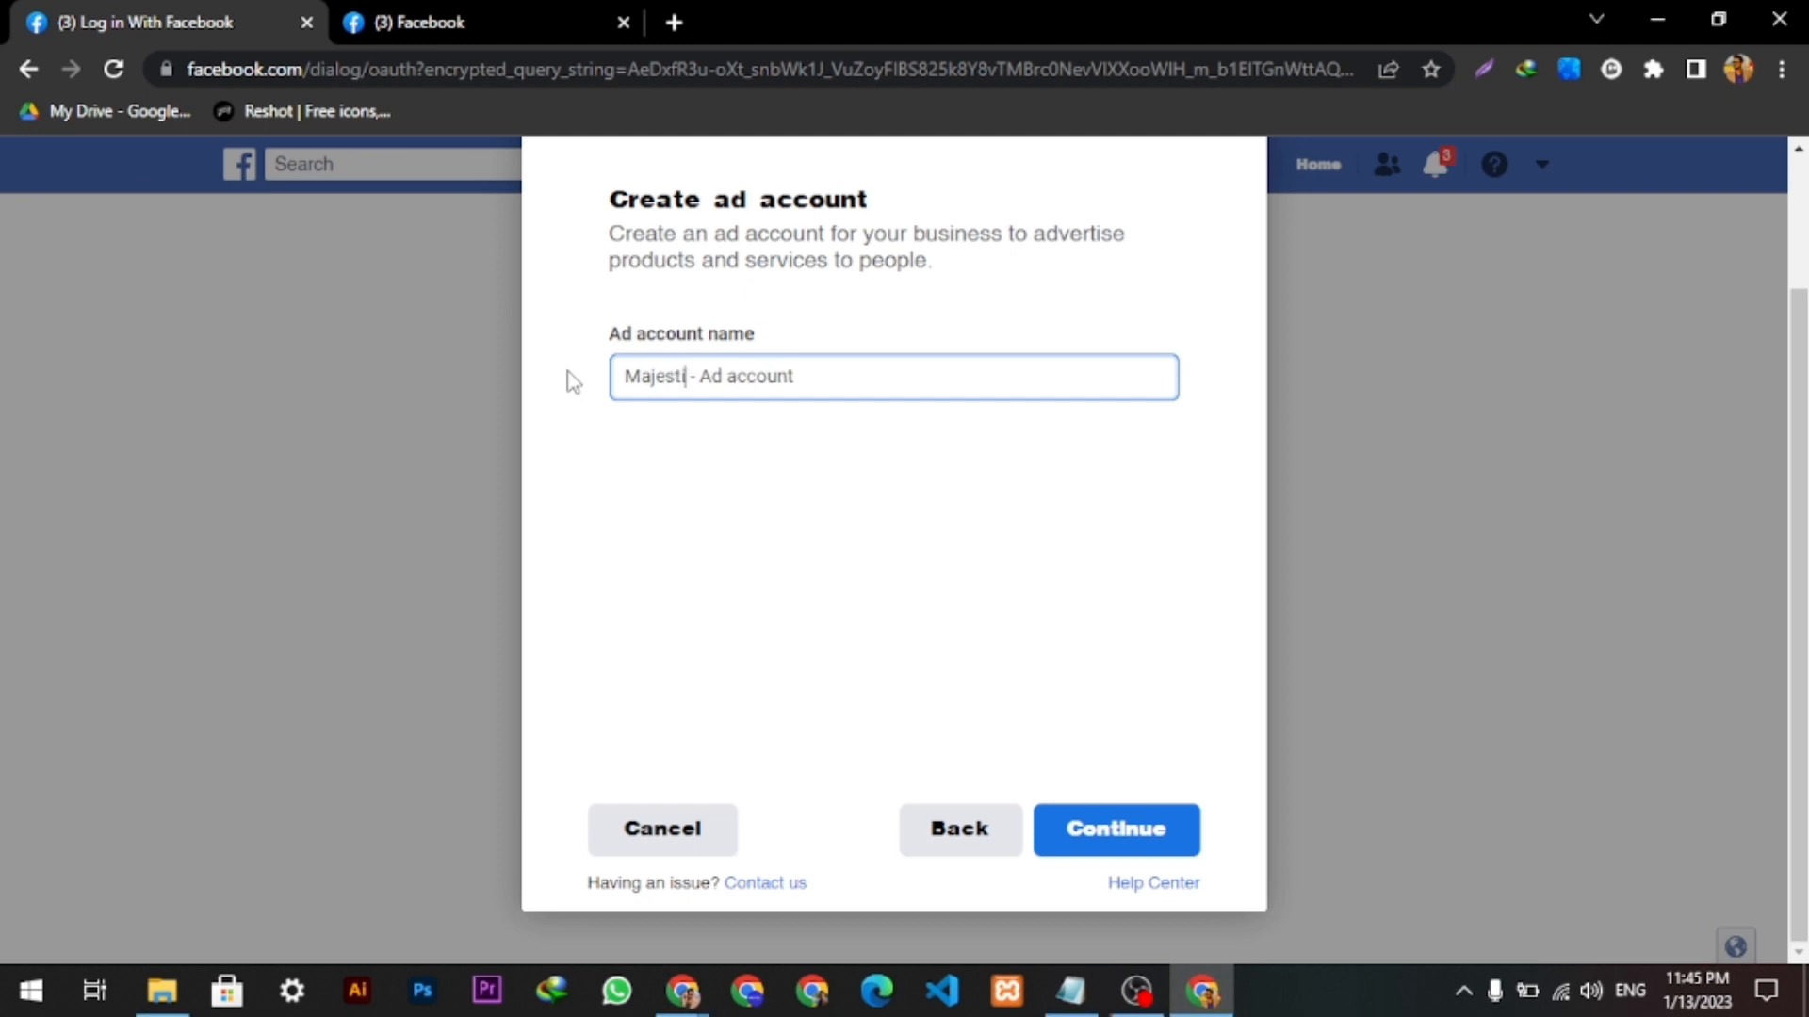
type("c Store")
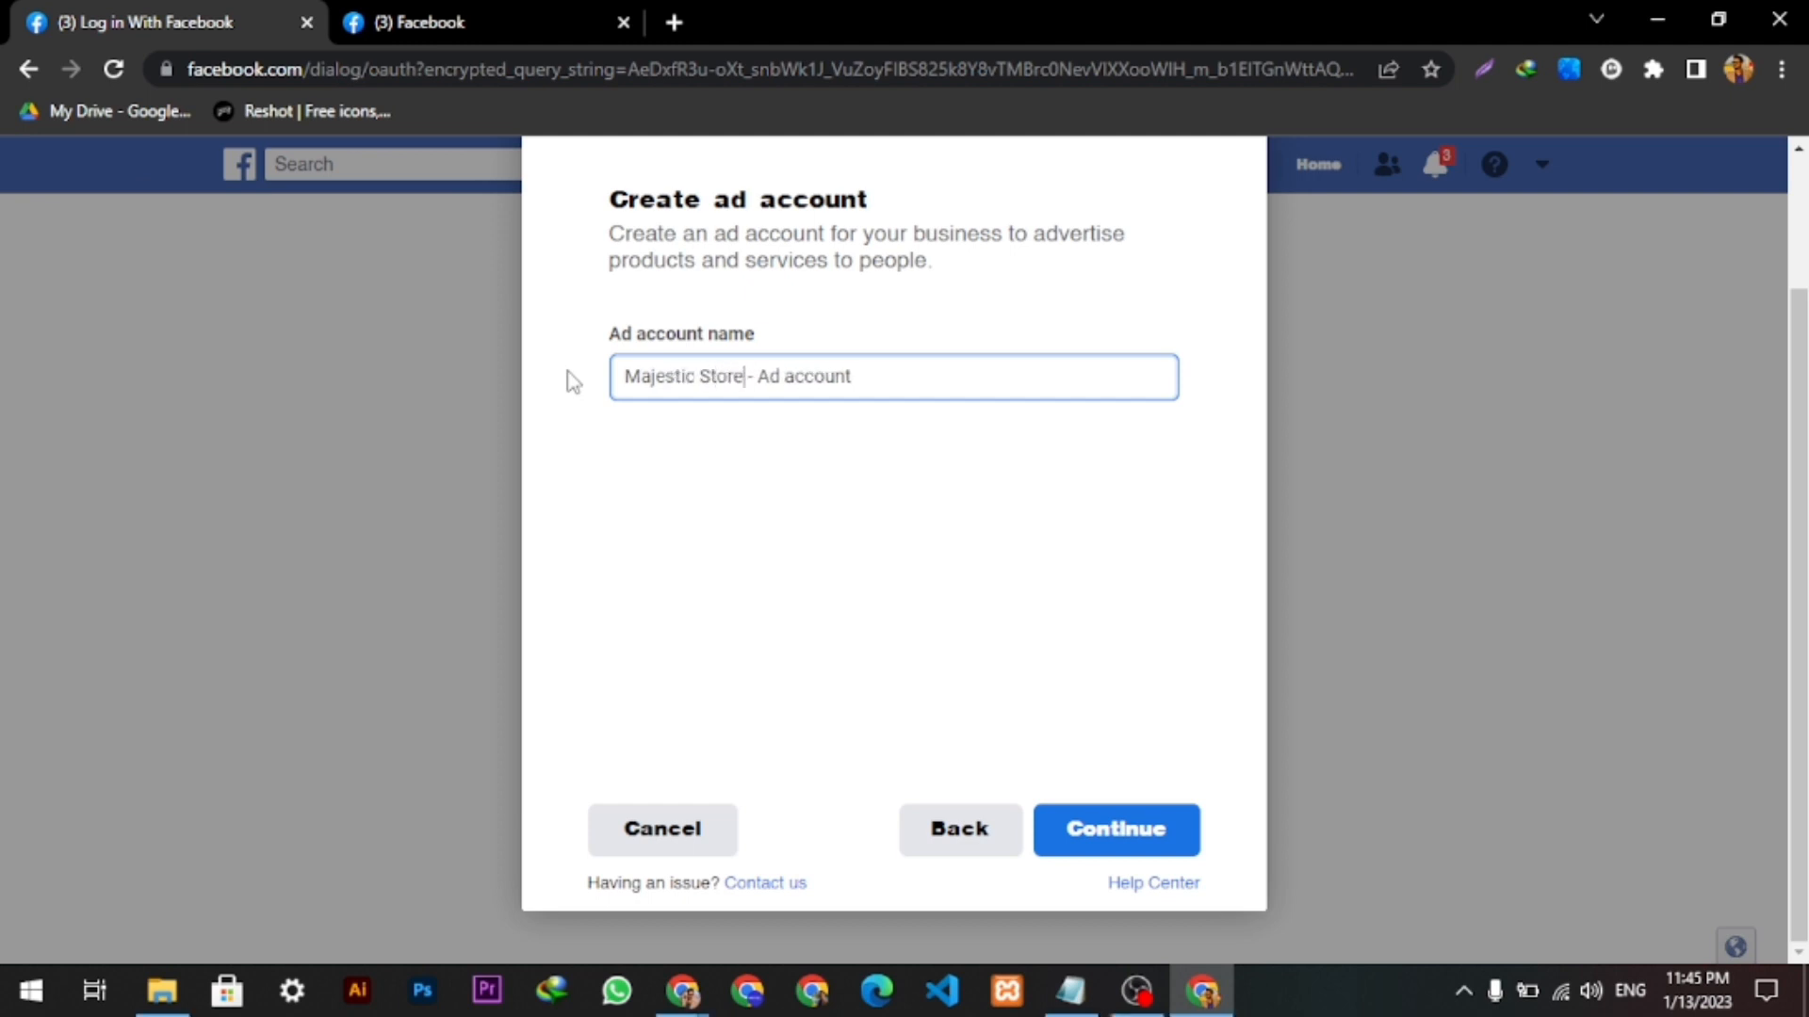
left_click(1113, 829)
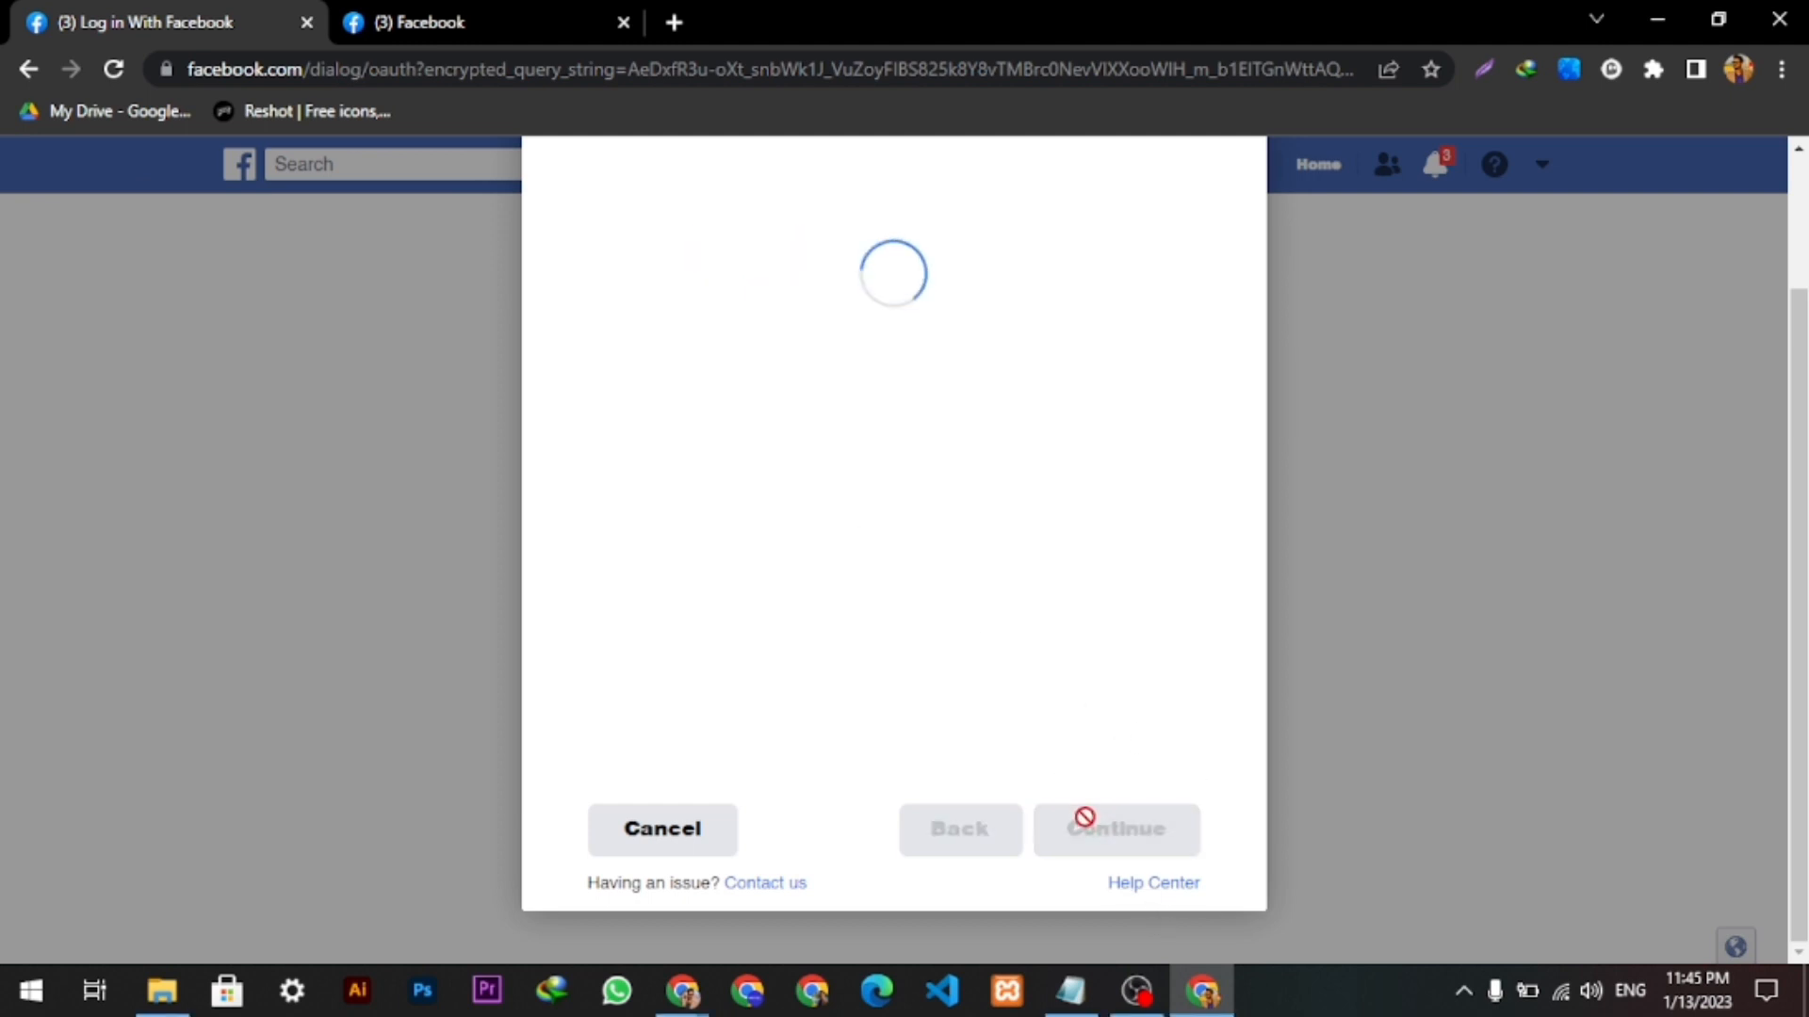
mouse_move(1093, 811)
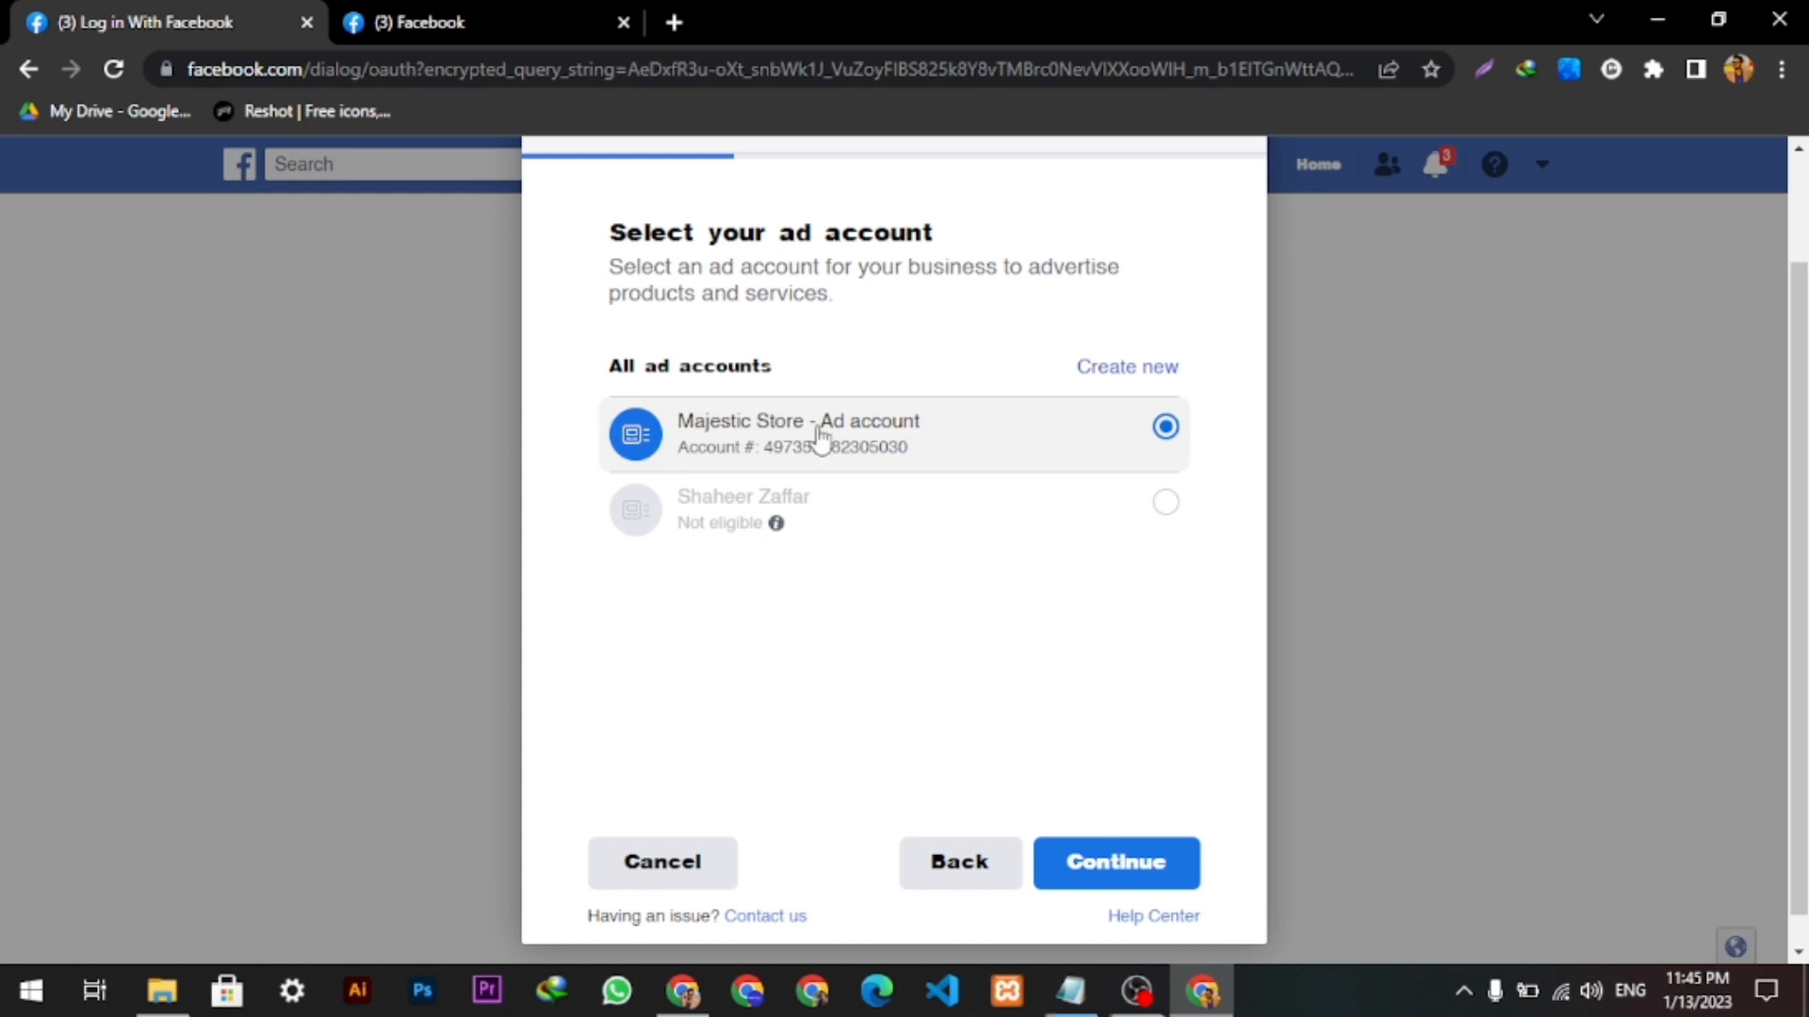
- Confirm the ad account and name a new pixel 'Majestic Store - Meta Pixel'
left_click(1113, 861)
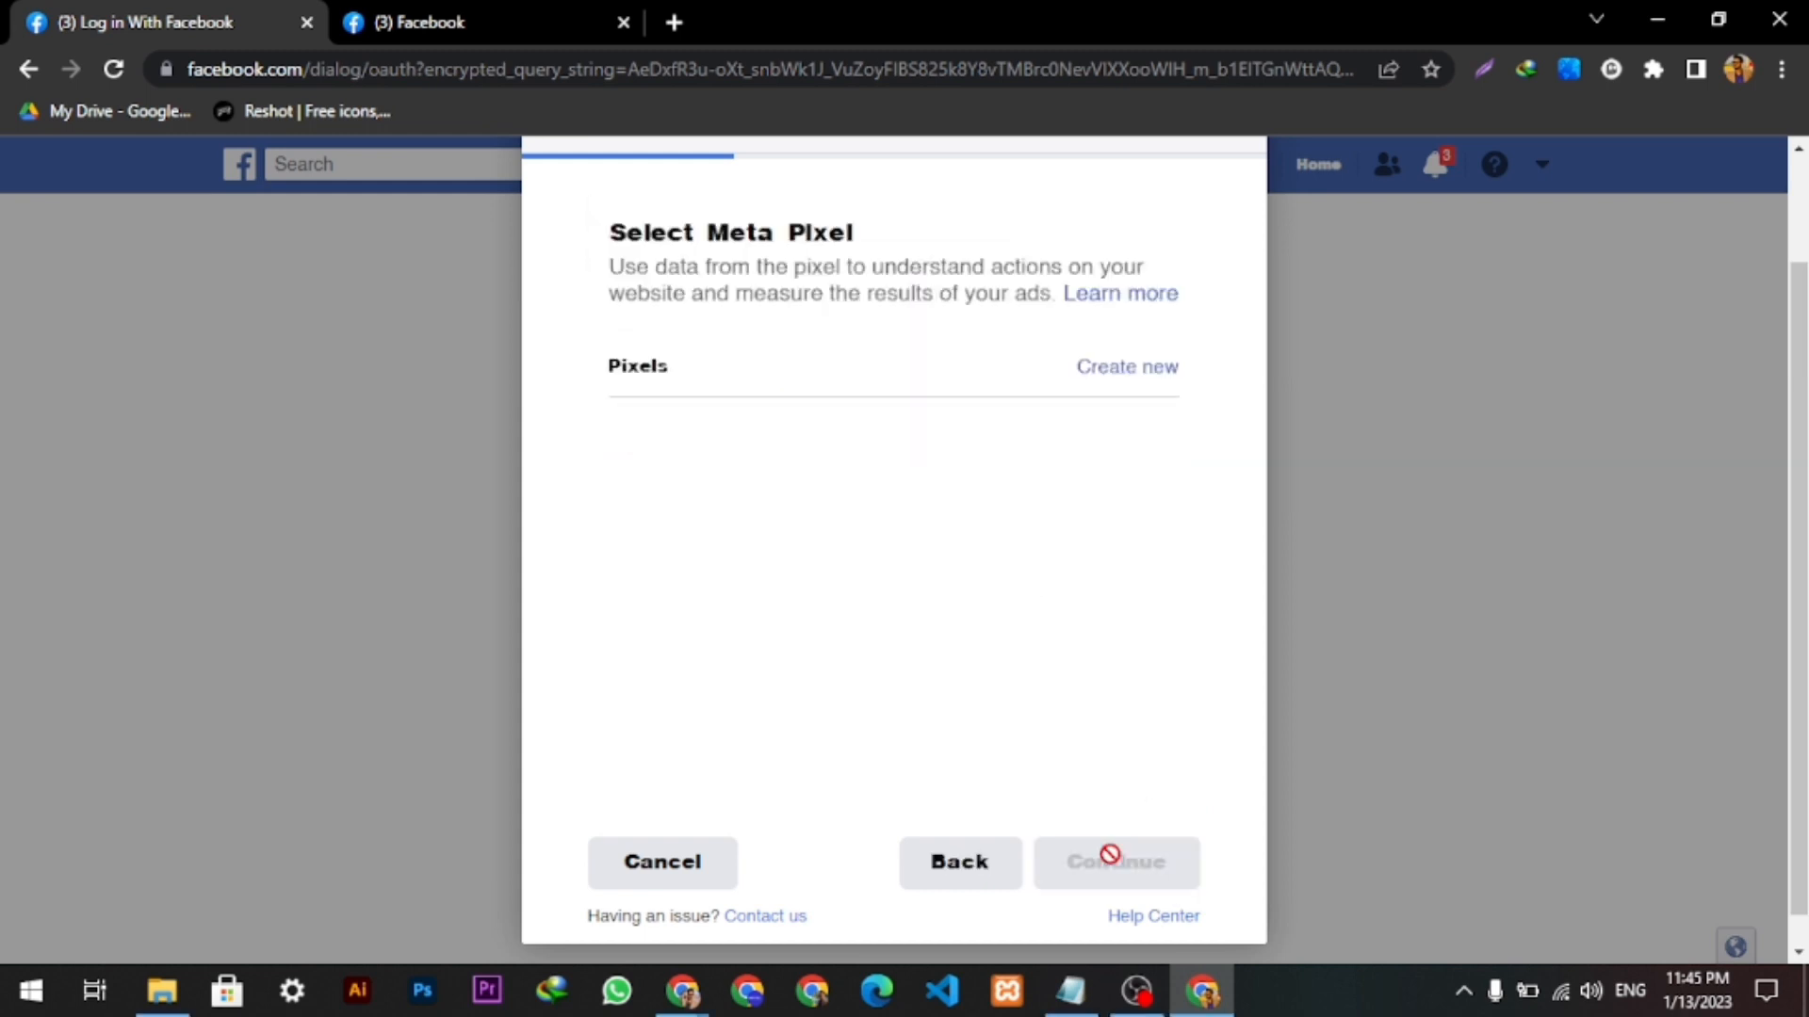
left_click(1126, 367)
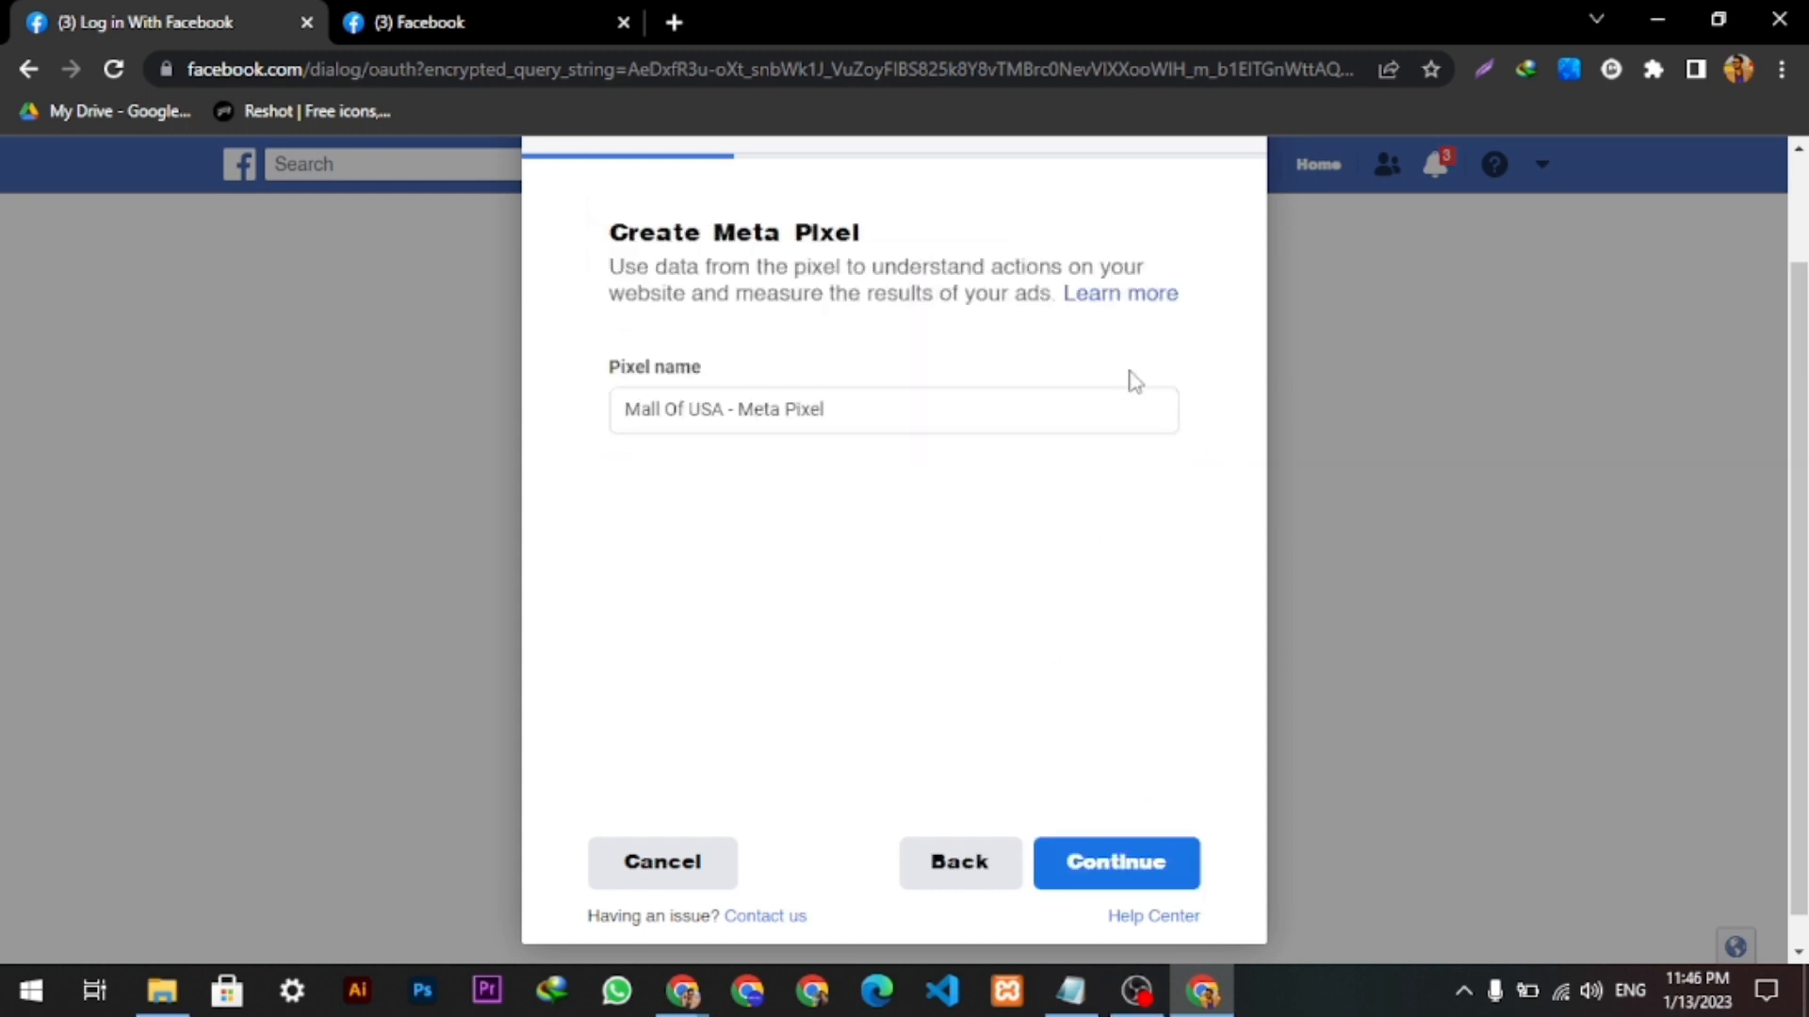
double_click(675, 409)
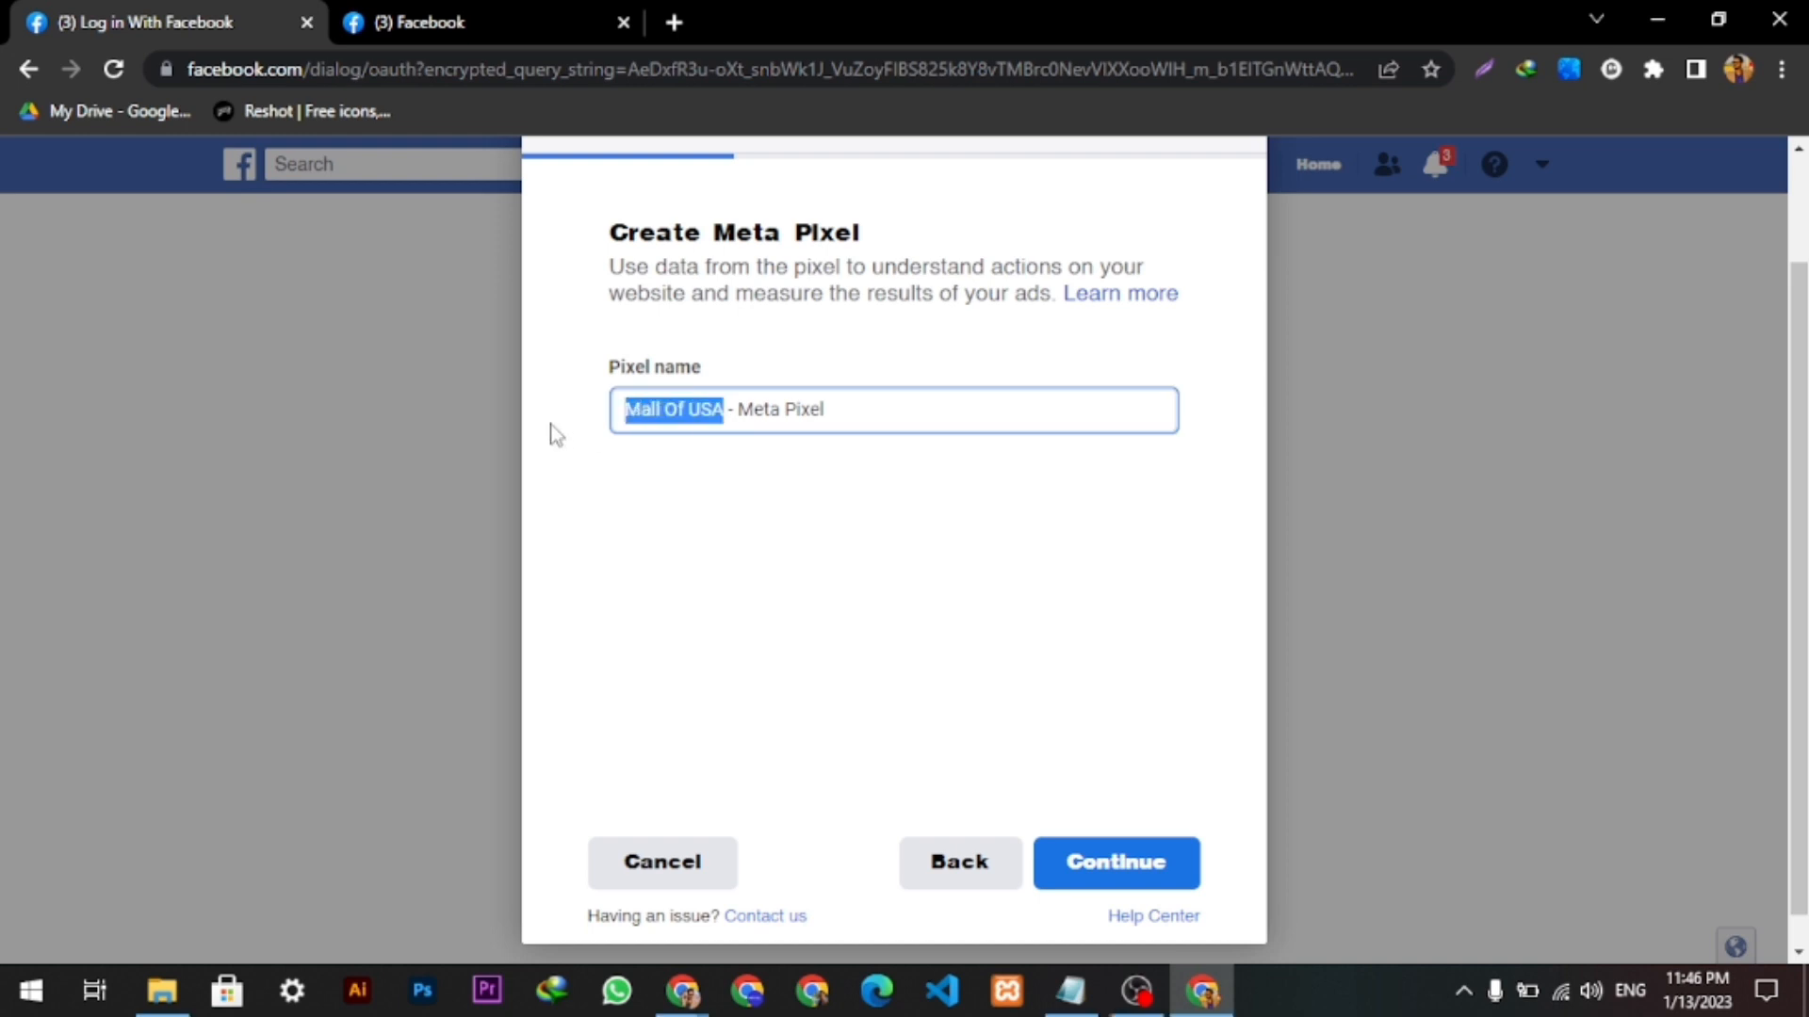
type("Majestic")
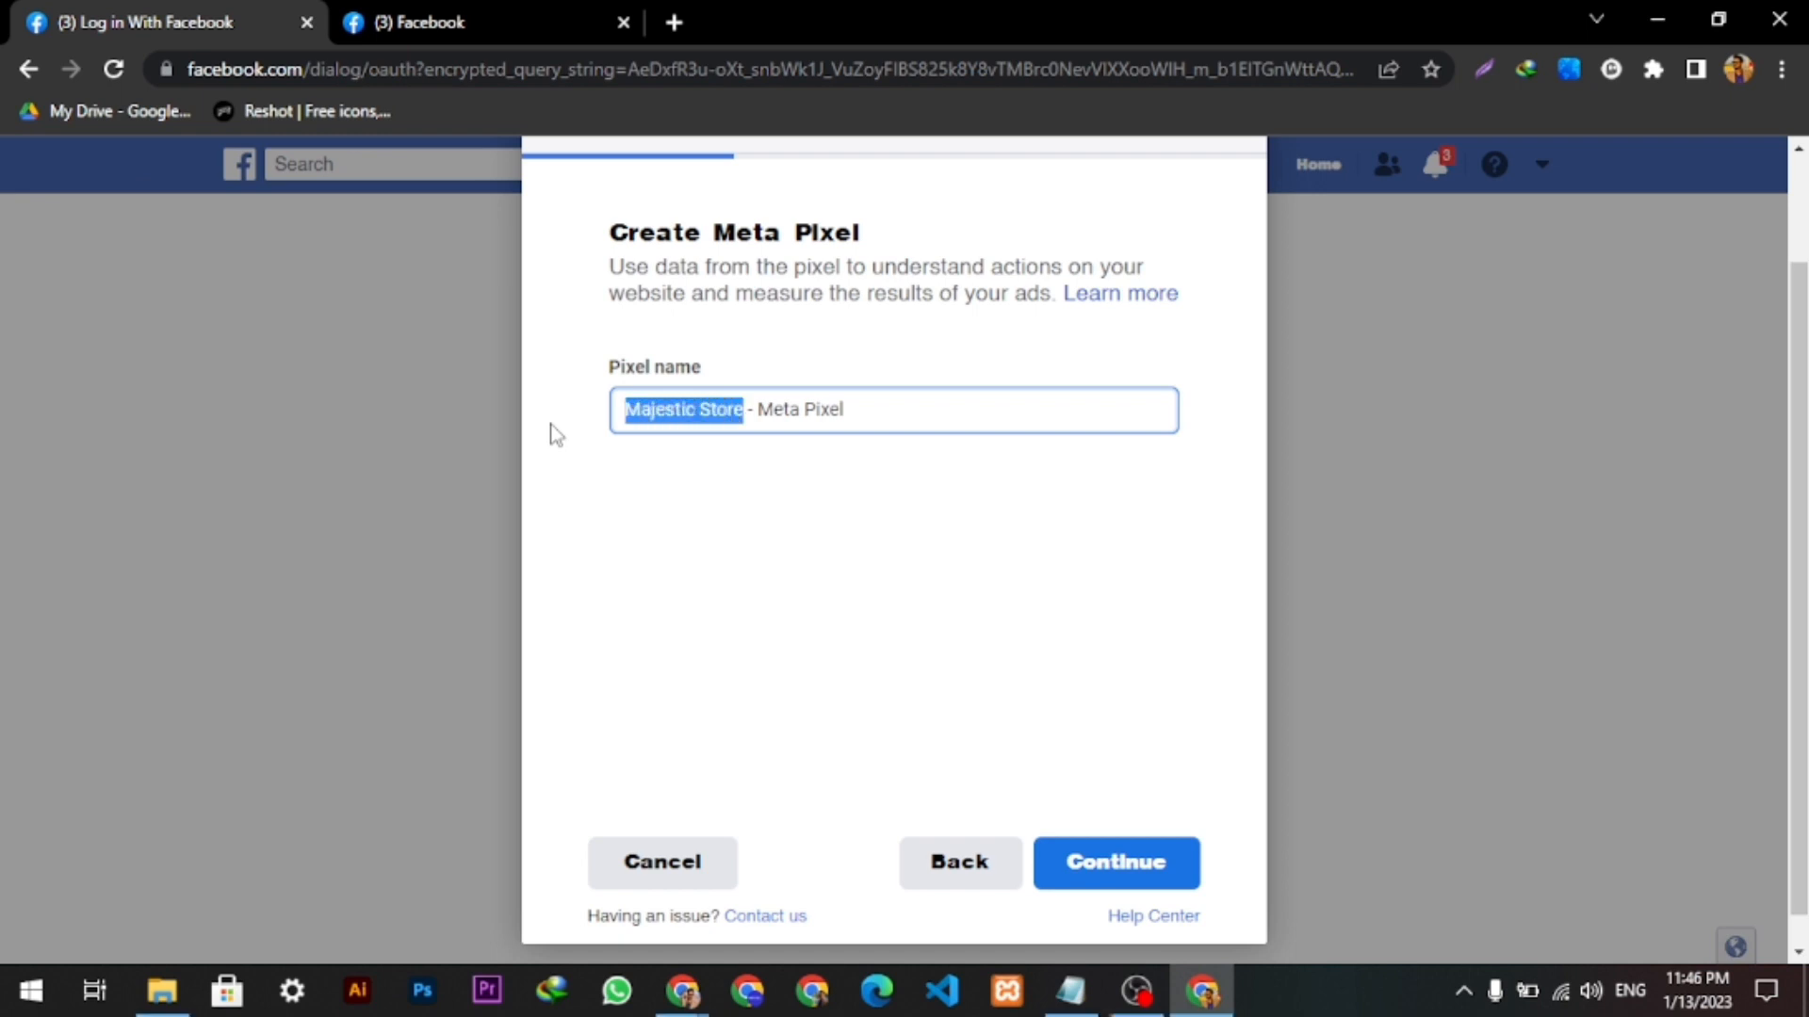
- Create the Majestic Store pixel and proceed to the confirm-settings summary
left_click(1113, 861)
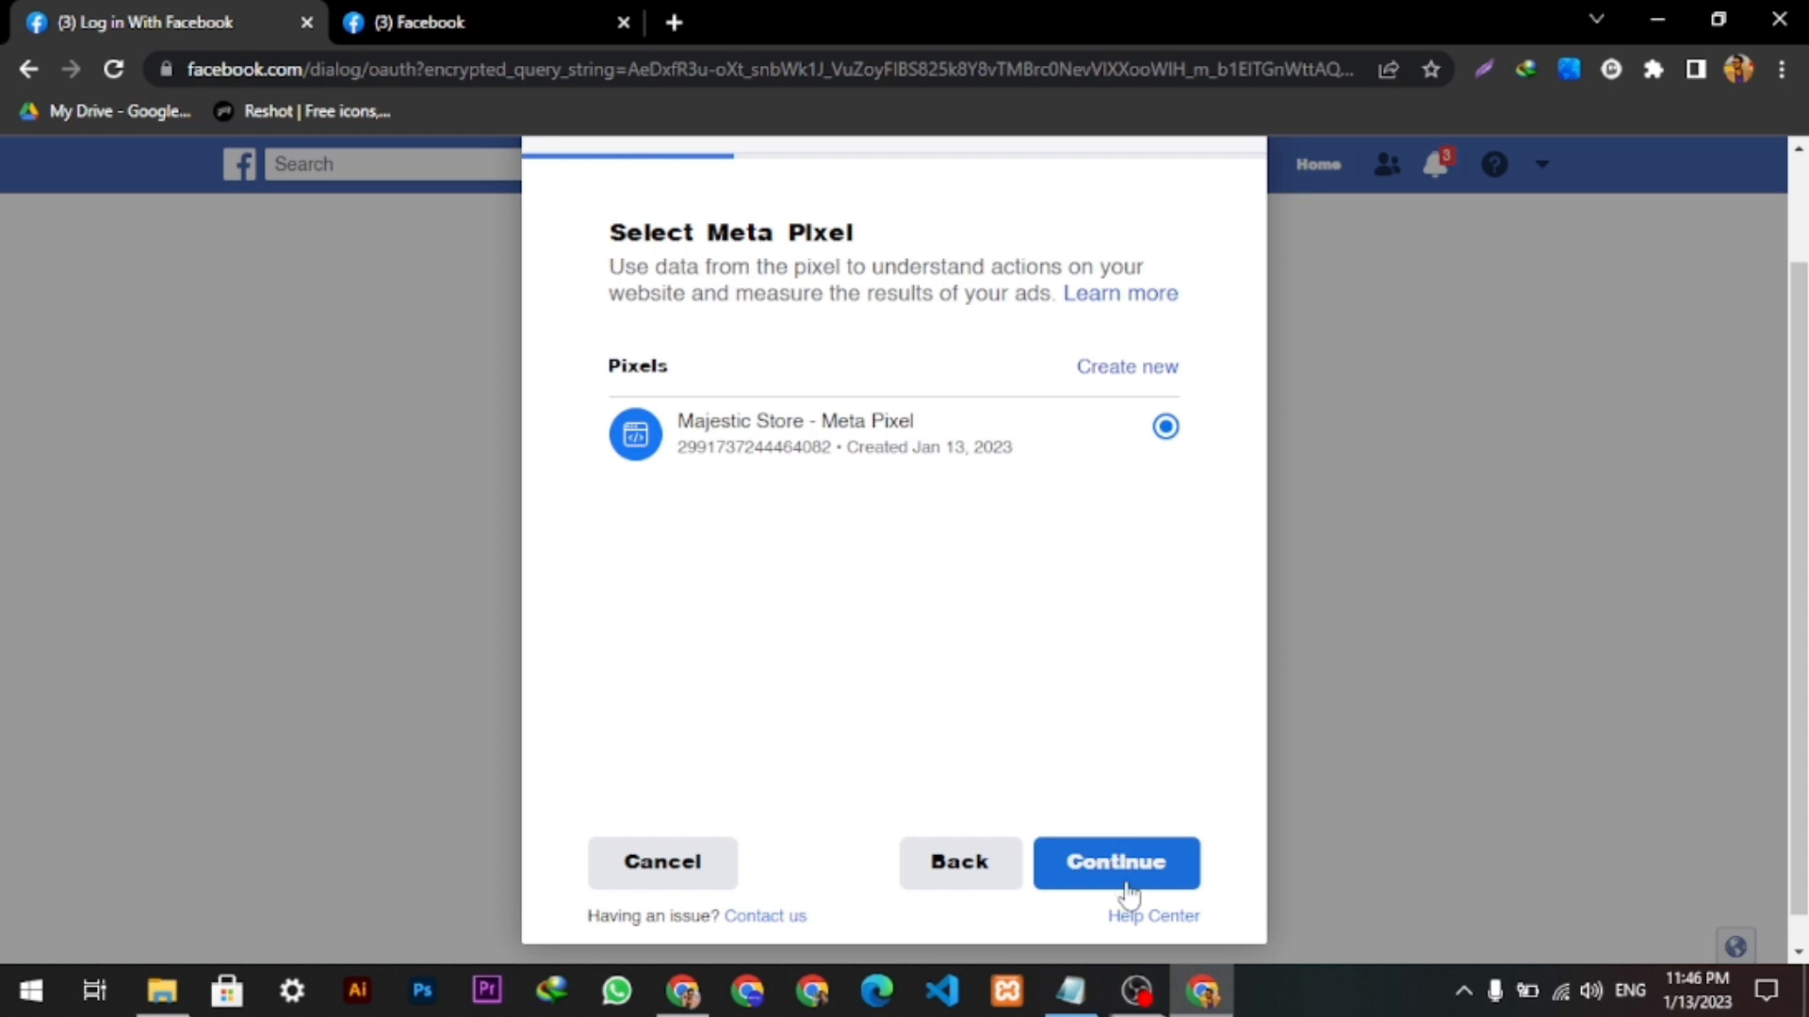
left_click(1115, 861)
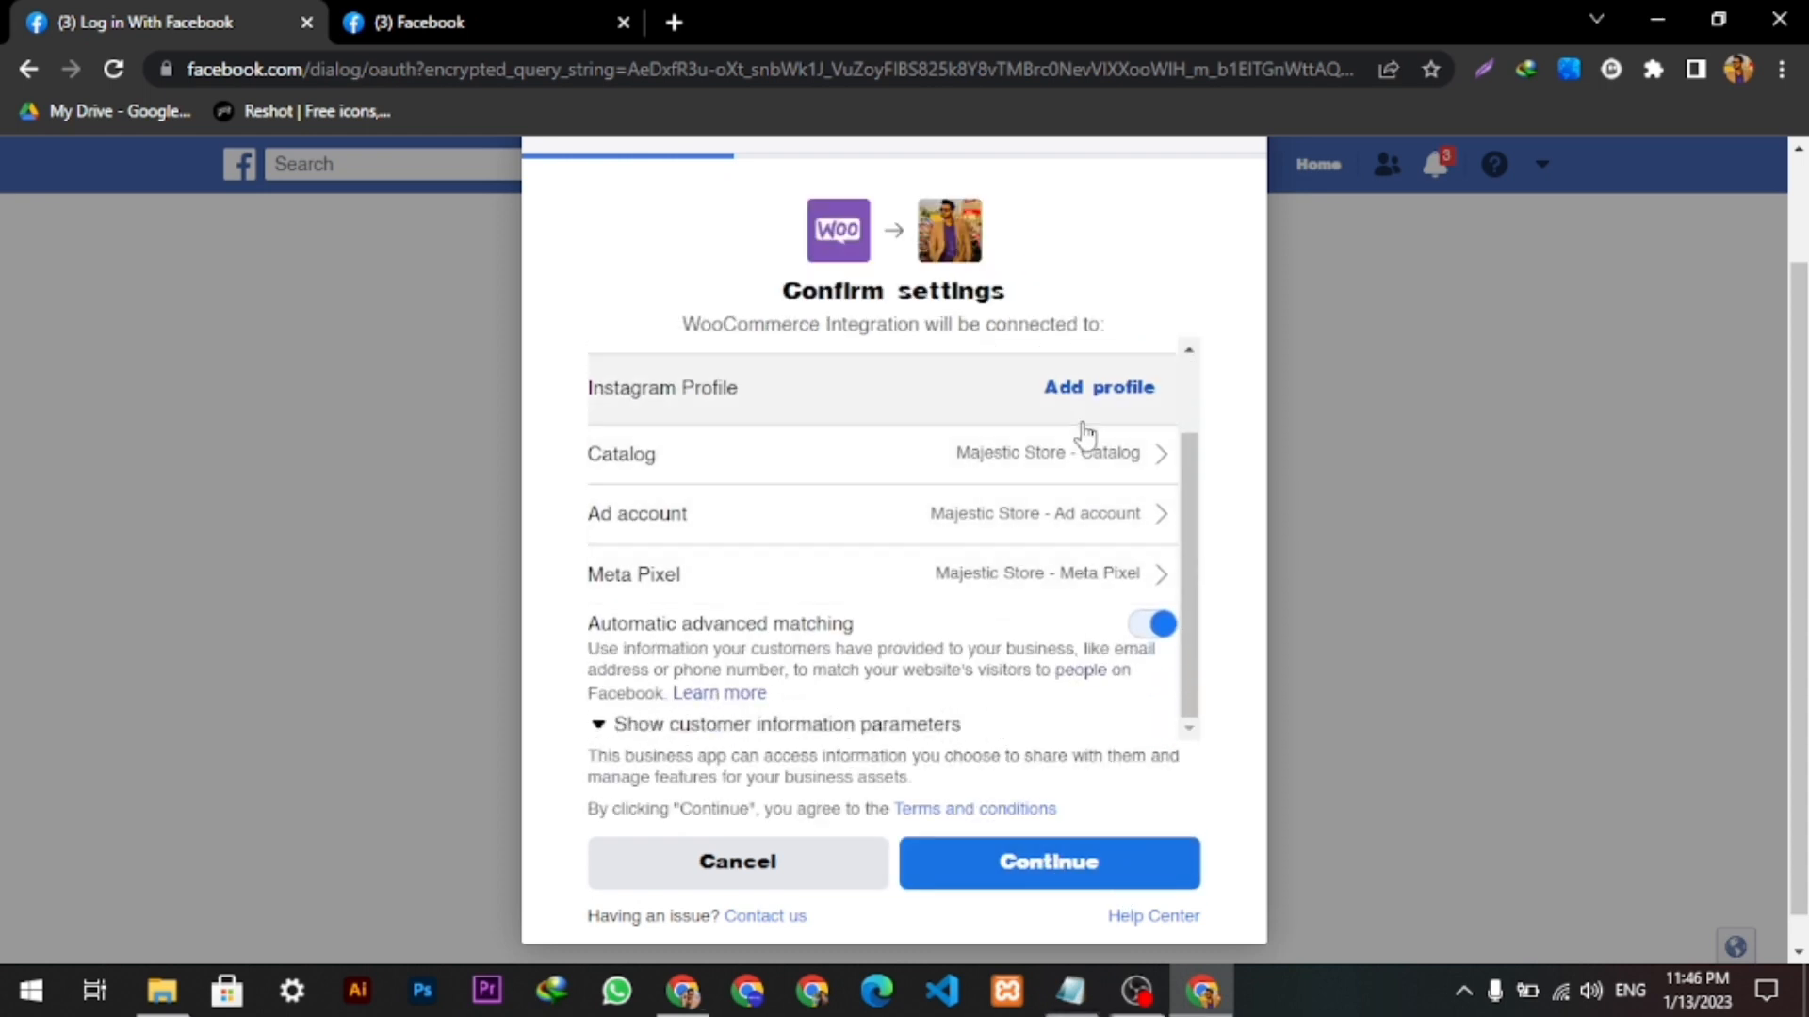
- Accept the connection settings and requested permissions so linking begins
scroll("up", 3)
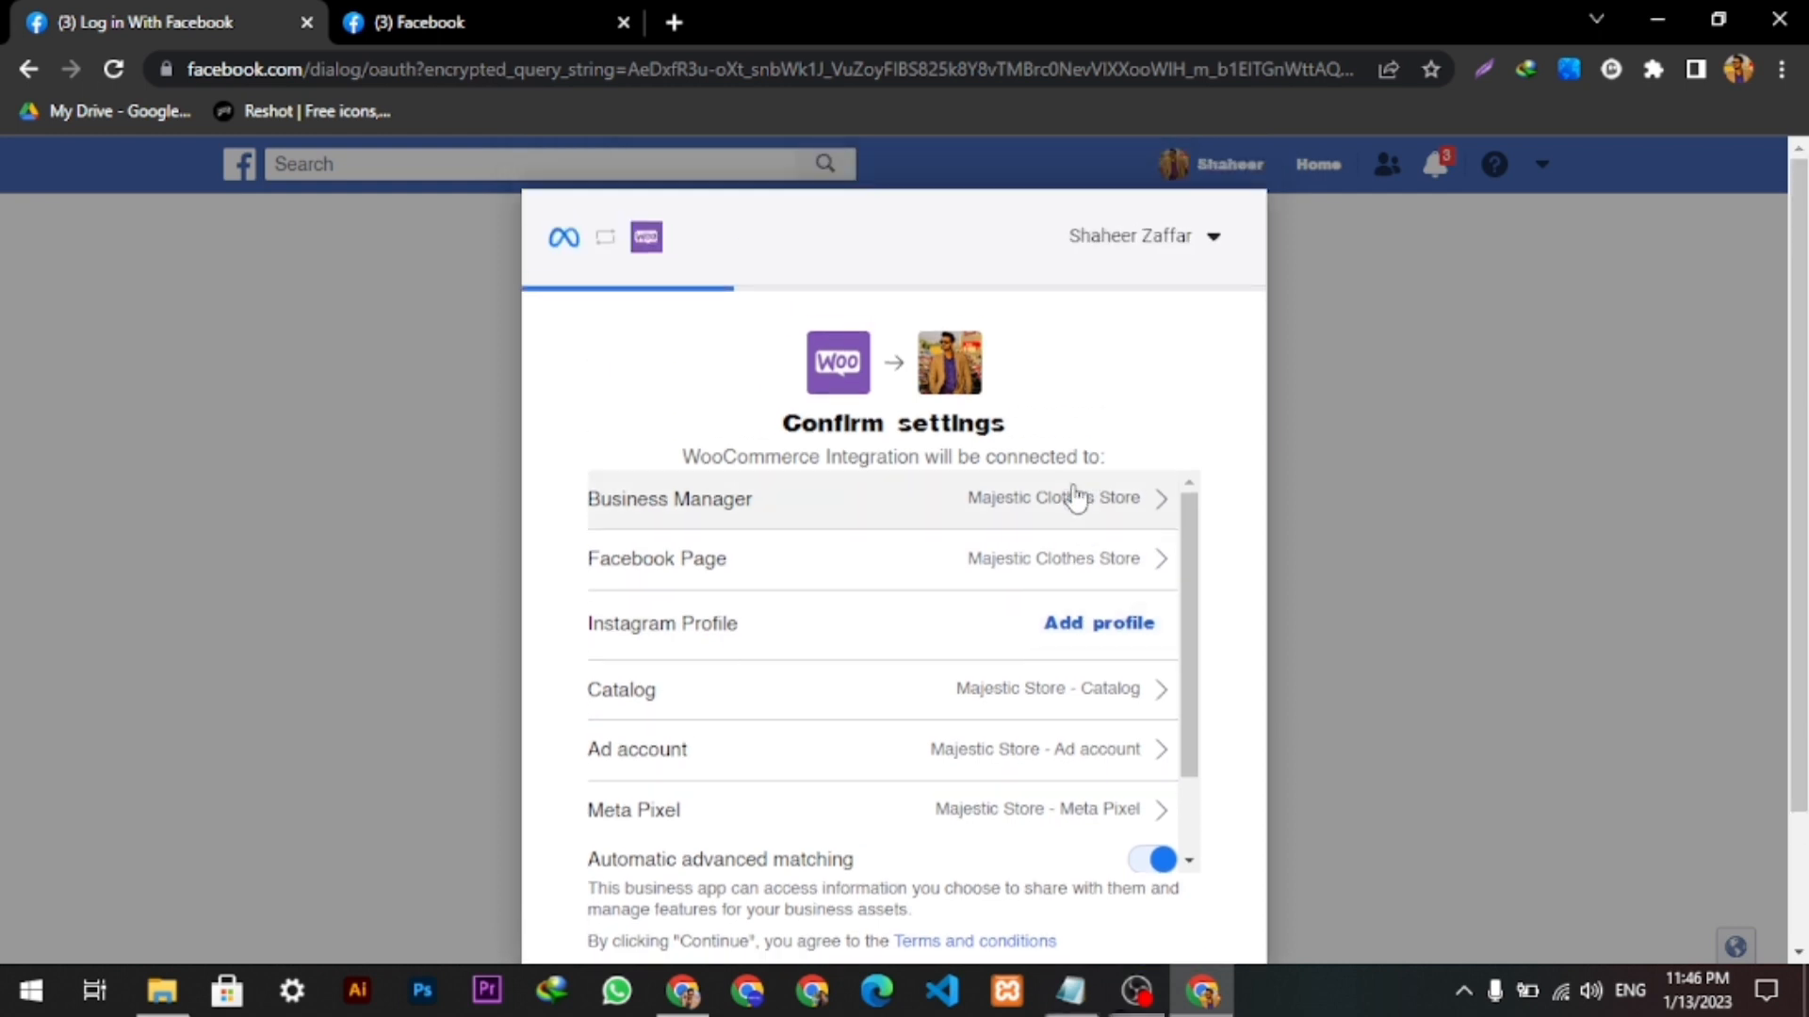
scroll("down", 3)
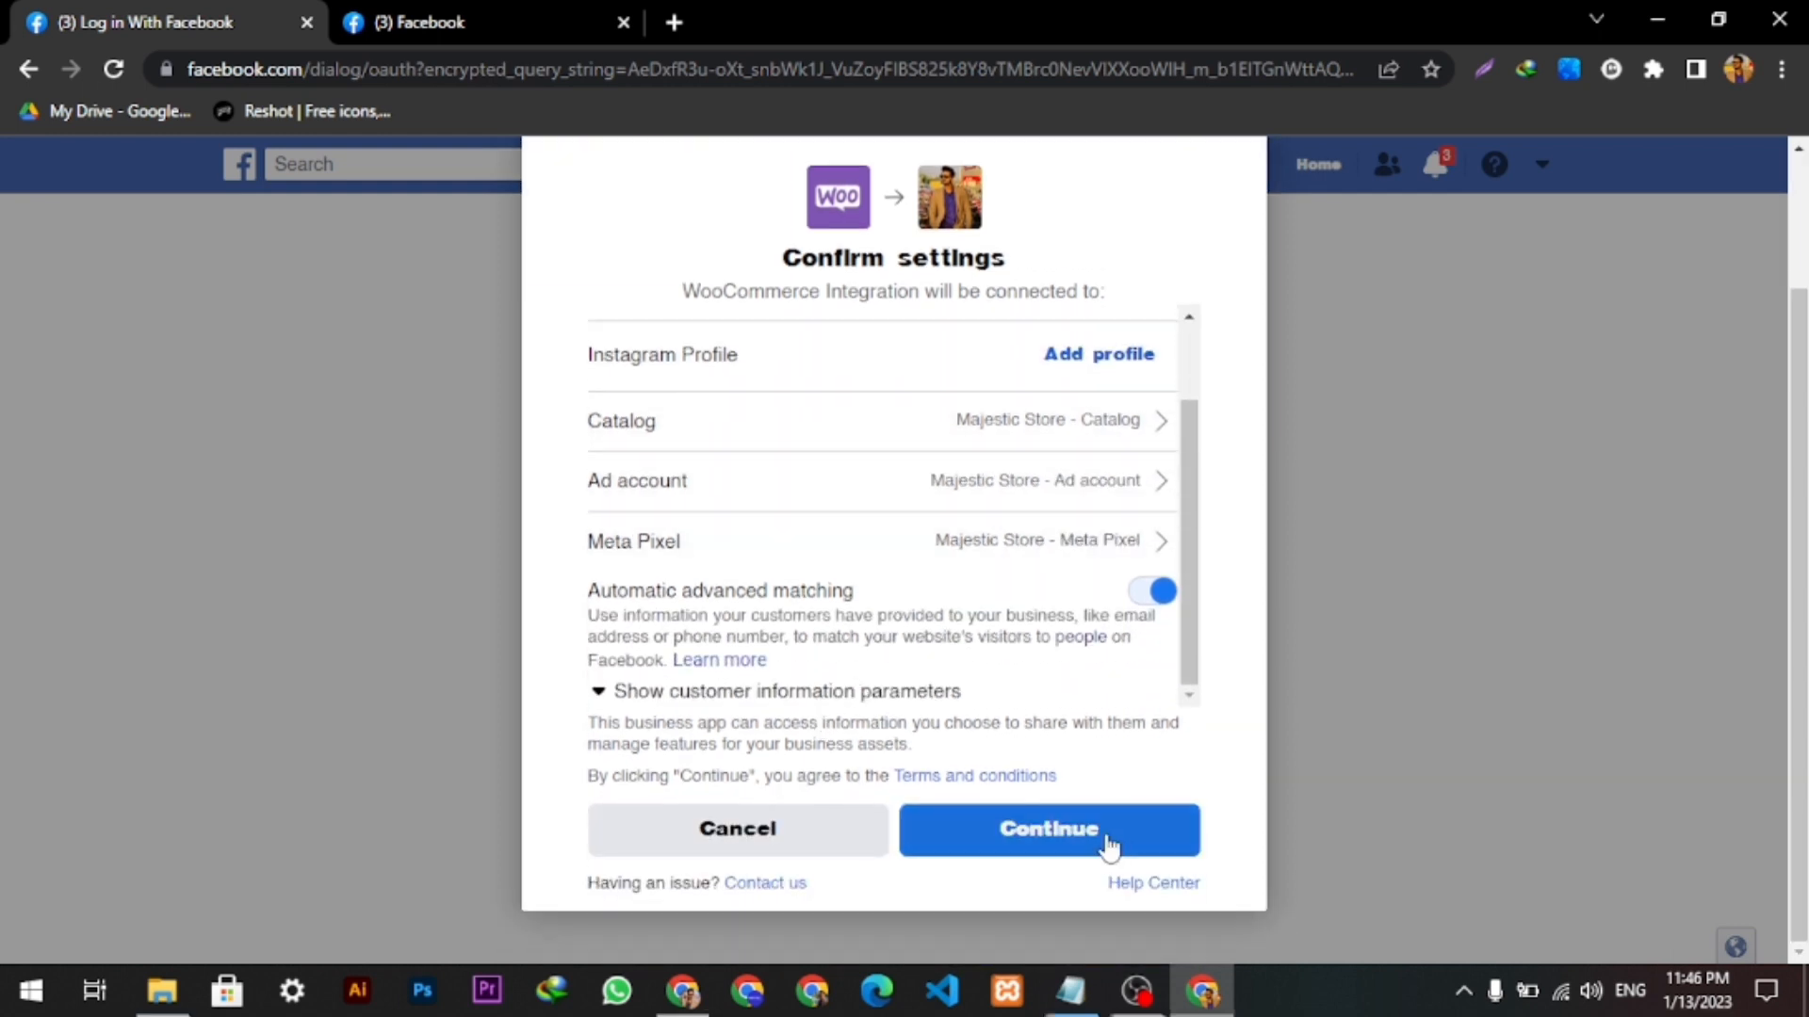
left_click(1048, 829)
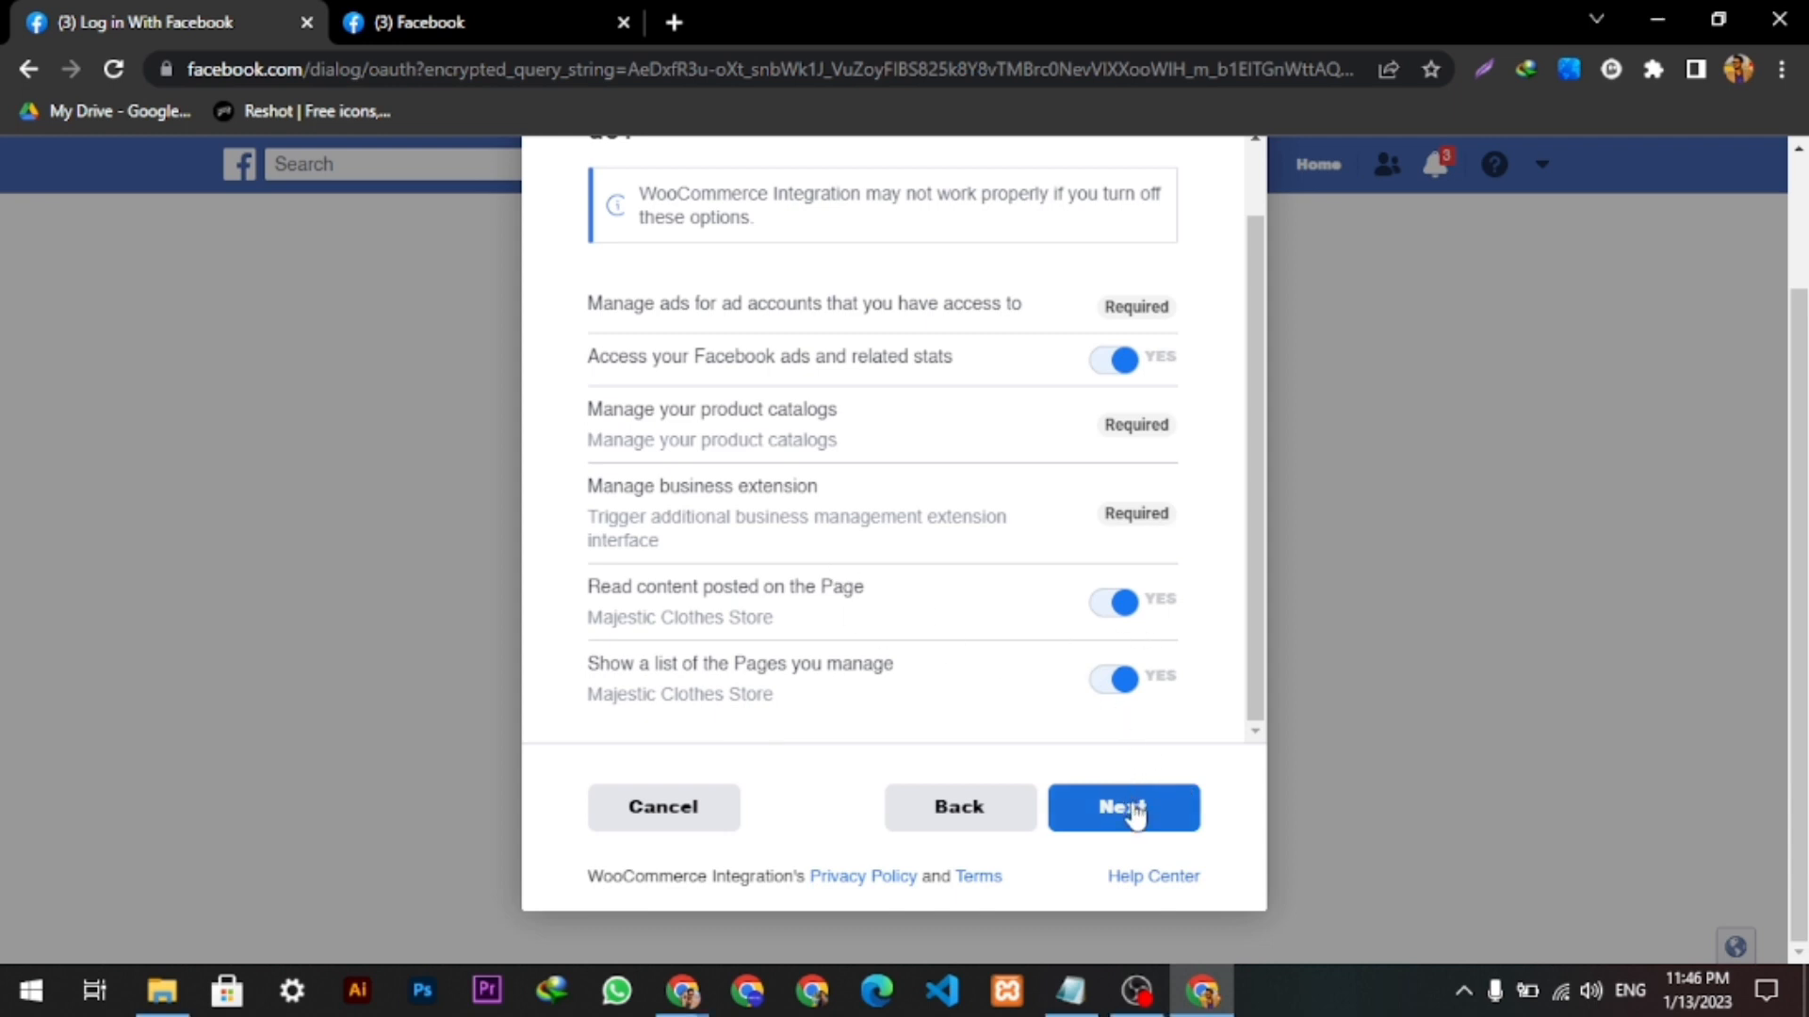
left_click(1123, 806)
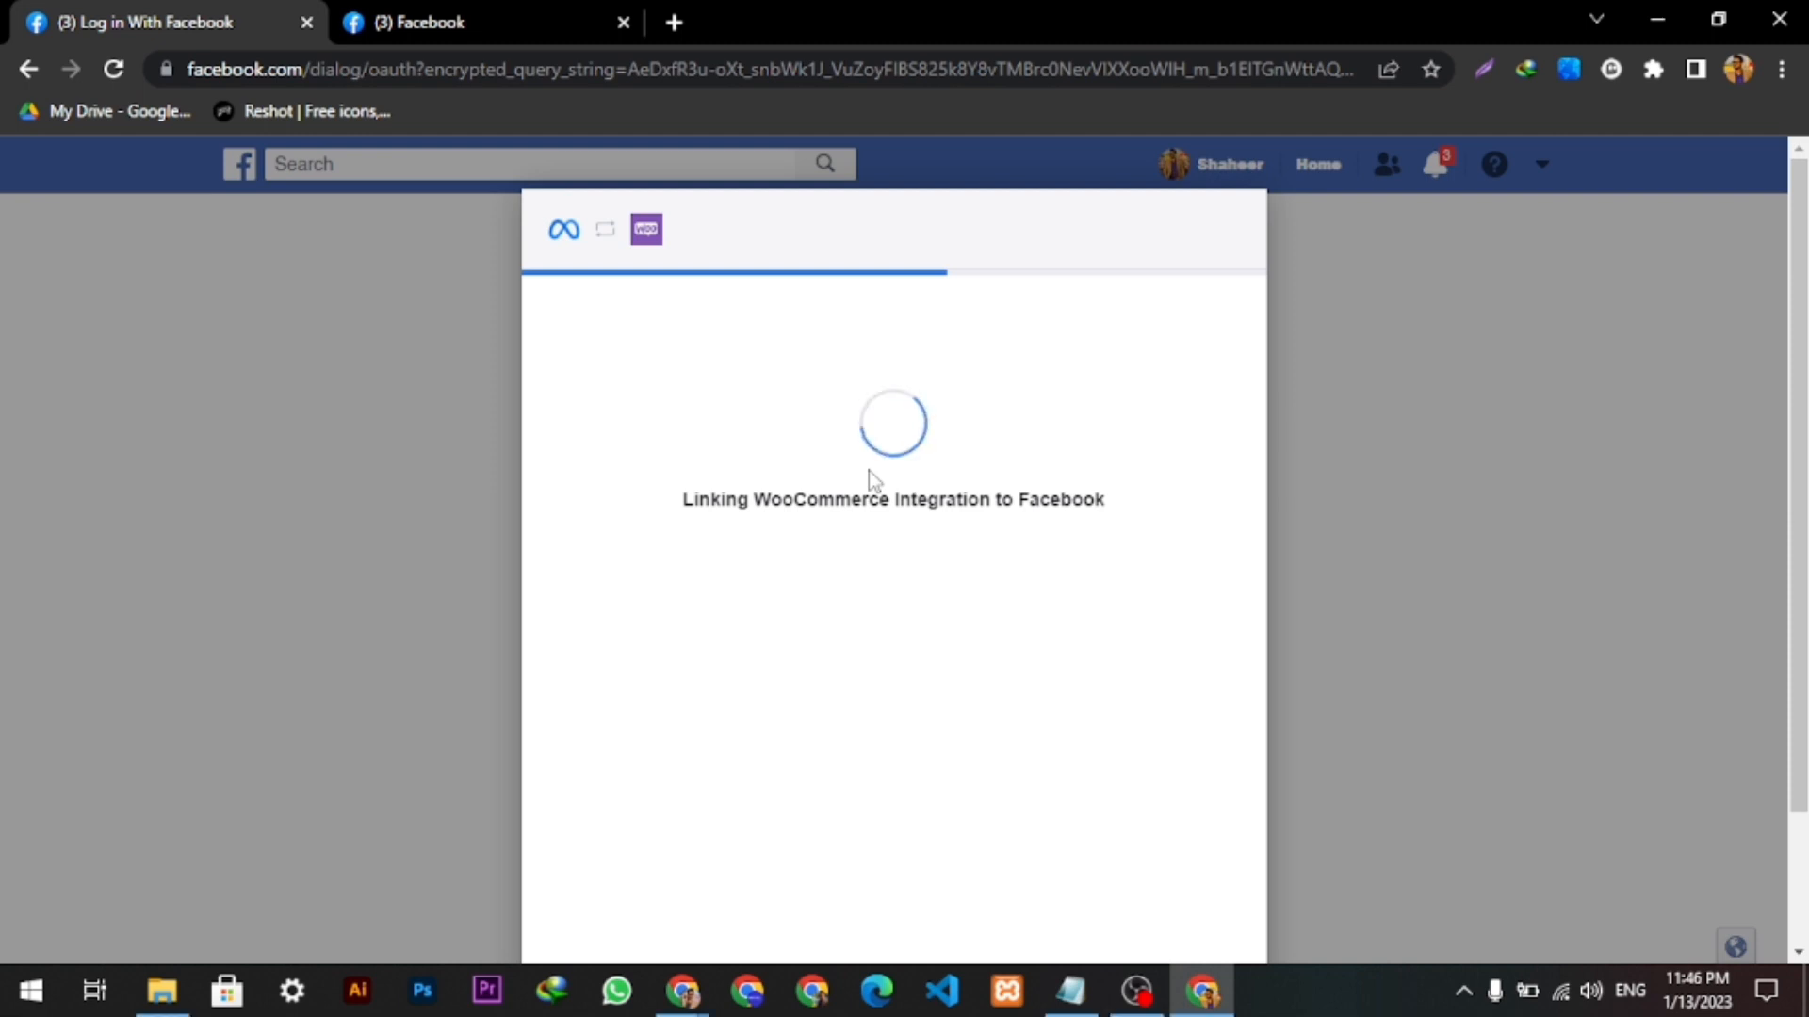
mouse_move(491, 634)
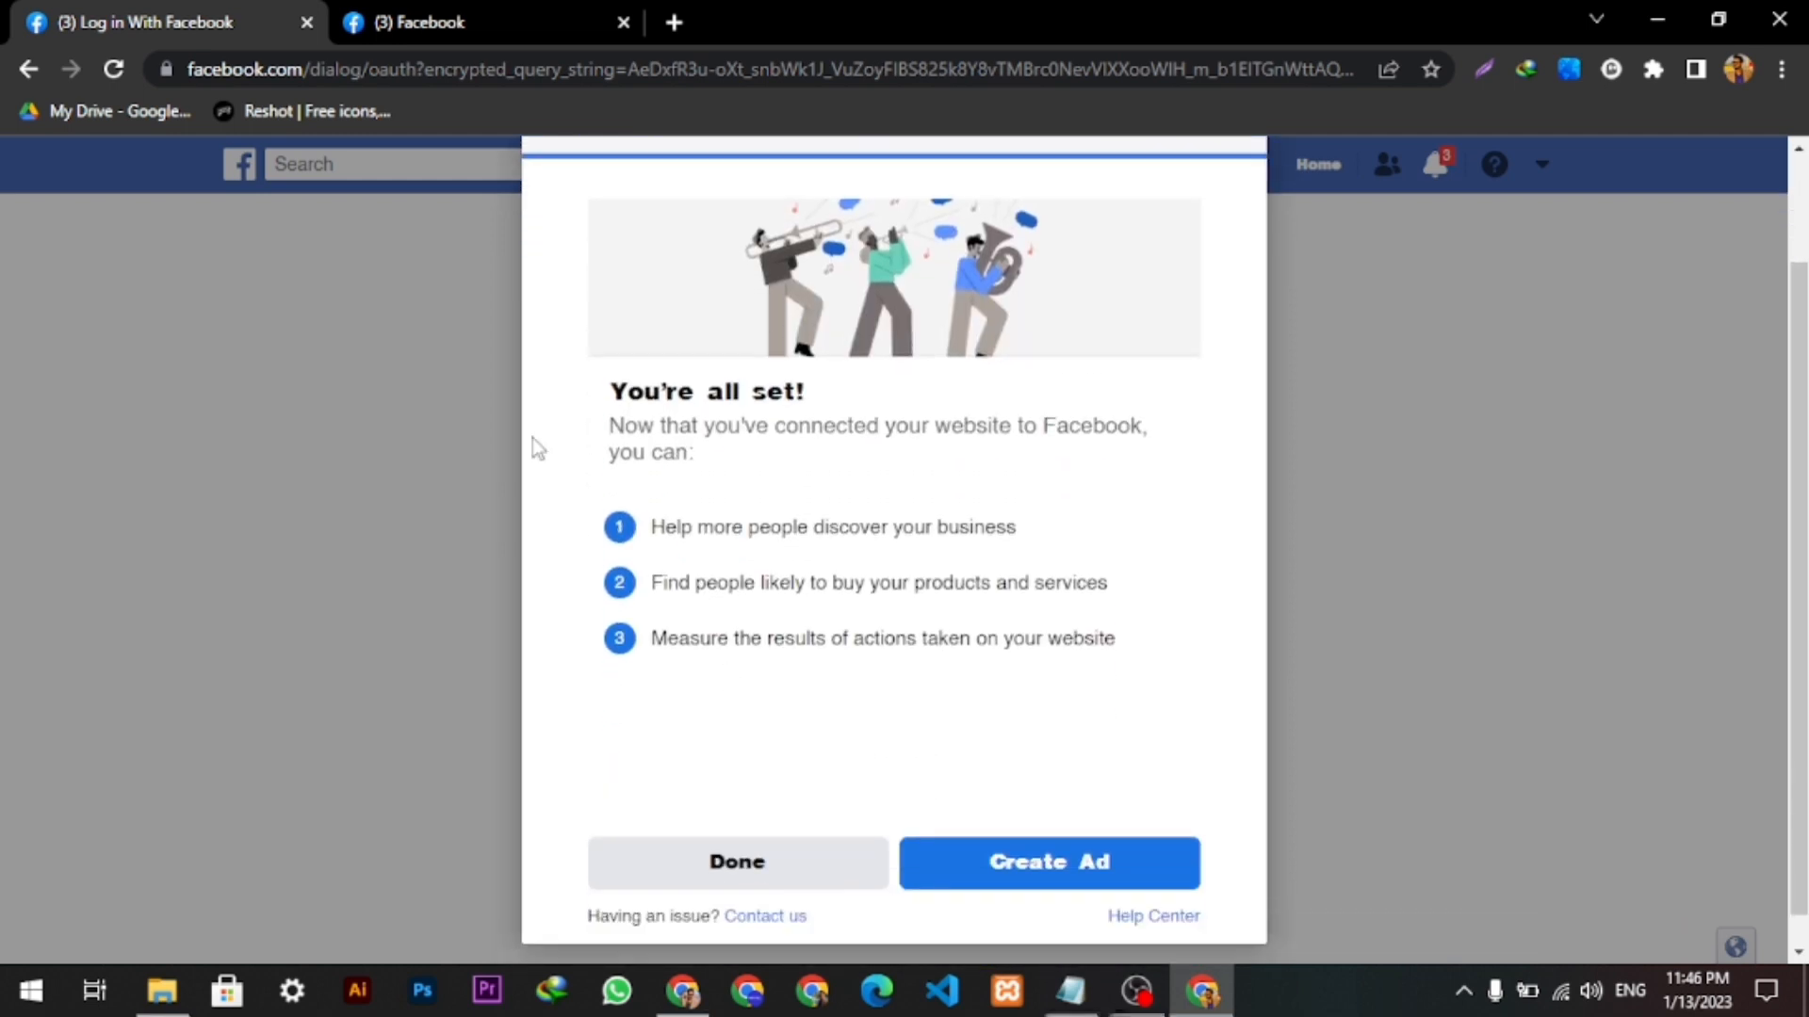
mouse_move(588, 403)
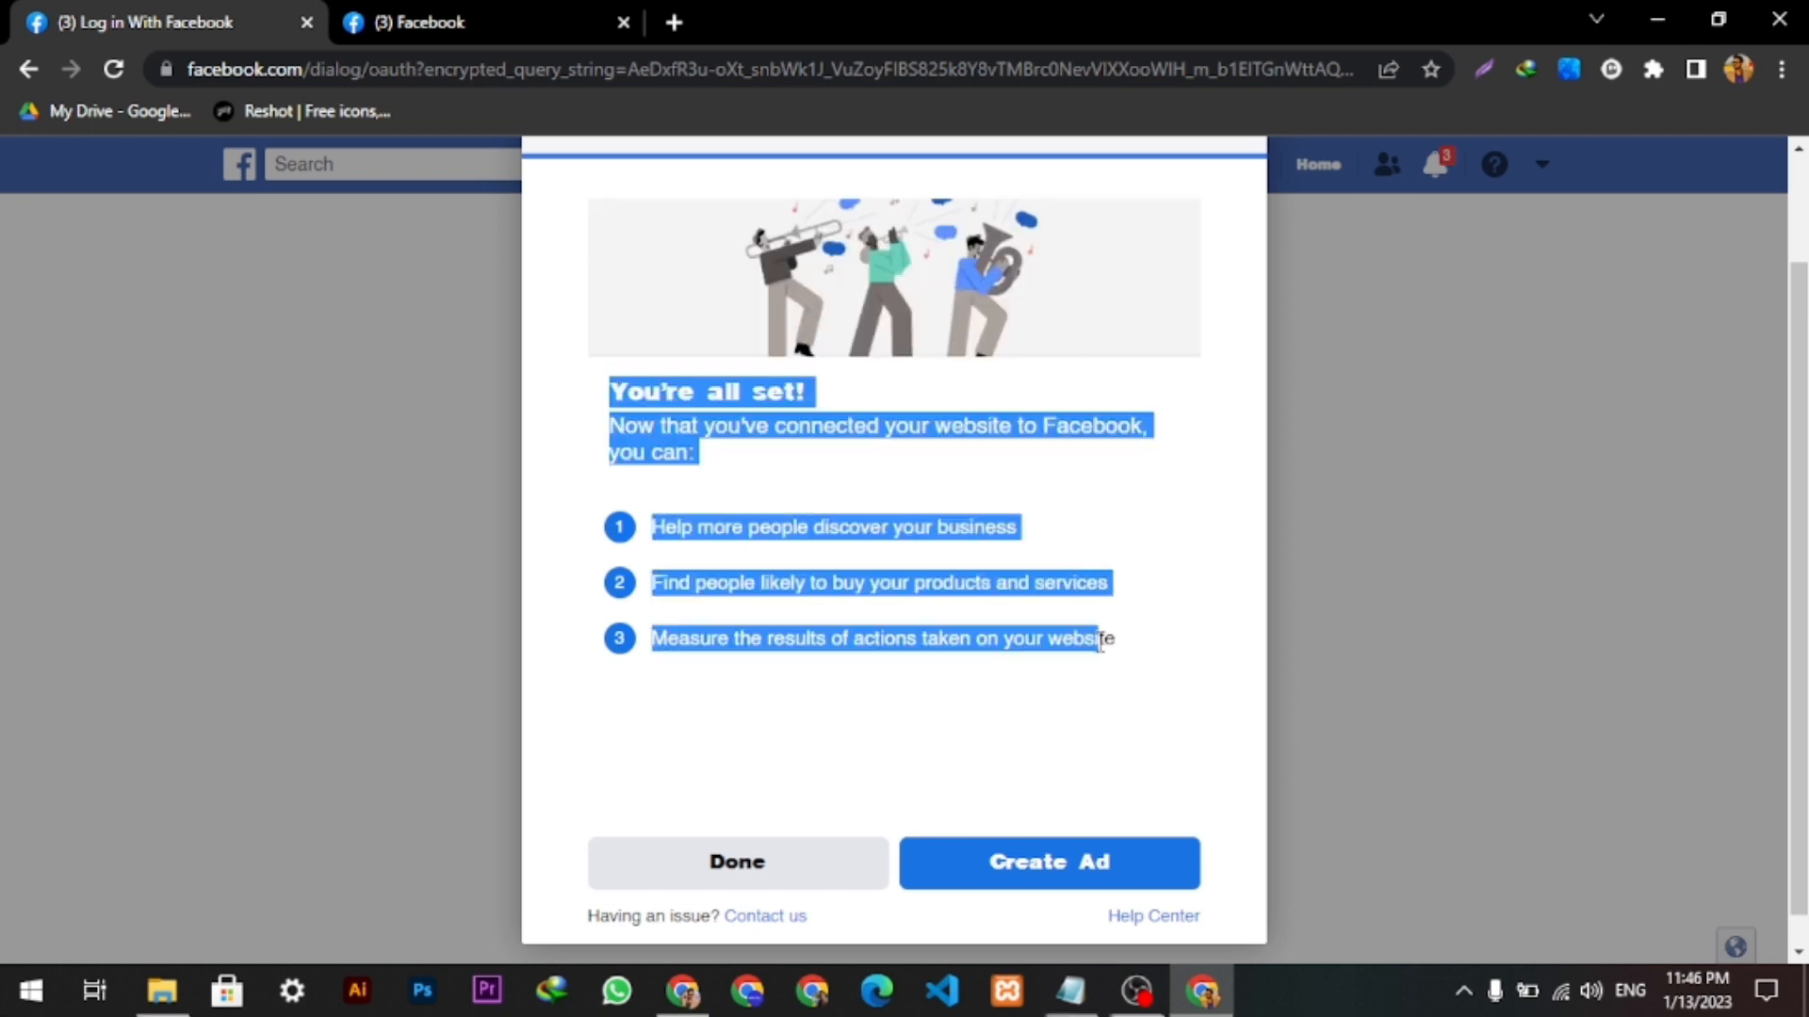
- Finish with Done on the 'You're all set' dialog, returning to WooCommerce Connect
left_click(1136, 799)
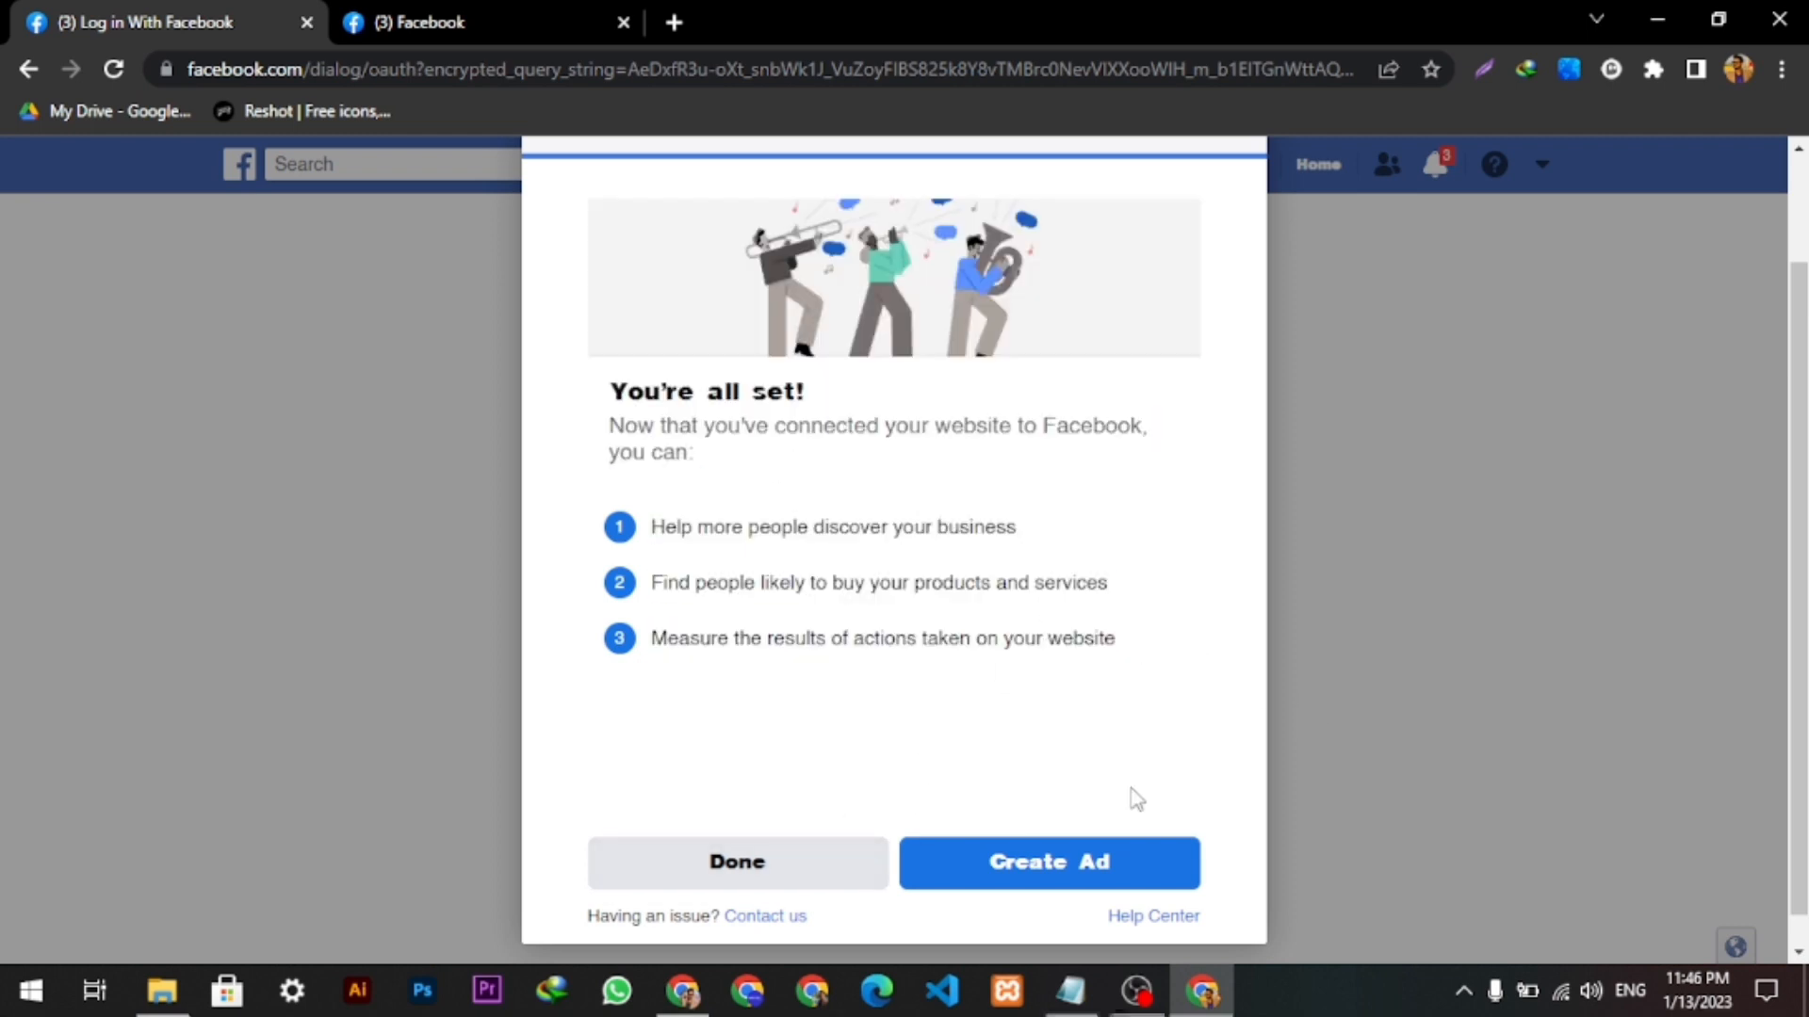
mouse_move(1050, 863)
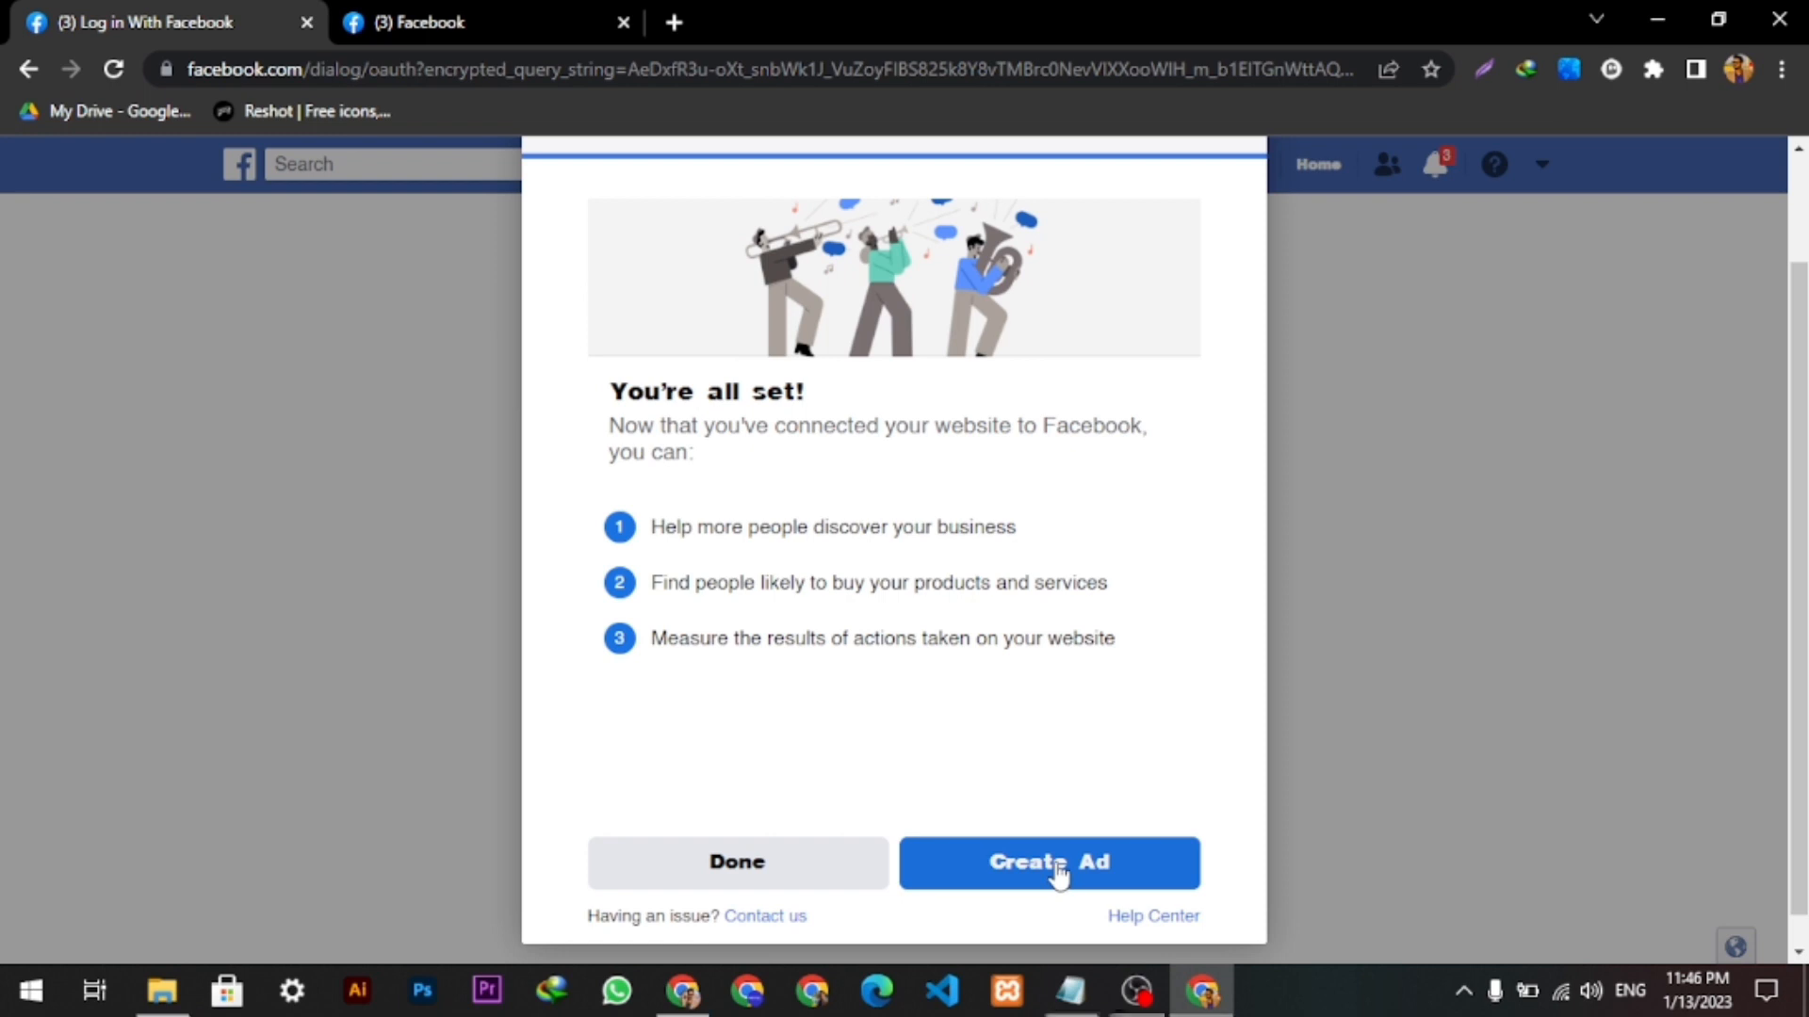
left_click(736, 861)
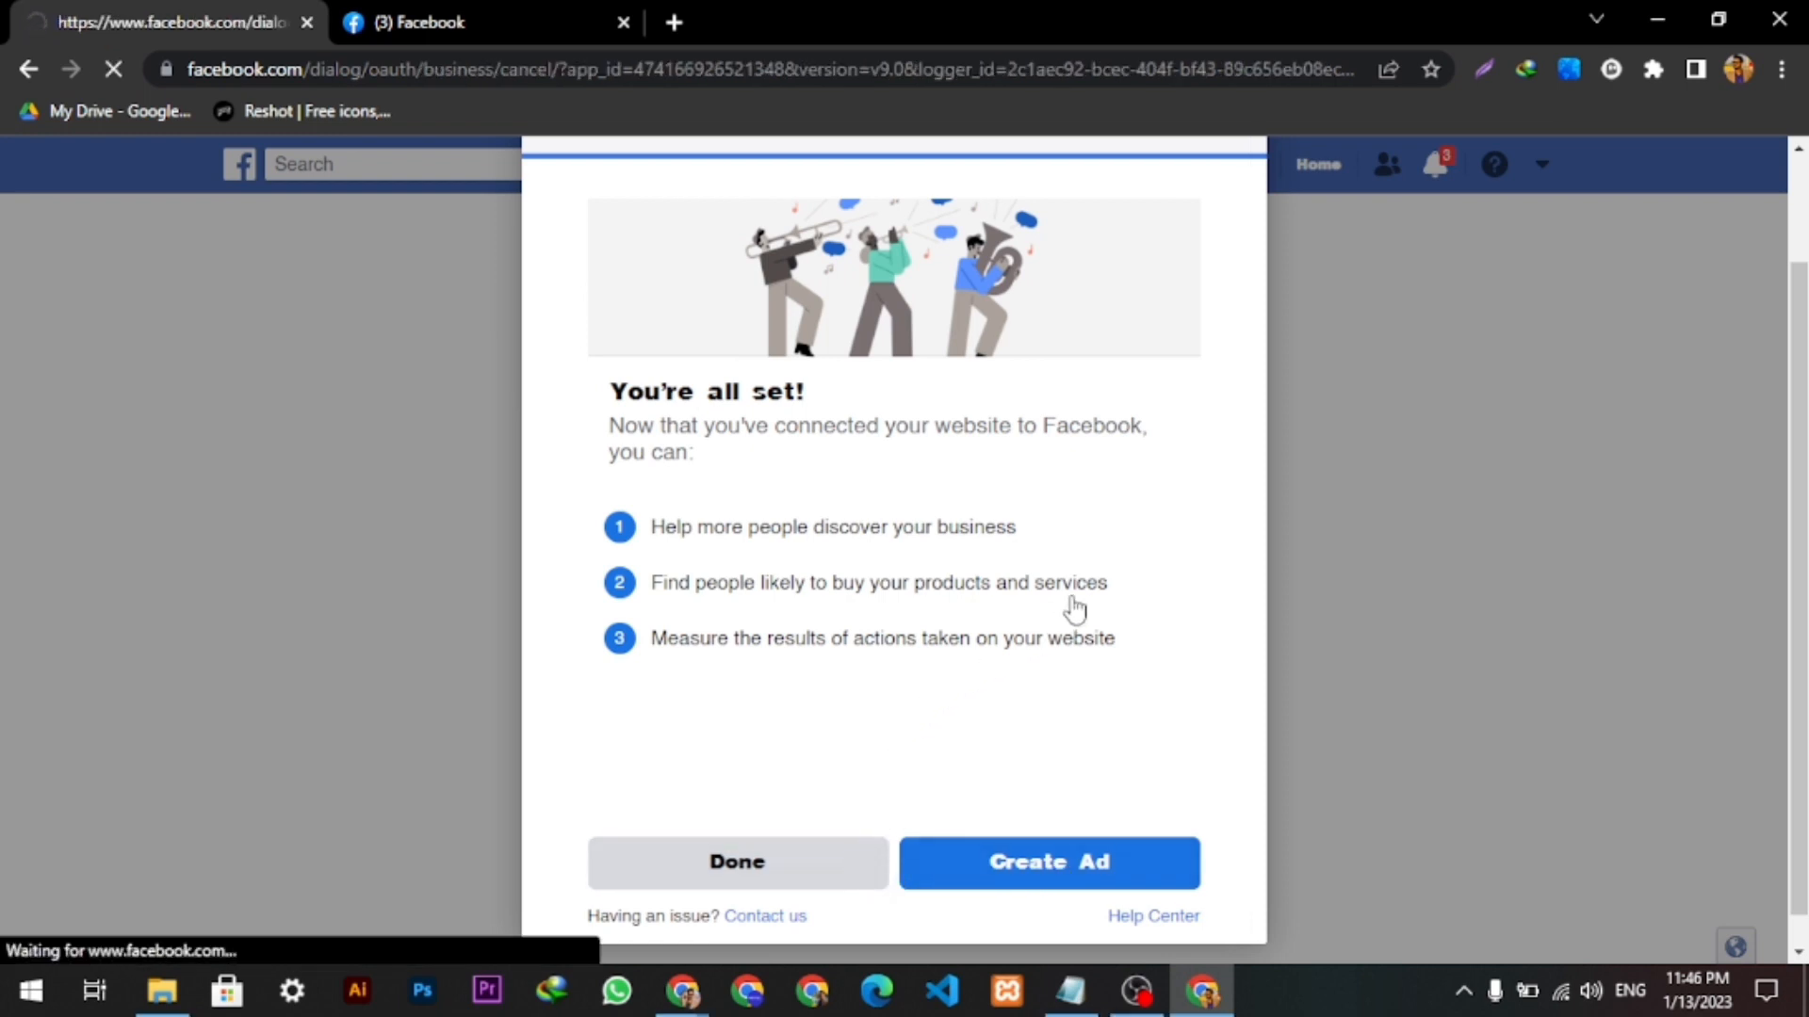
left_click(736, 861)
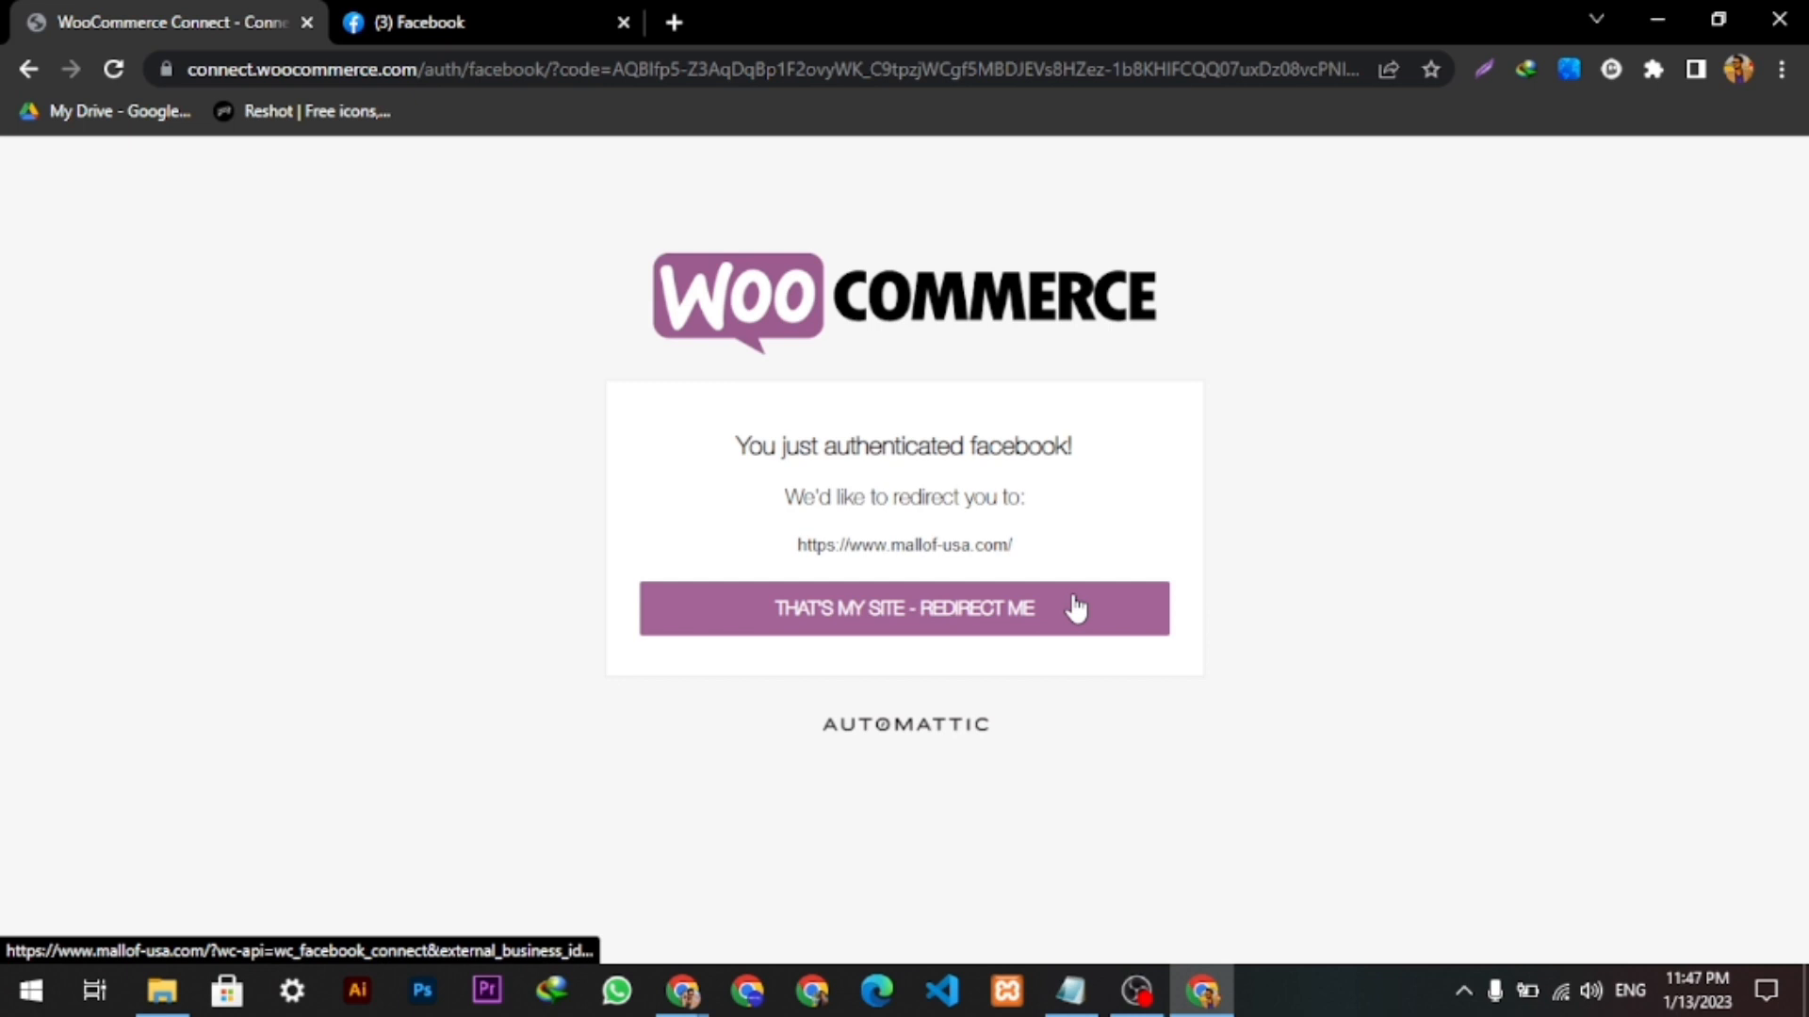
- Approve 'That's my site - Redirect me' and return to the store's Facebook for WooCommerce page showing Connection successful
left_click(903, 609)
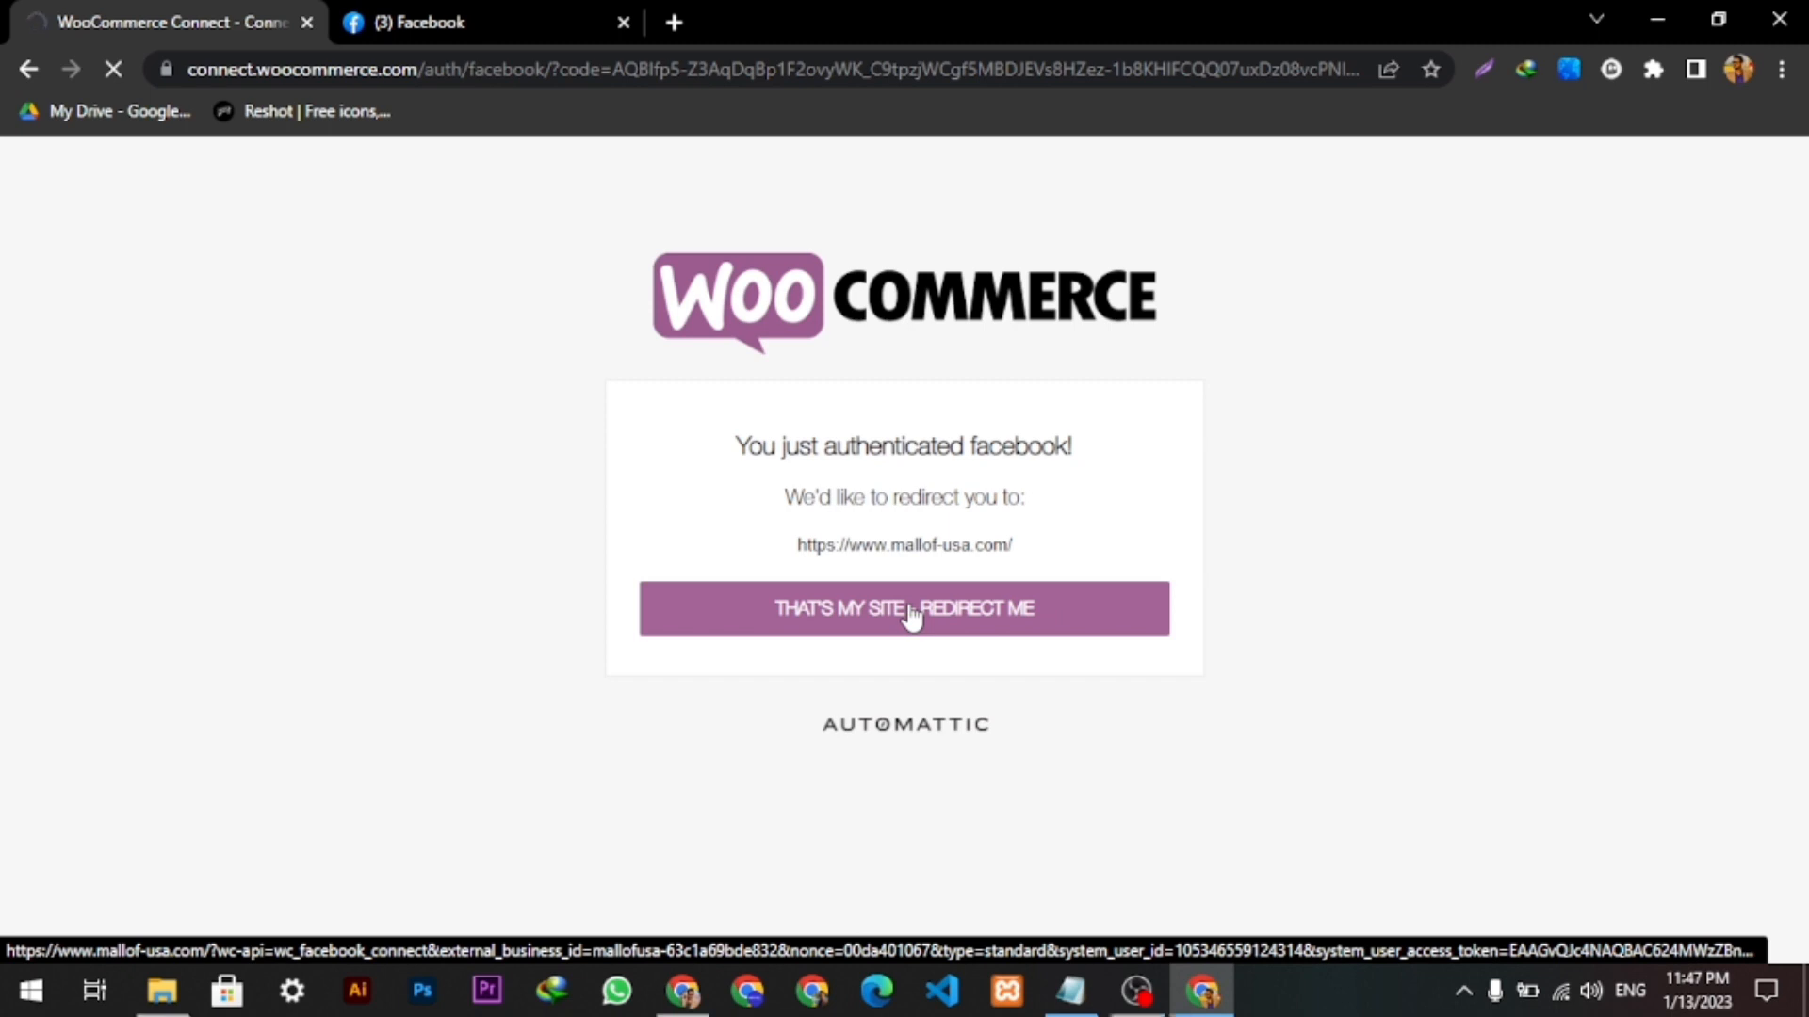
left_click(902, 608)
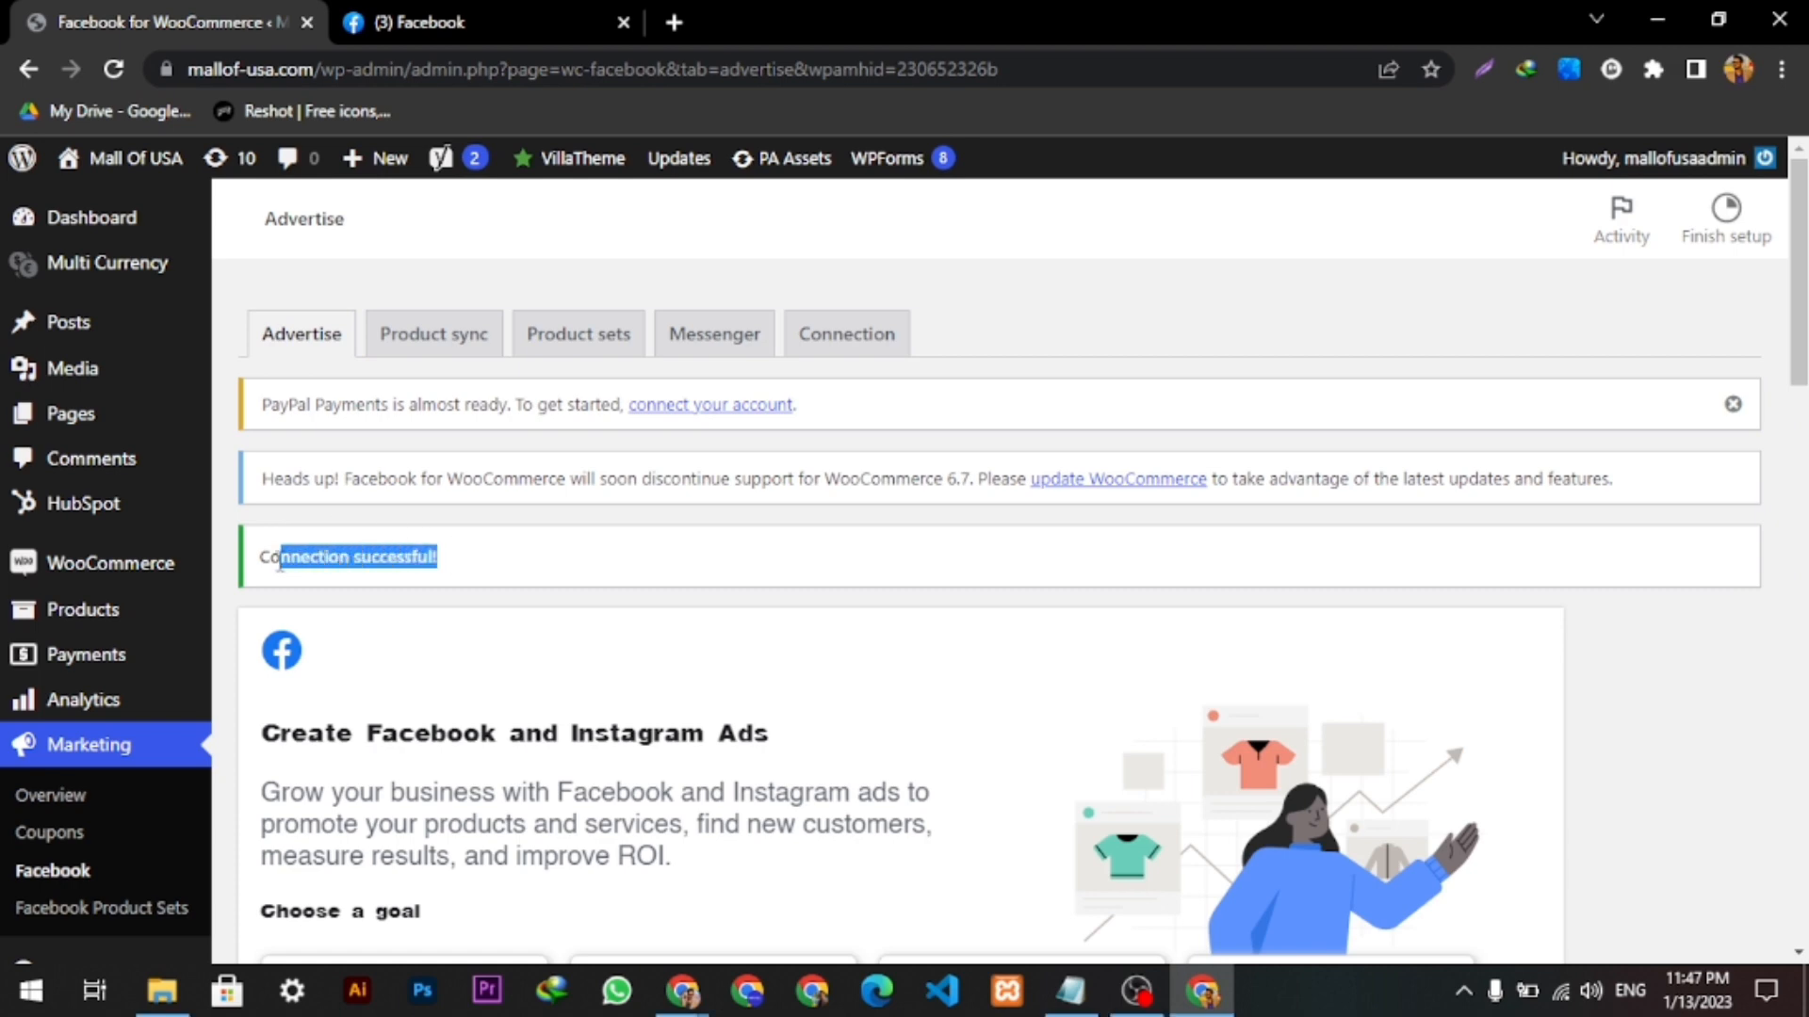
scroll("down", 3)
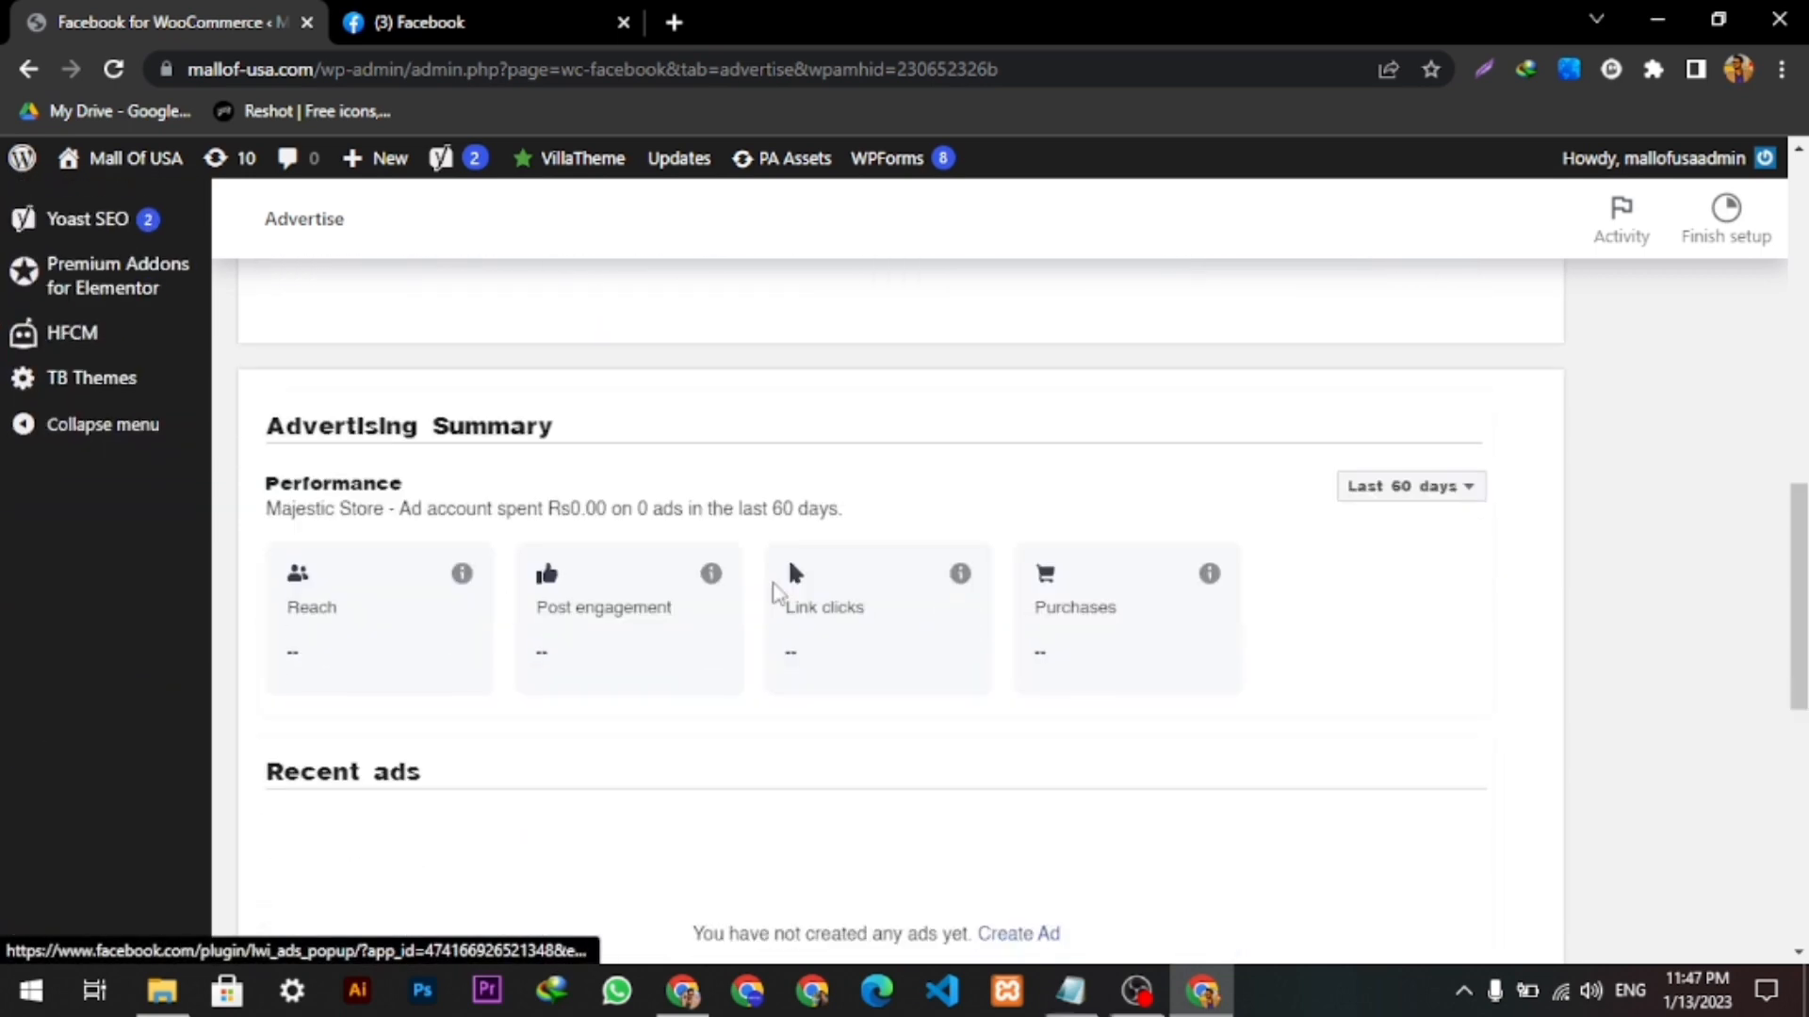
scroll("up", 3)
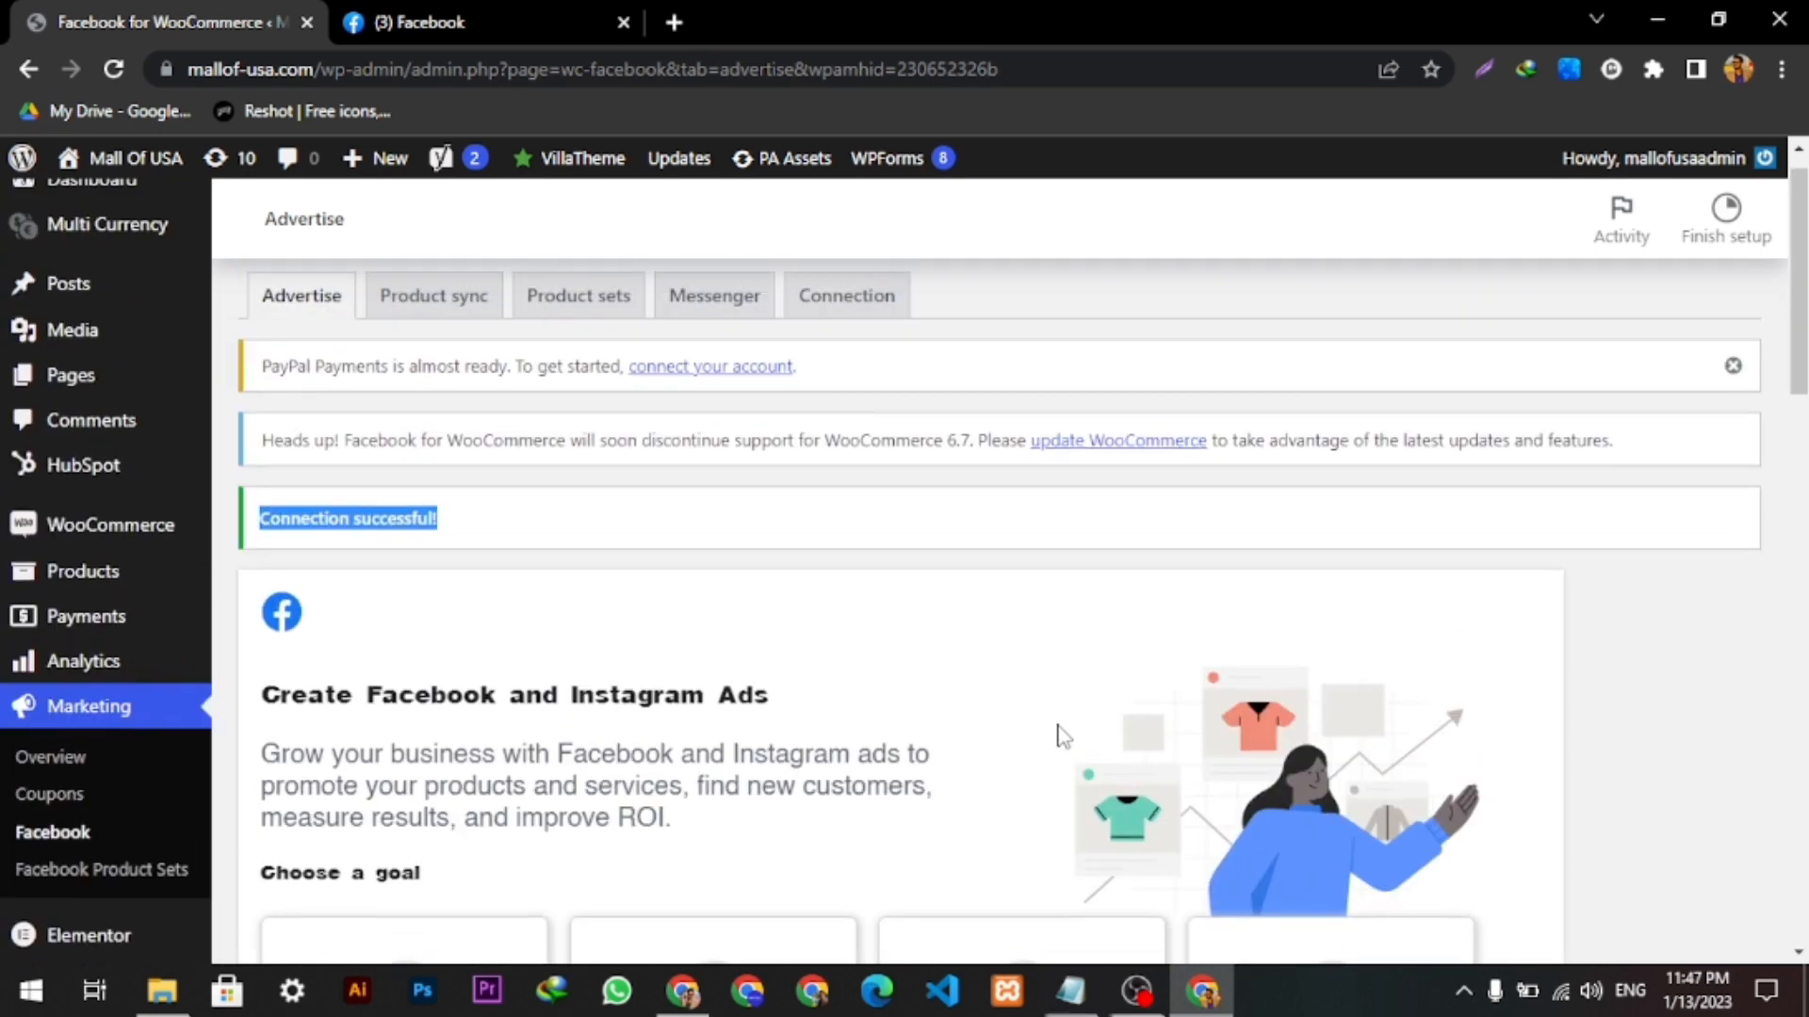